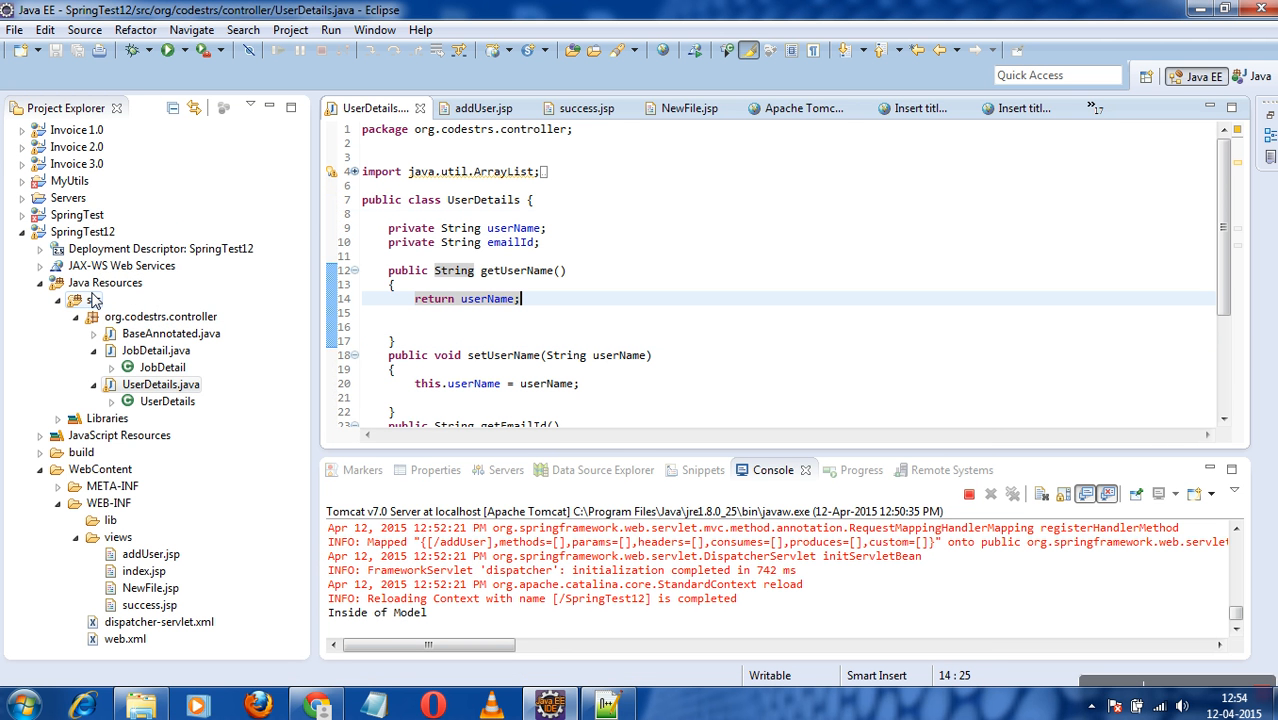
# Open BaseAnnotated.java, scroll to the save handler and select its UserDetails parameter type
pyautogui.click(171, 333)
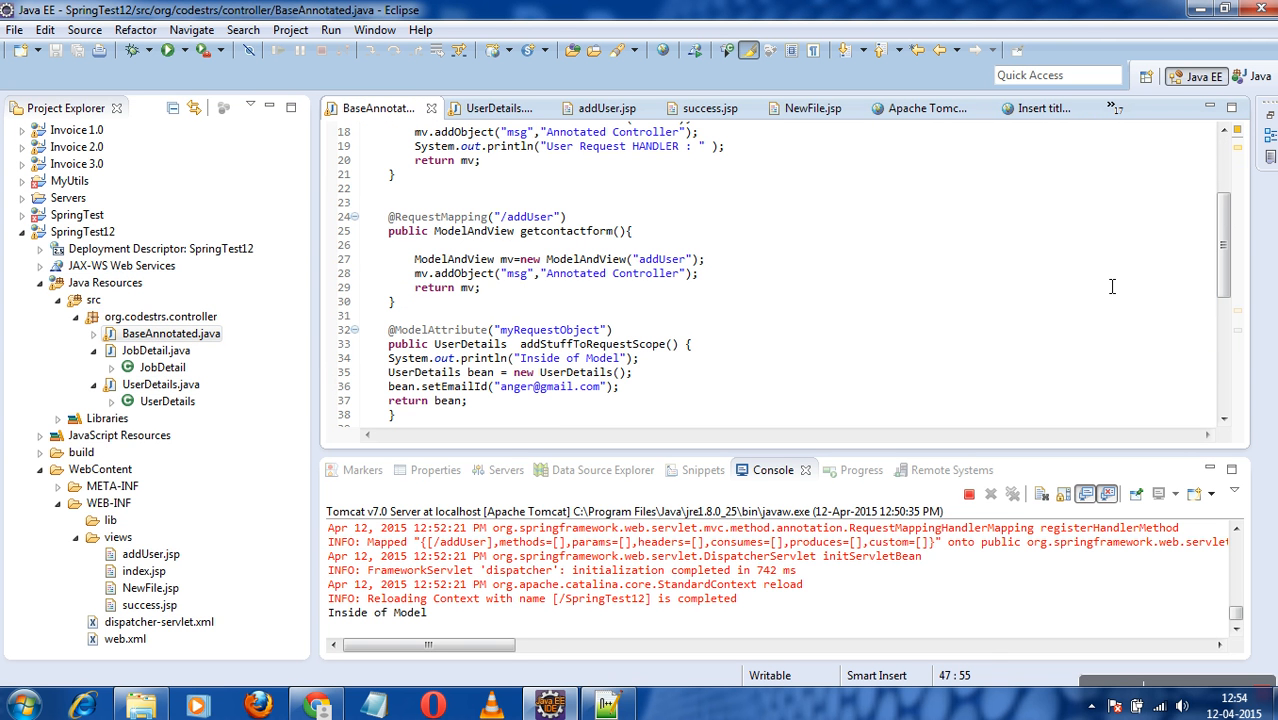
pyautogui.moveTo(820, 283)
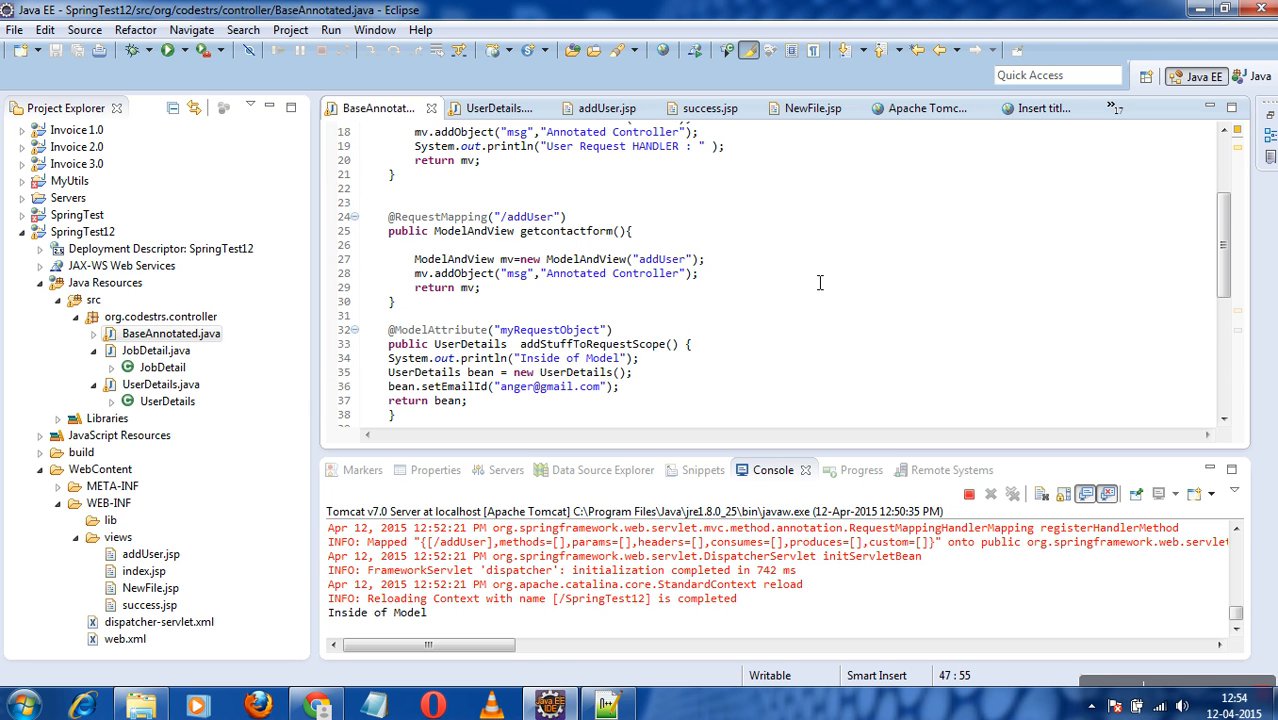
pyautogui.scroll(3)
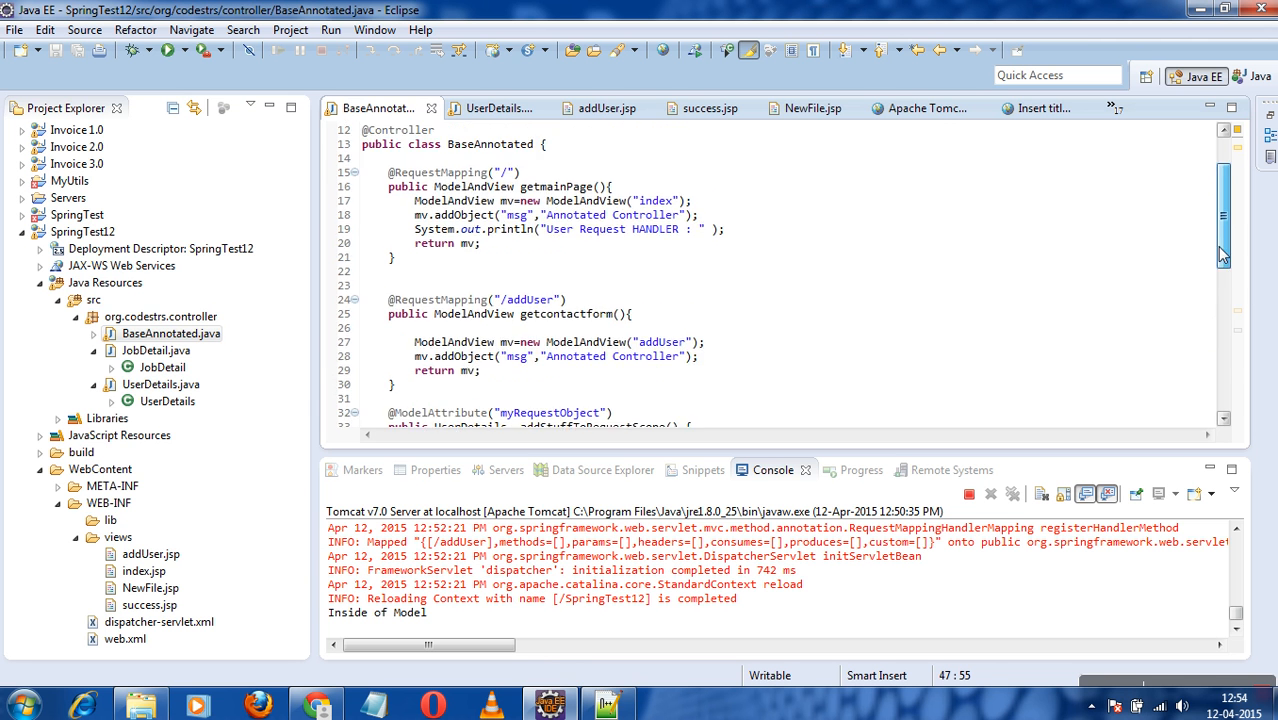
pyautogui.scroll(-3)
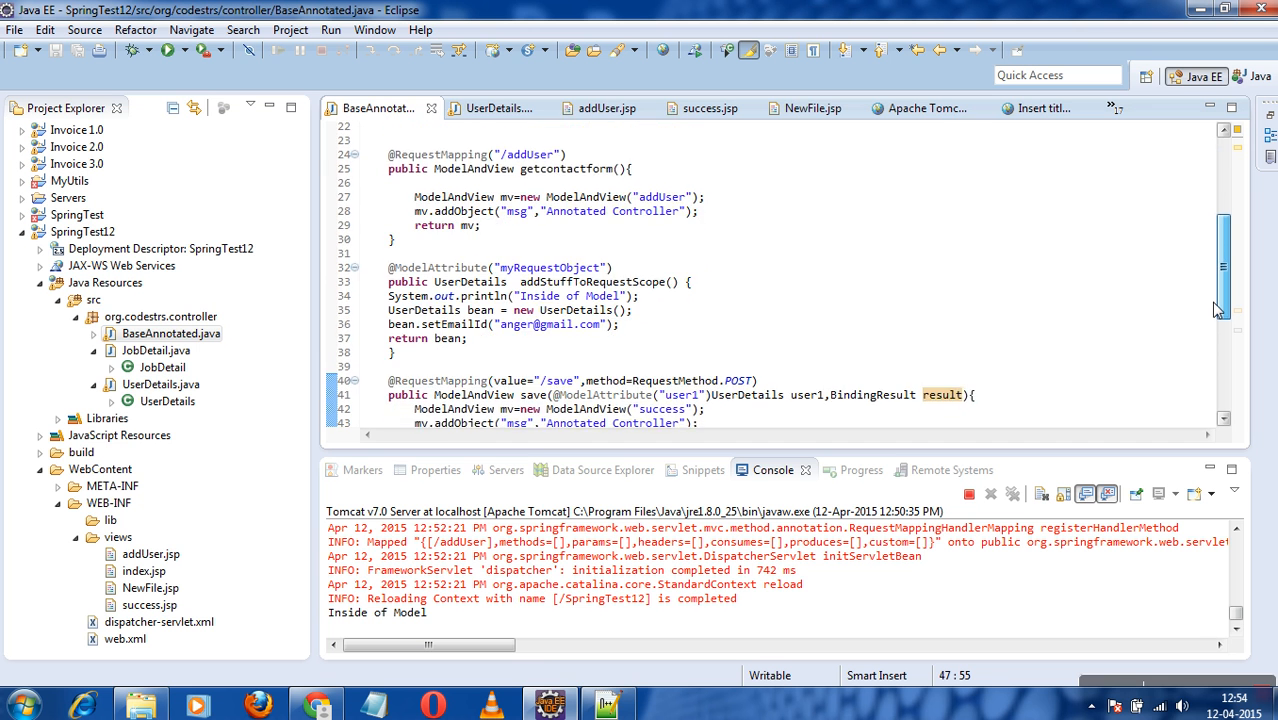
pyautogui.scroll(-3)
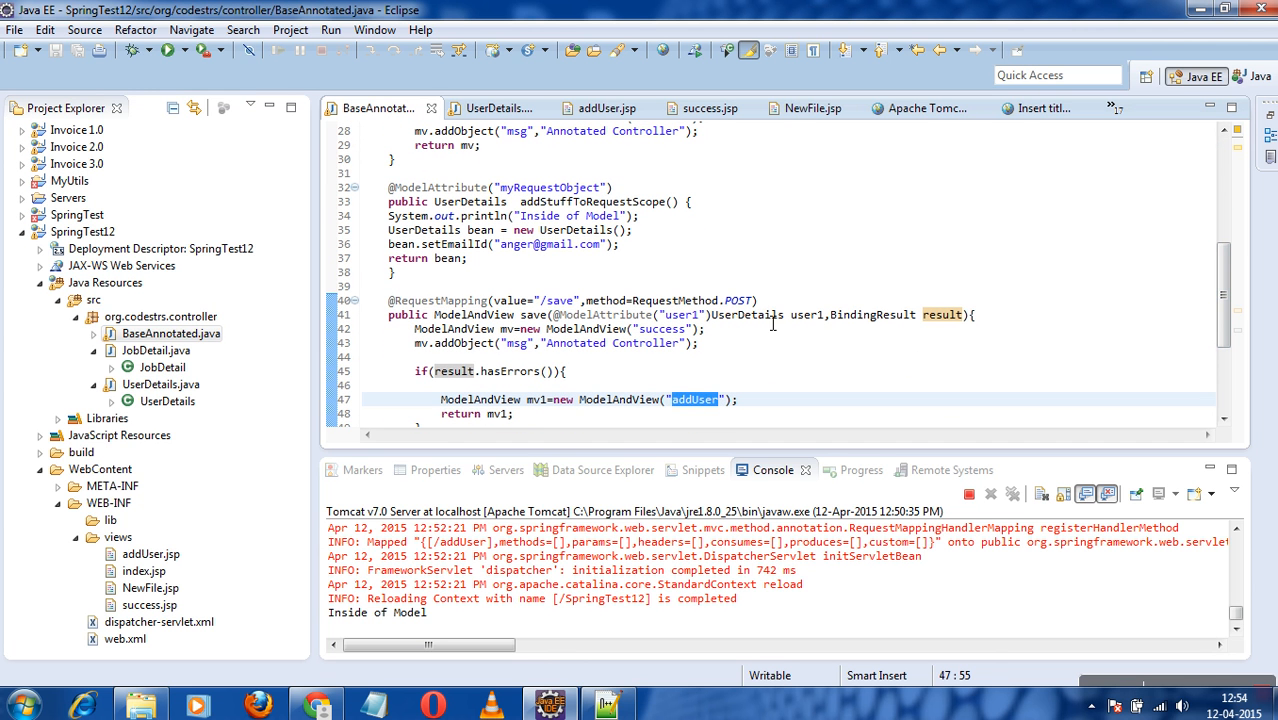
pyautogui.doubleClick(747, 314)
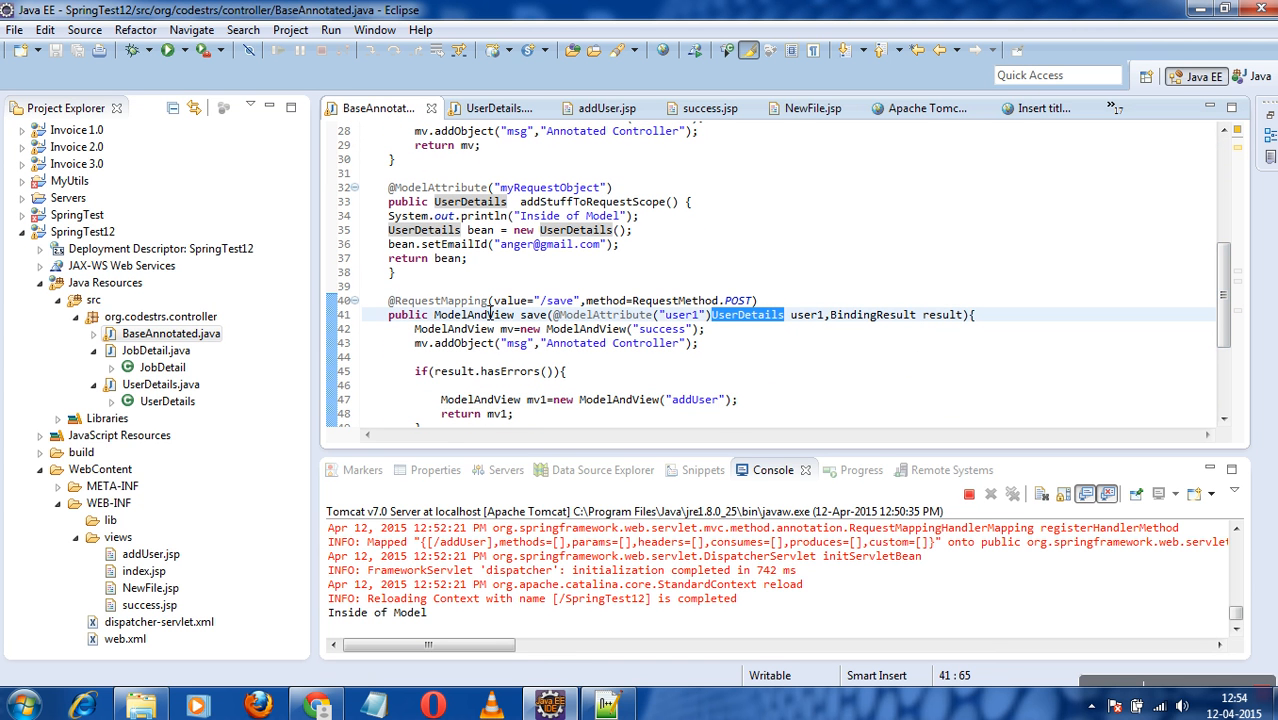
pyautogui.moveTo(743, 327)
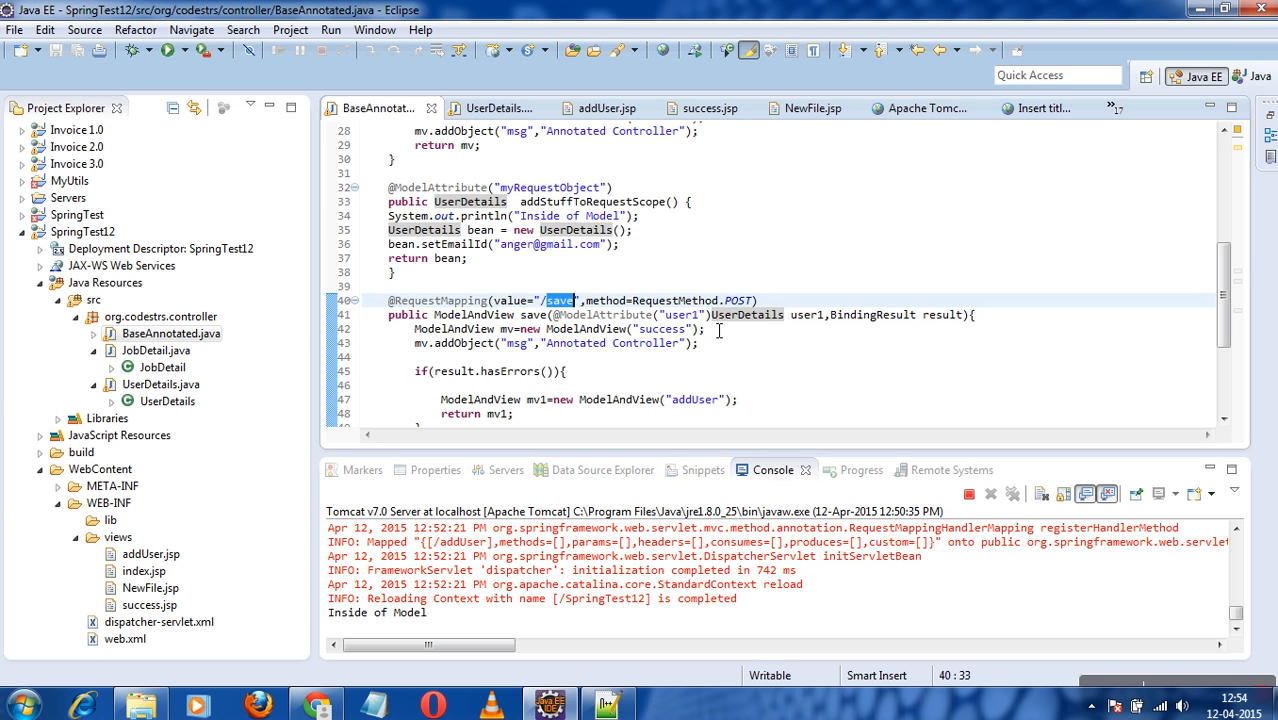
pyautogui.moveTo(745, 315)
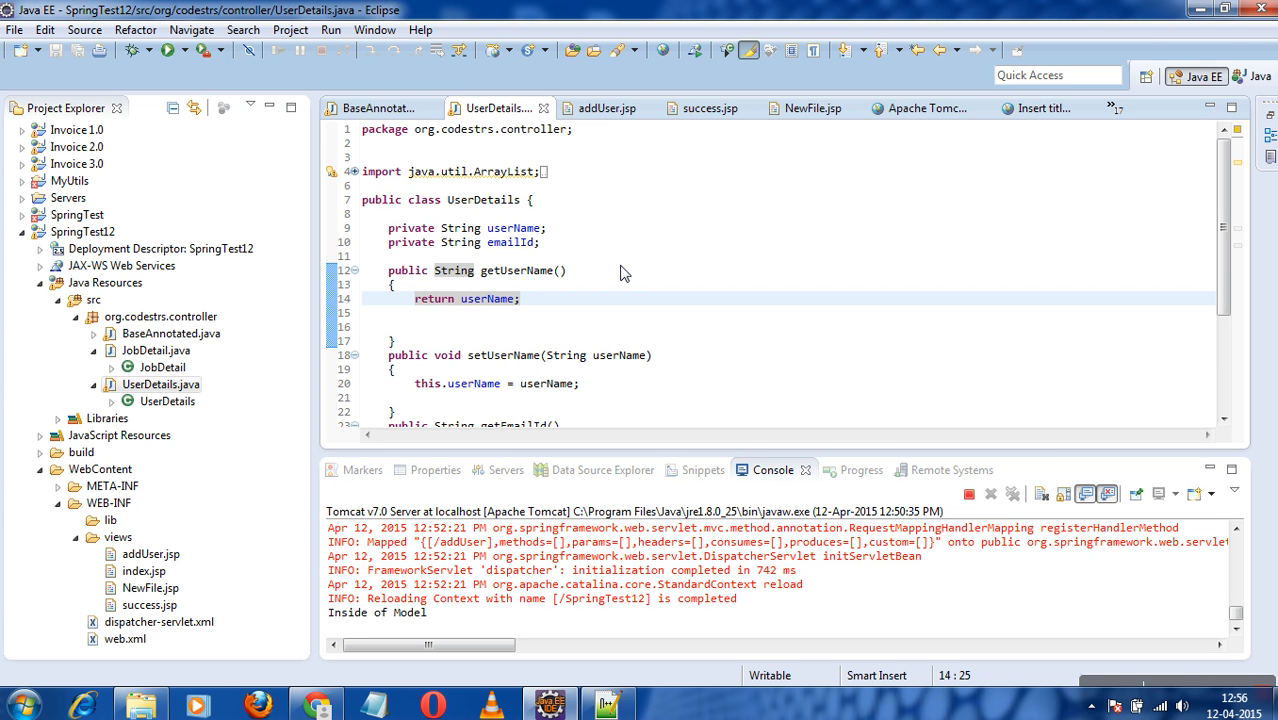
# Inspect addUser.jsp's form posting to save and its userName input, then return to BaseAnnotated.java
pyautogui.click(520, 298)
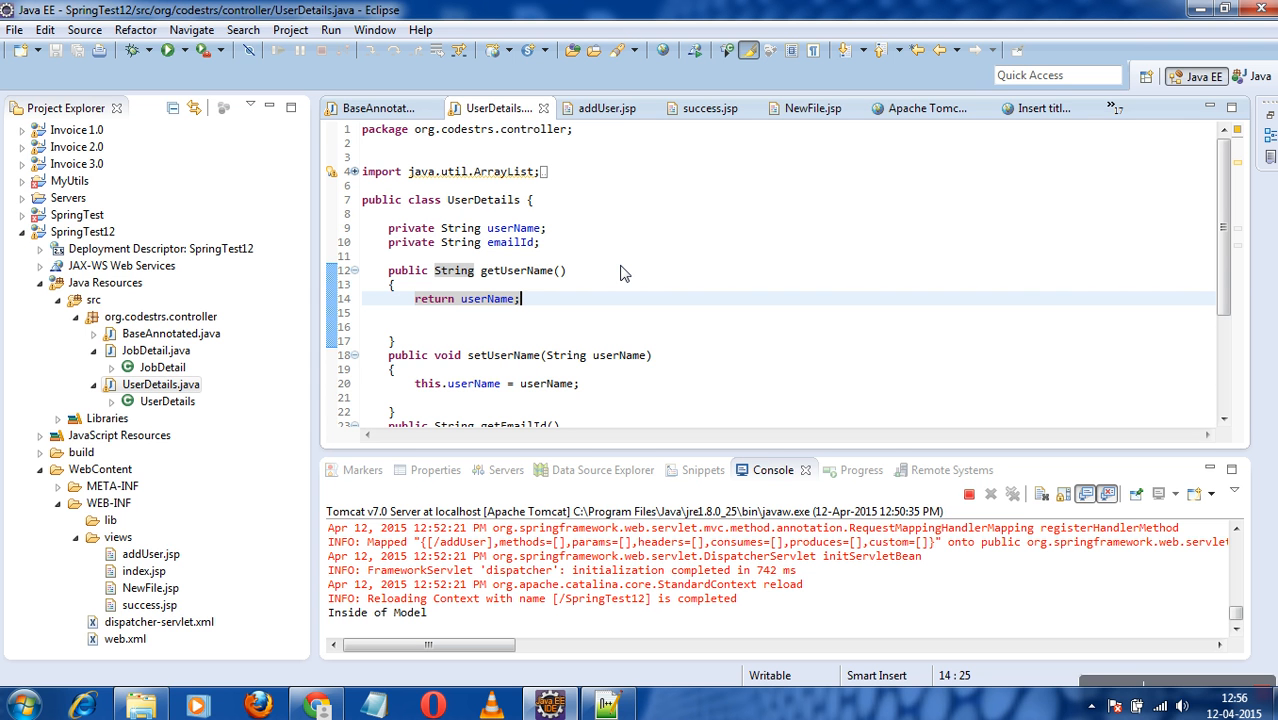
pyautogui.click(151, 554)
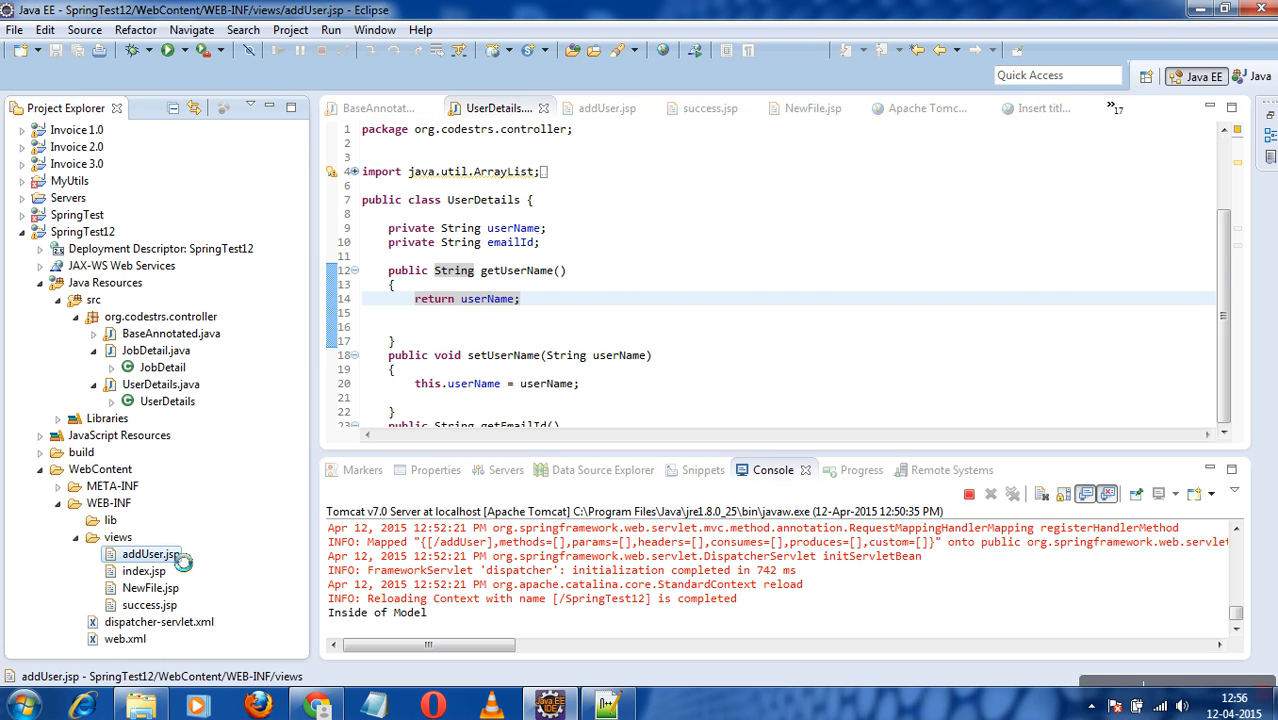
pyautogui.click(601, 87)
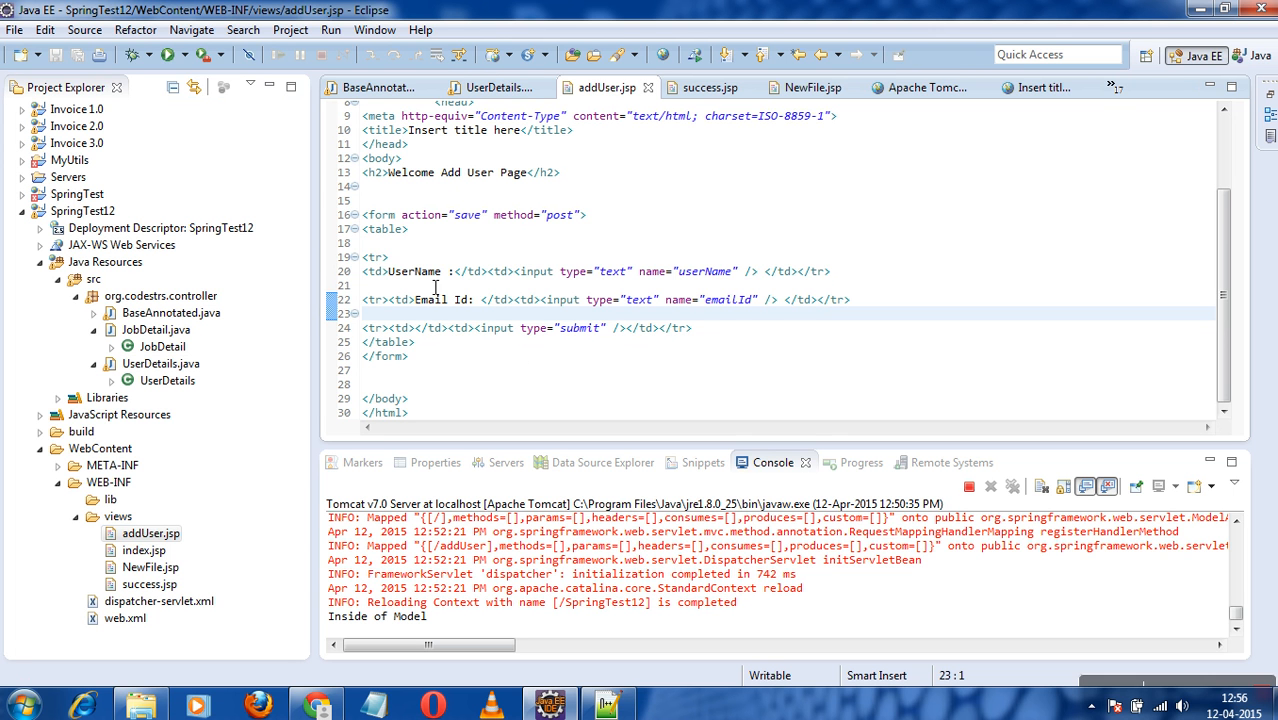
pyautogui.click(365, 285)
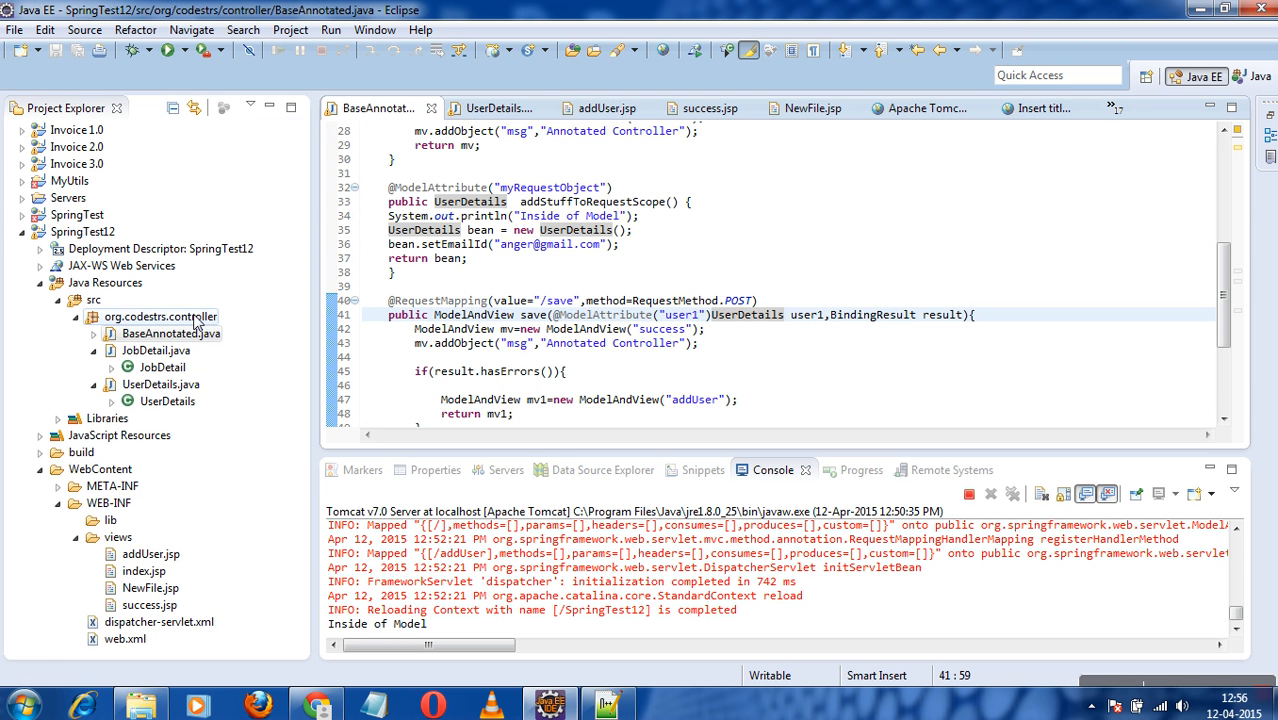
pyautogui.moveTo(277, 318)
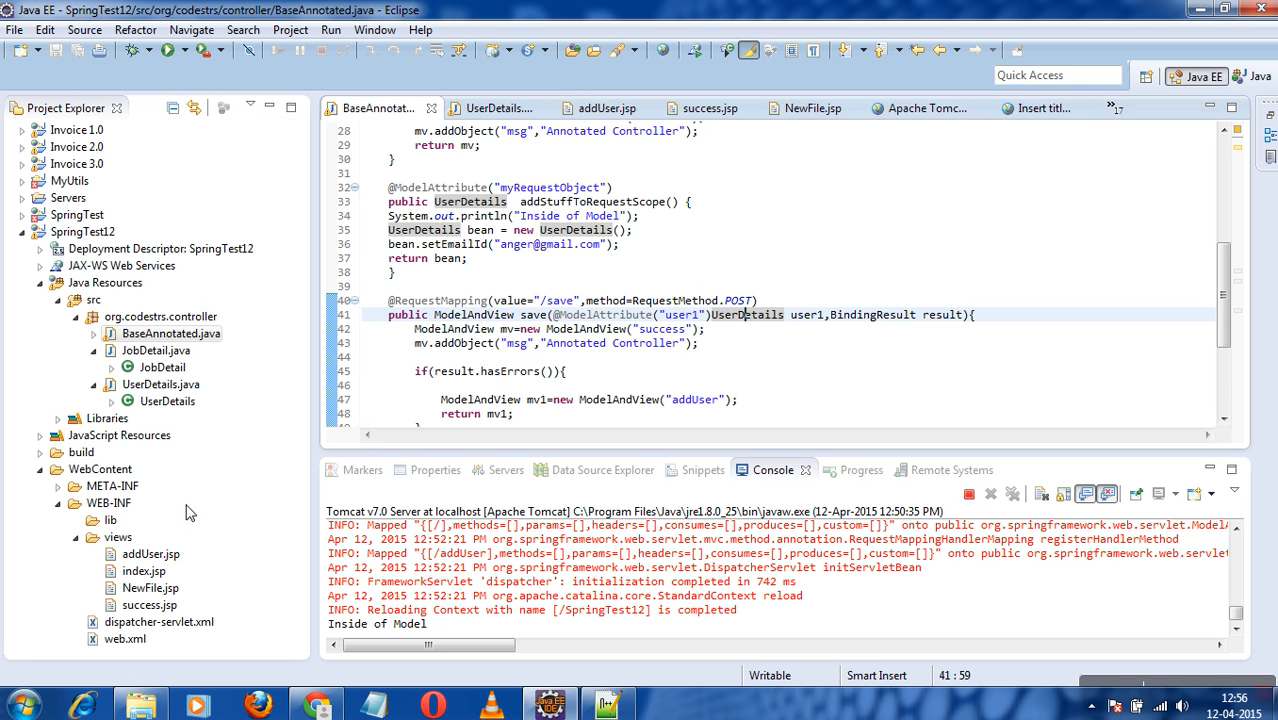
pyautogui.click(600, 88)
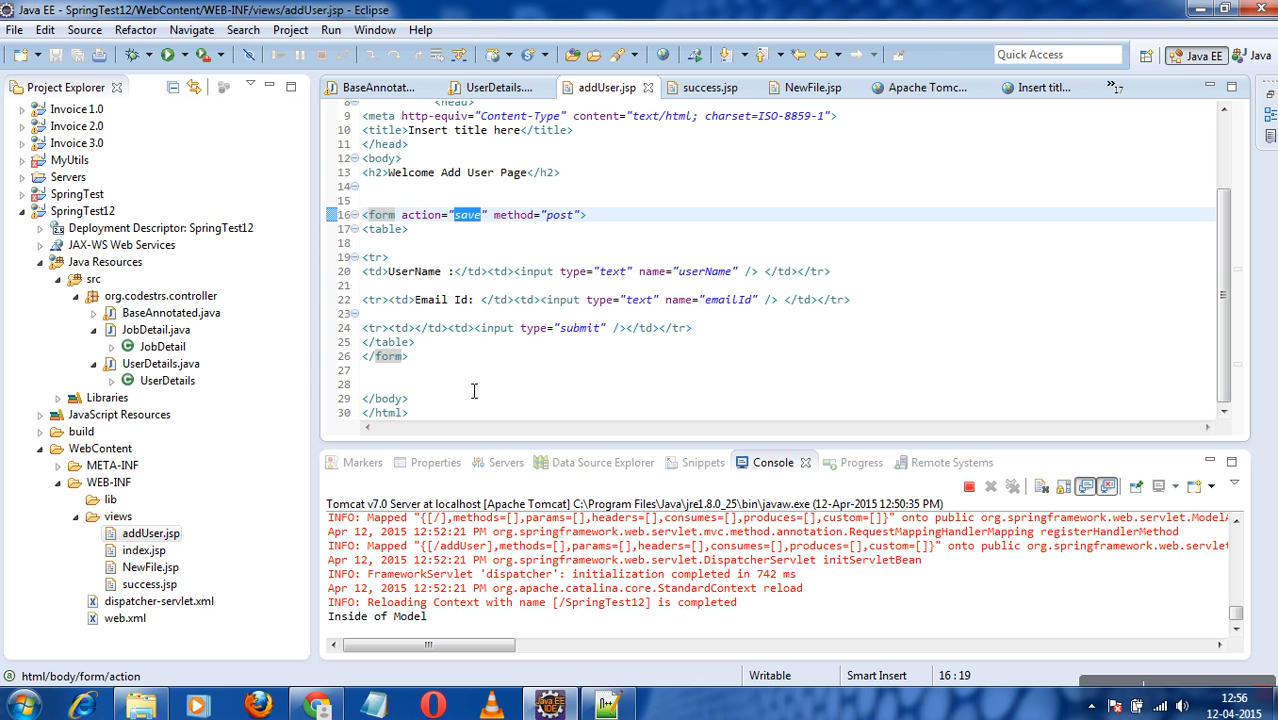
pyautogui.doubleClick(704, 271)
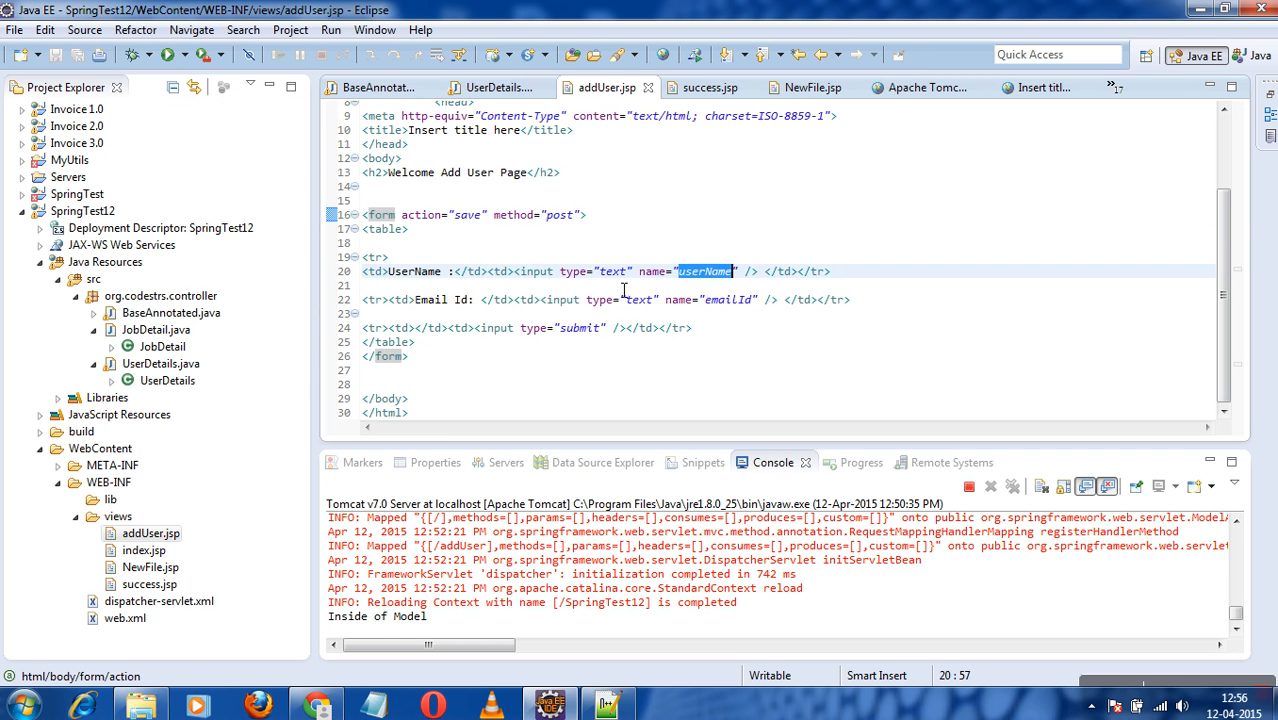
pyautogui.click(497, 108)
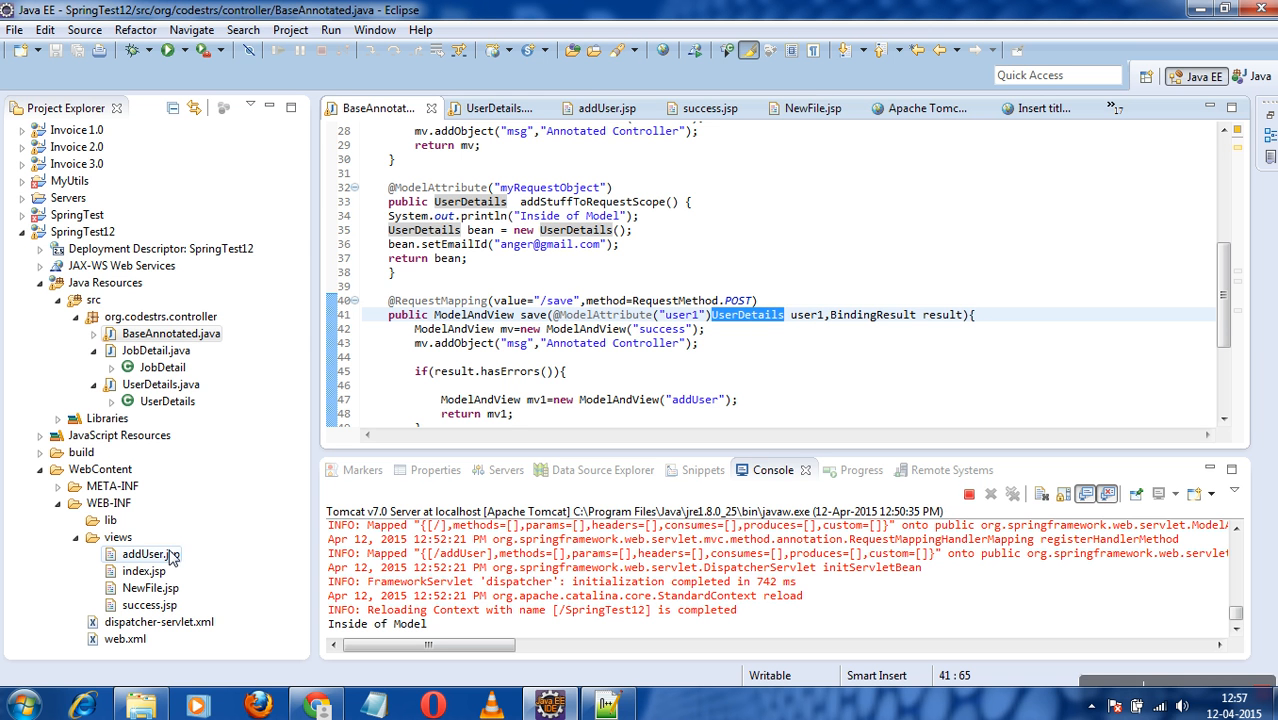
# Review success.jsp's user1 userName and emailId output, then add a blank line after UserDetails' fields
pyautogui.click(605, 88)
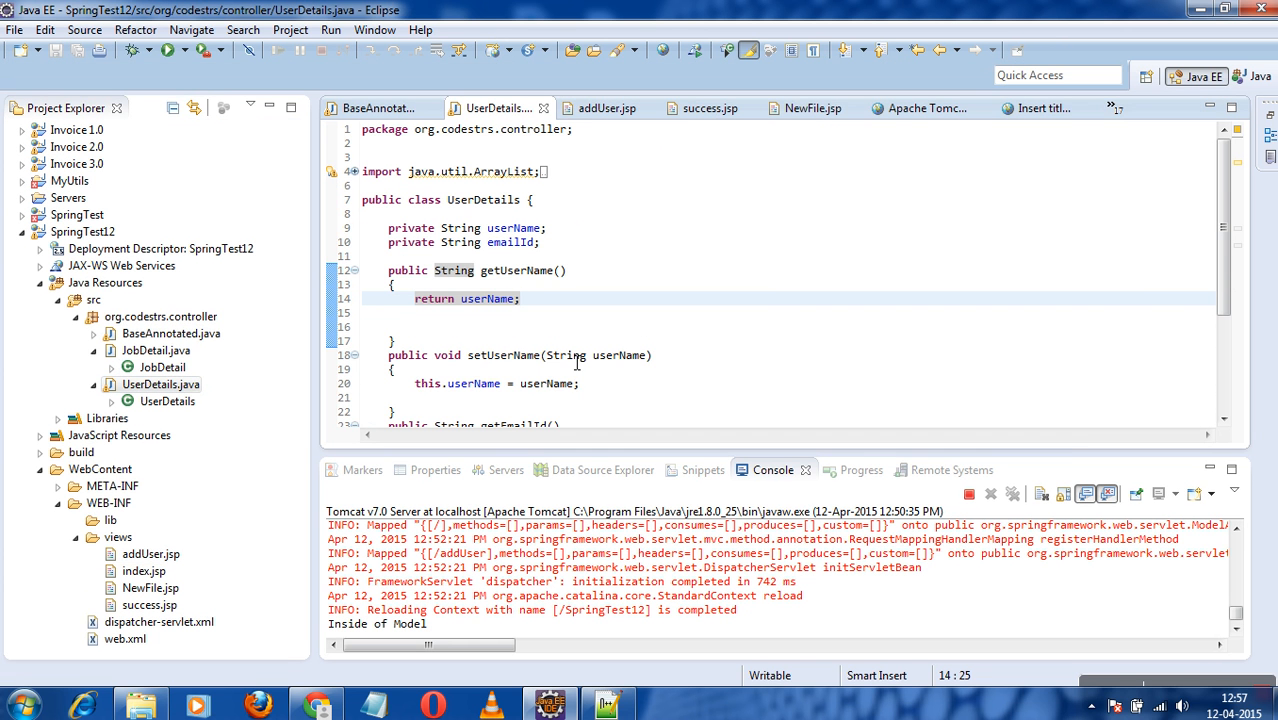
pyautogui.moveTo(547, 270)
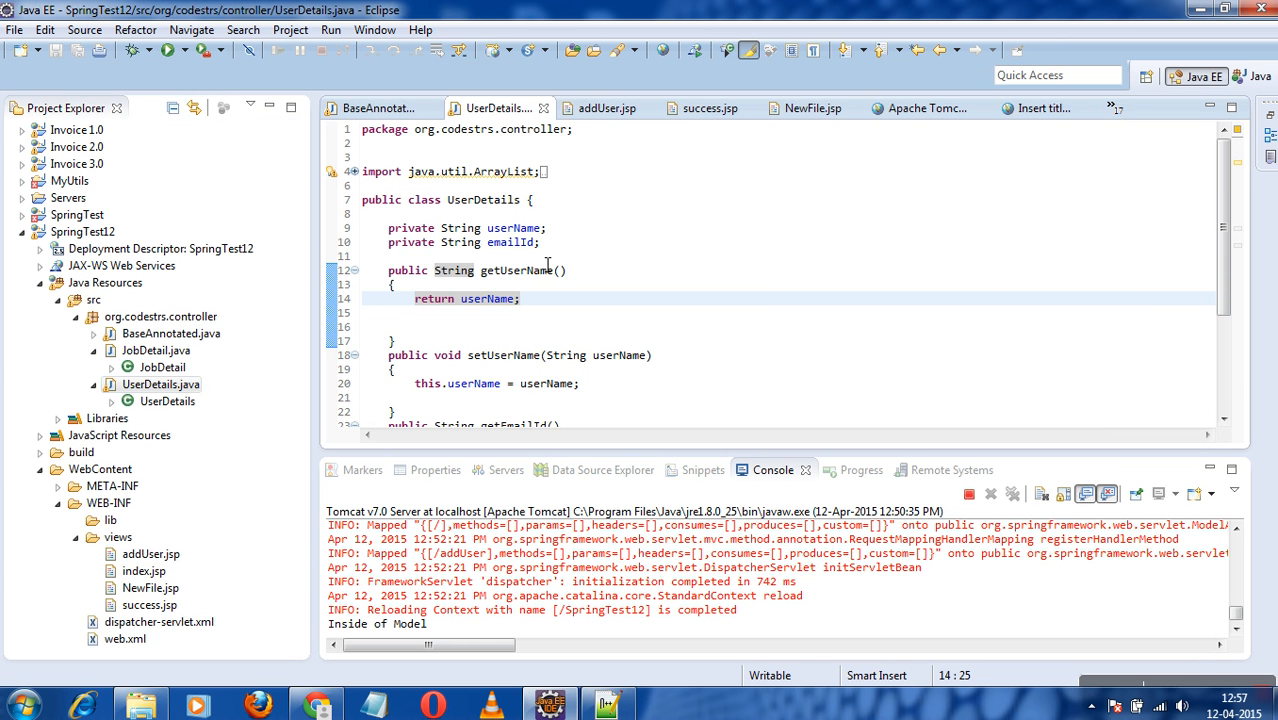
pyautogui.click(378, 108)
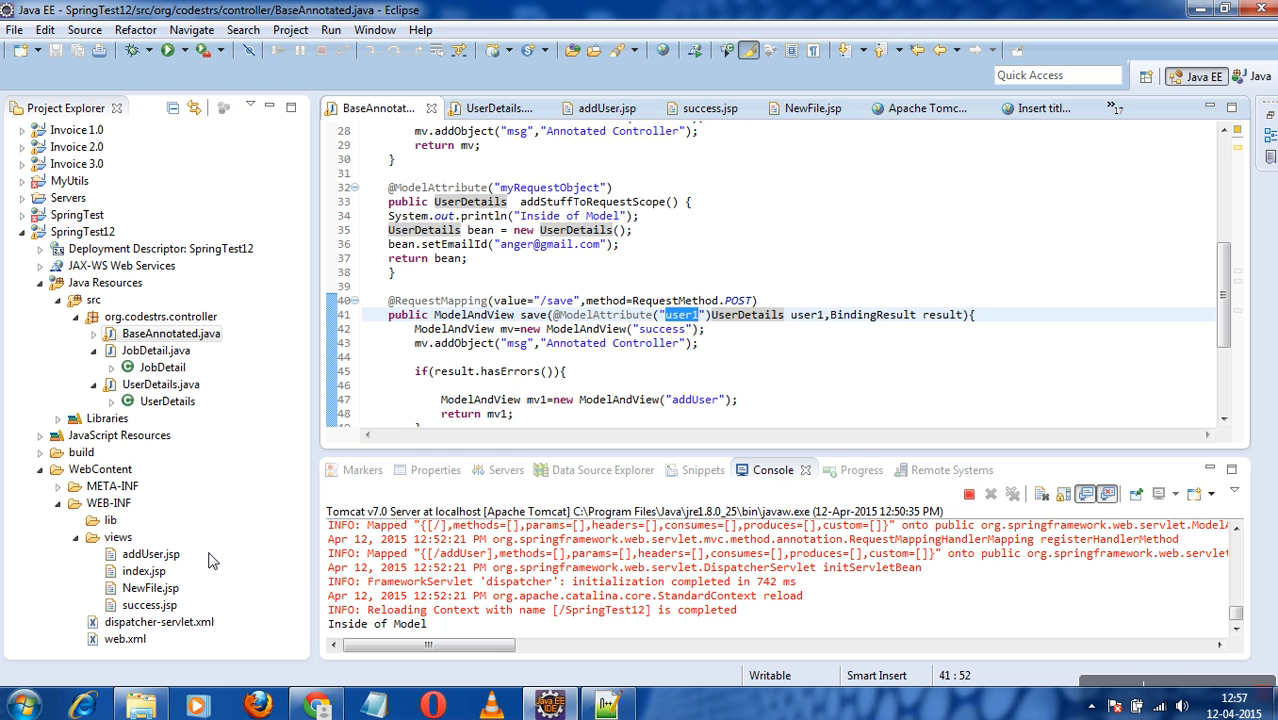
pyautogui.moveTo(149, 605)
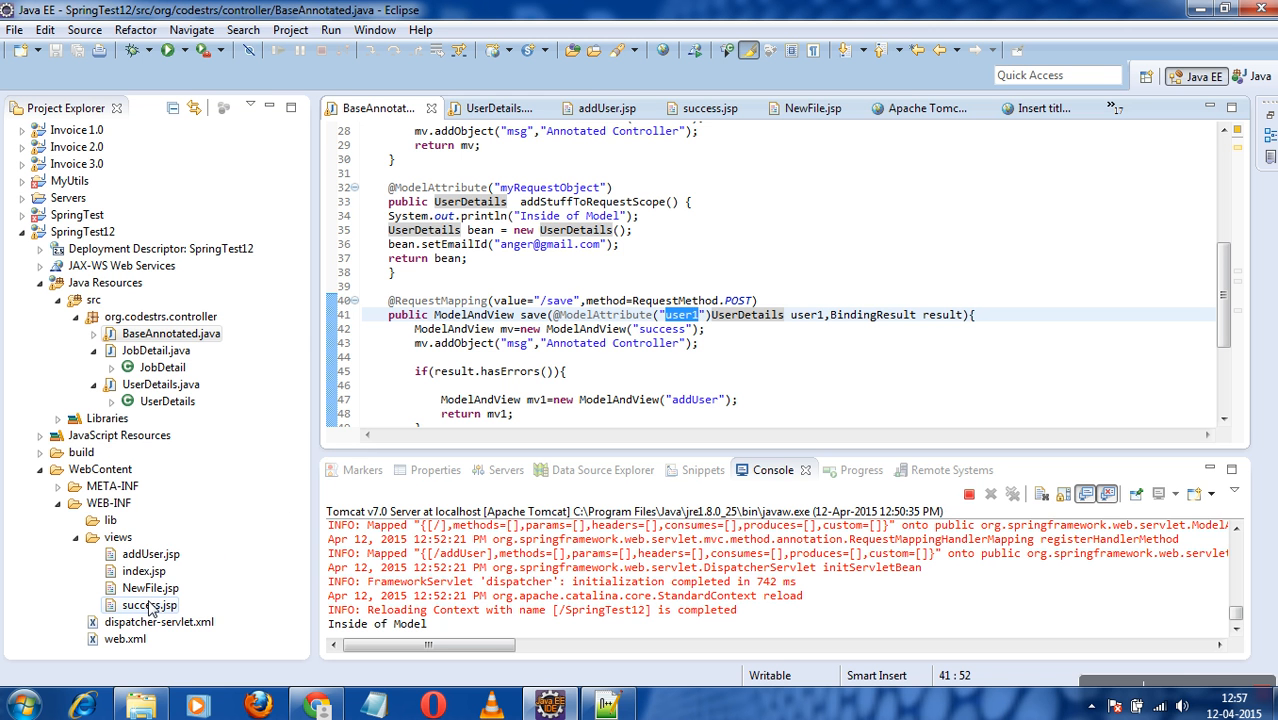
pyautogui.click(152, 605)
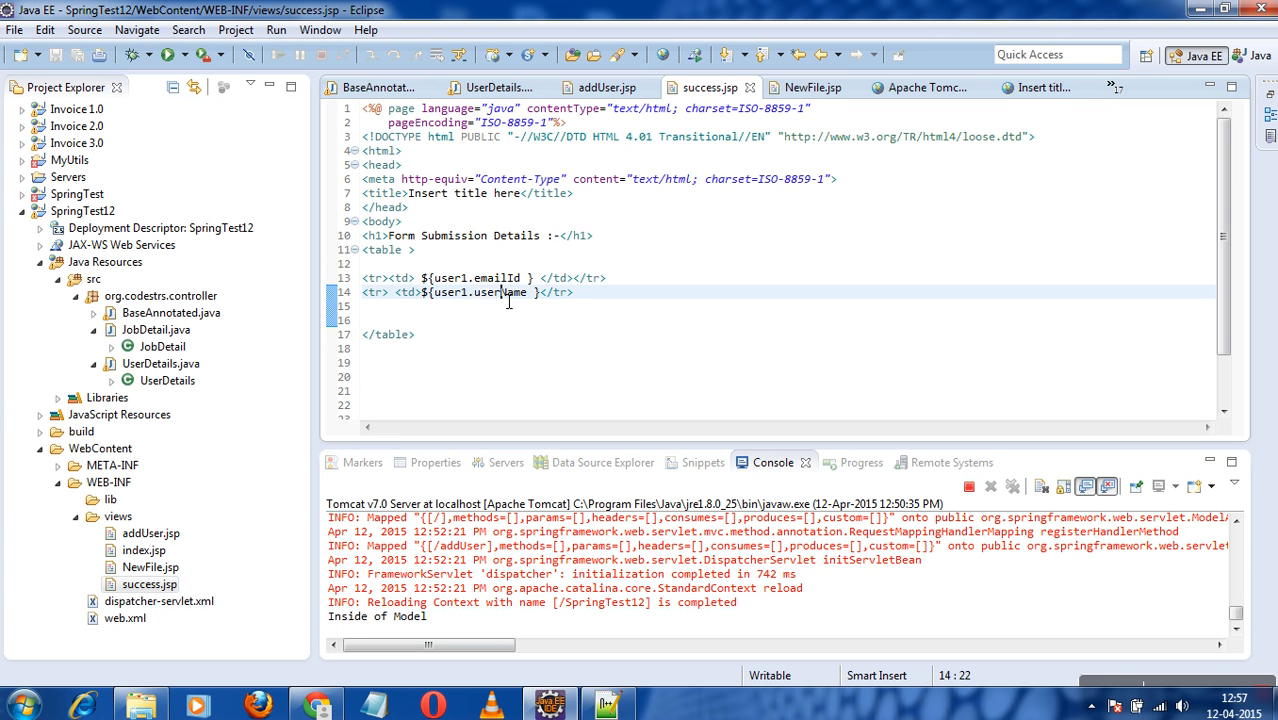
pyautogui.doubleClick(497, 278)
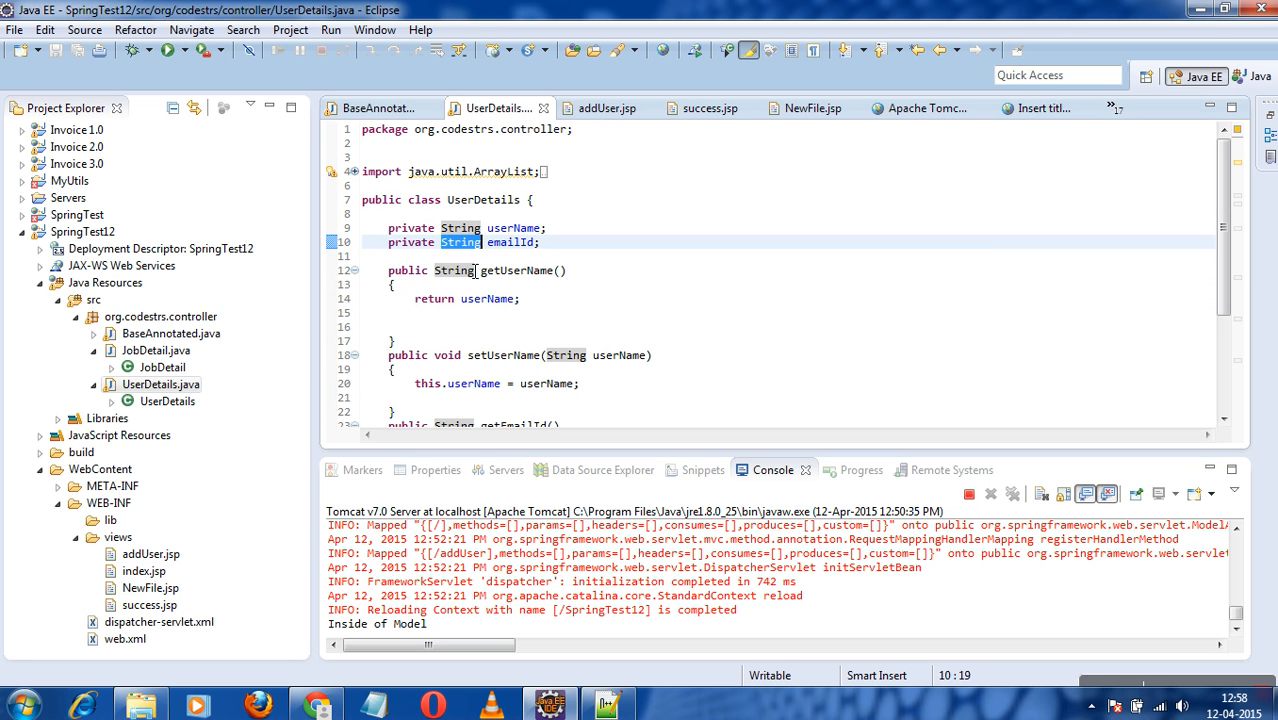
pyautogui.click(418, 256)
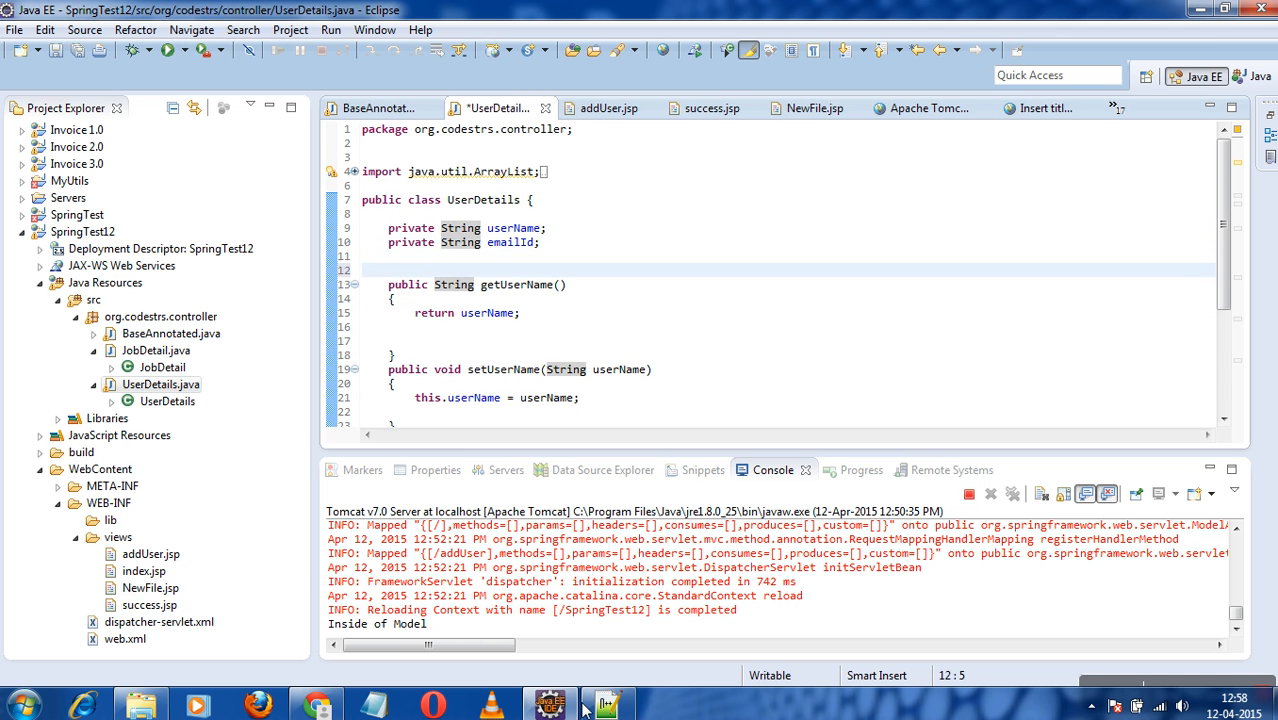
# Select the age, mob, dob and assets field declarations in the Notepad++ notes
pyautogui.click(605, 705)
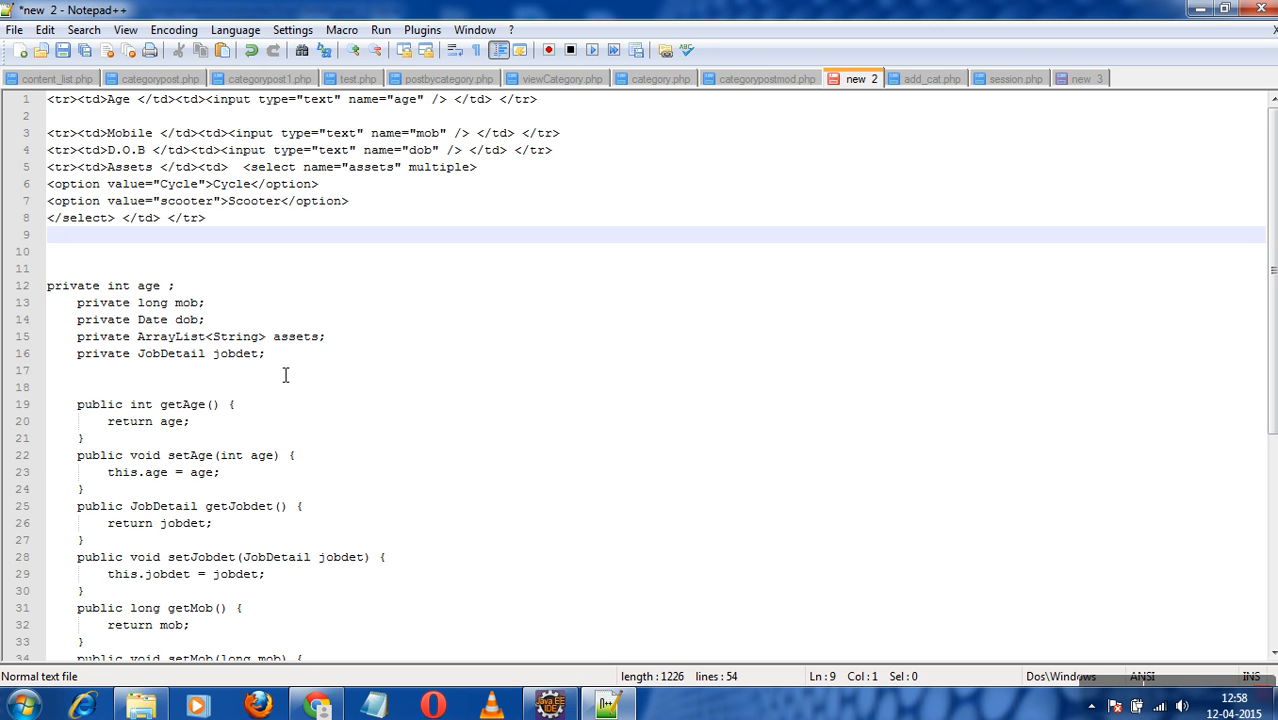
pyautogui.click(327, 336)
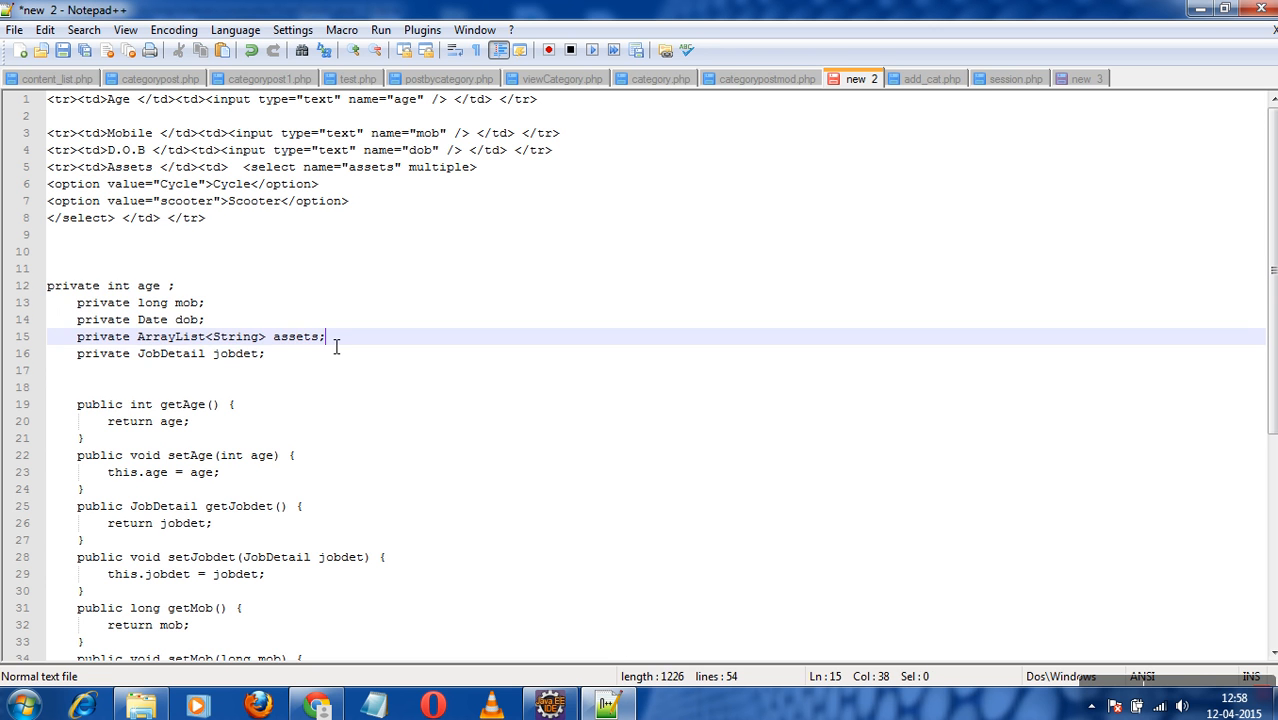
pyautogui.moveTo(327, 336); pyautogui.dragTo(57, 269)
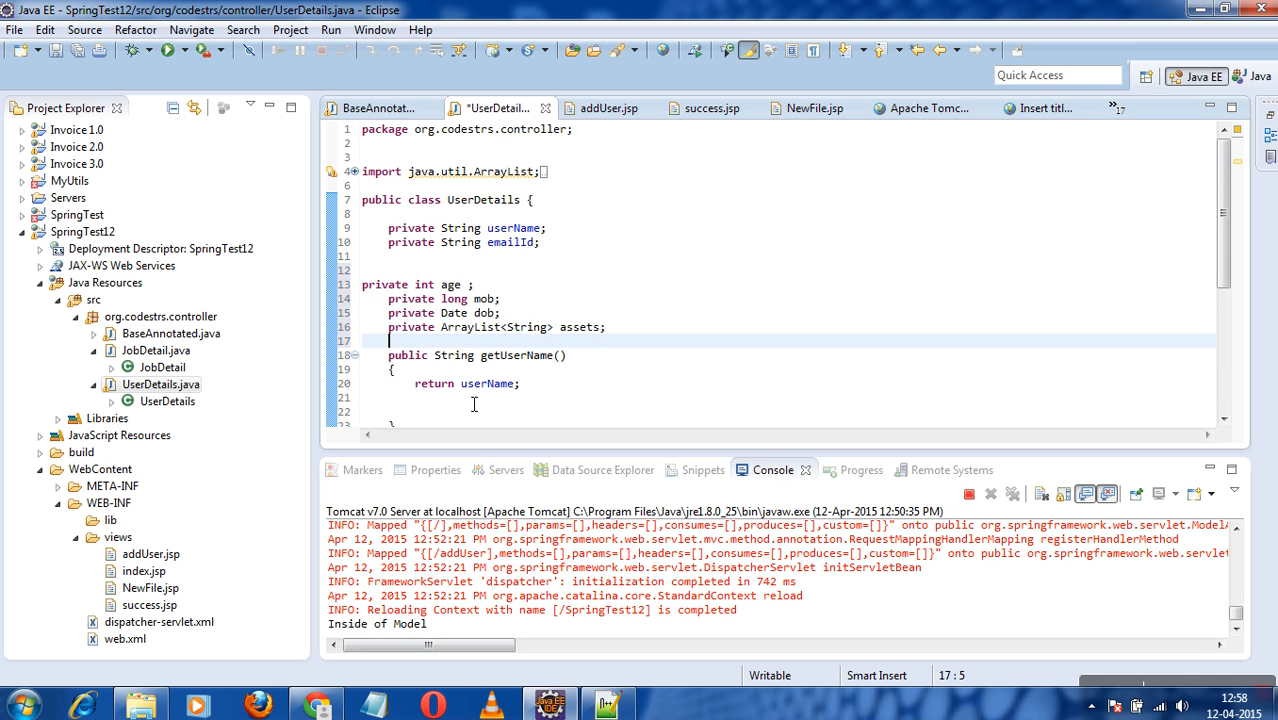
# Save UserDetails.java and generate getters and setters for all its fields, starting with getAge/setAge
pyautogui.press('ctrl+s')
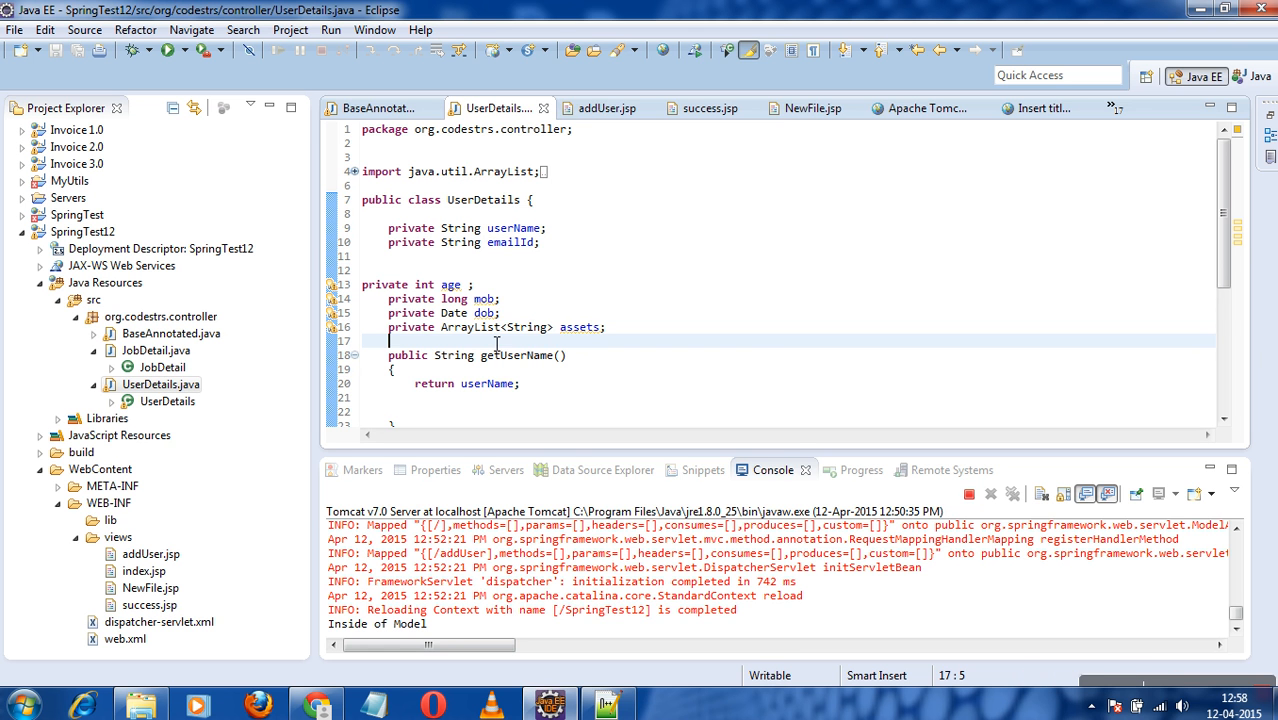
pyautogui.rightClick(497, 343)
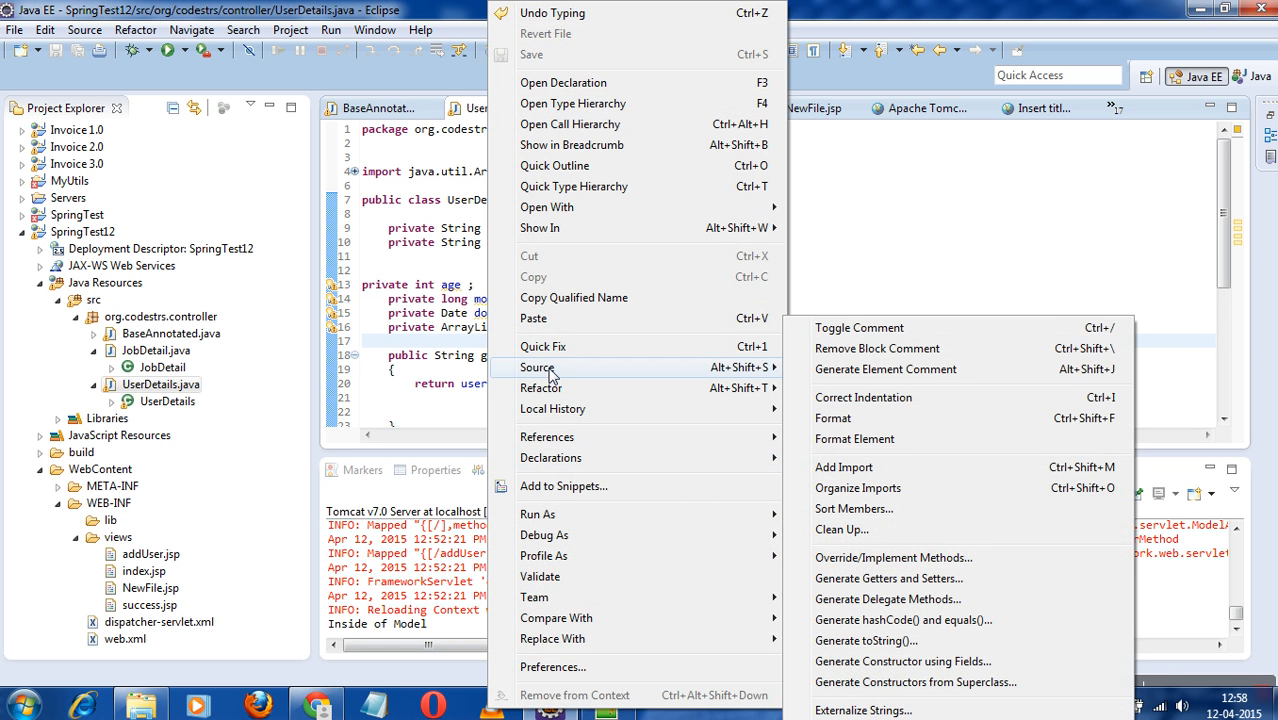
pyautogui.click(889, 578)
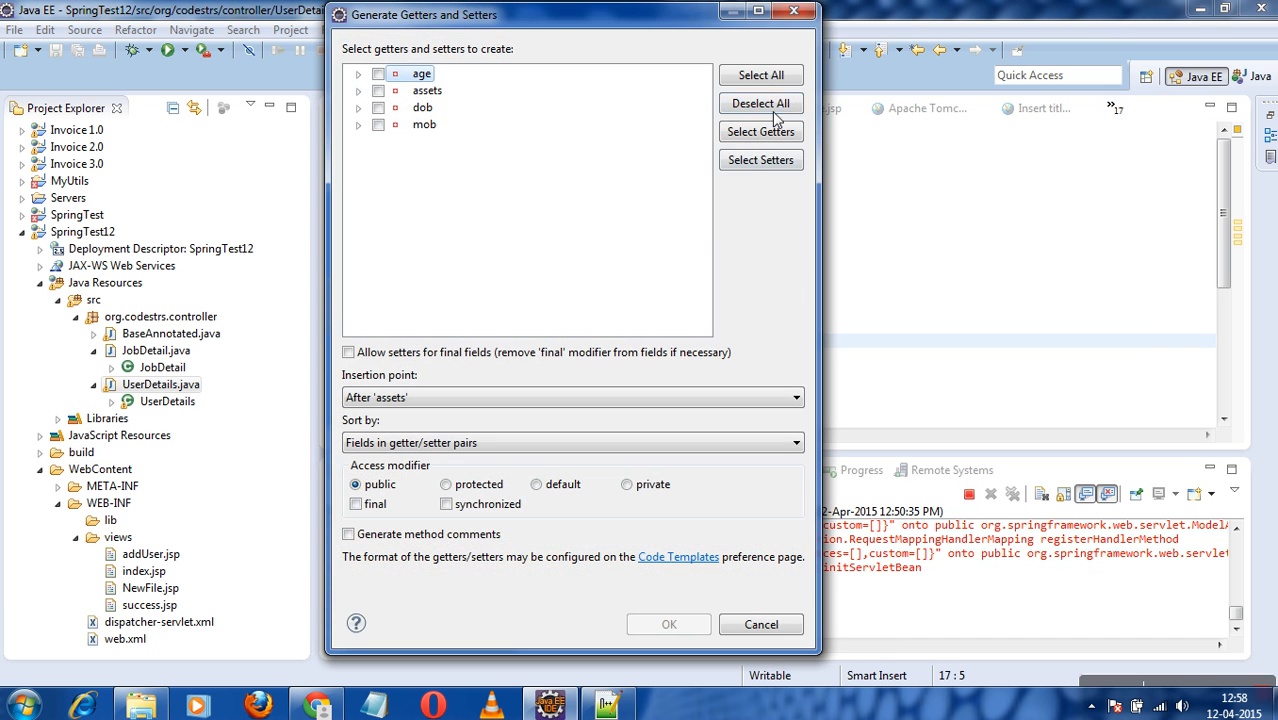
pyautogui.click(760, 75)
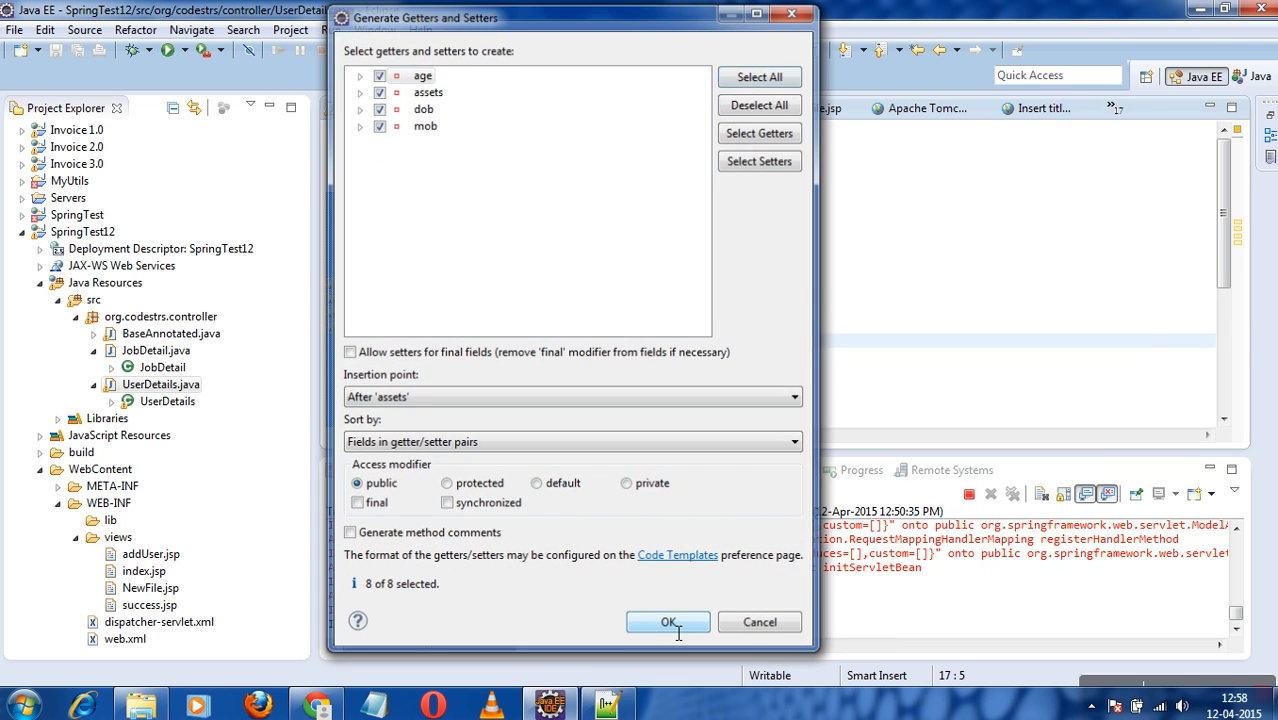
pyautogui.click(668, 622)
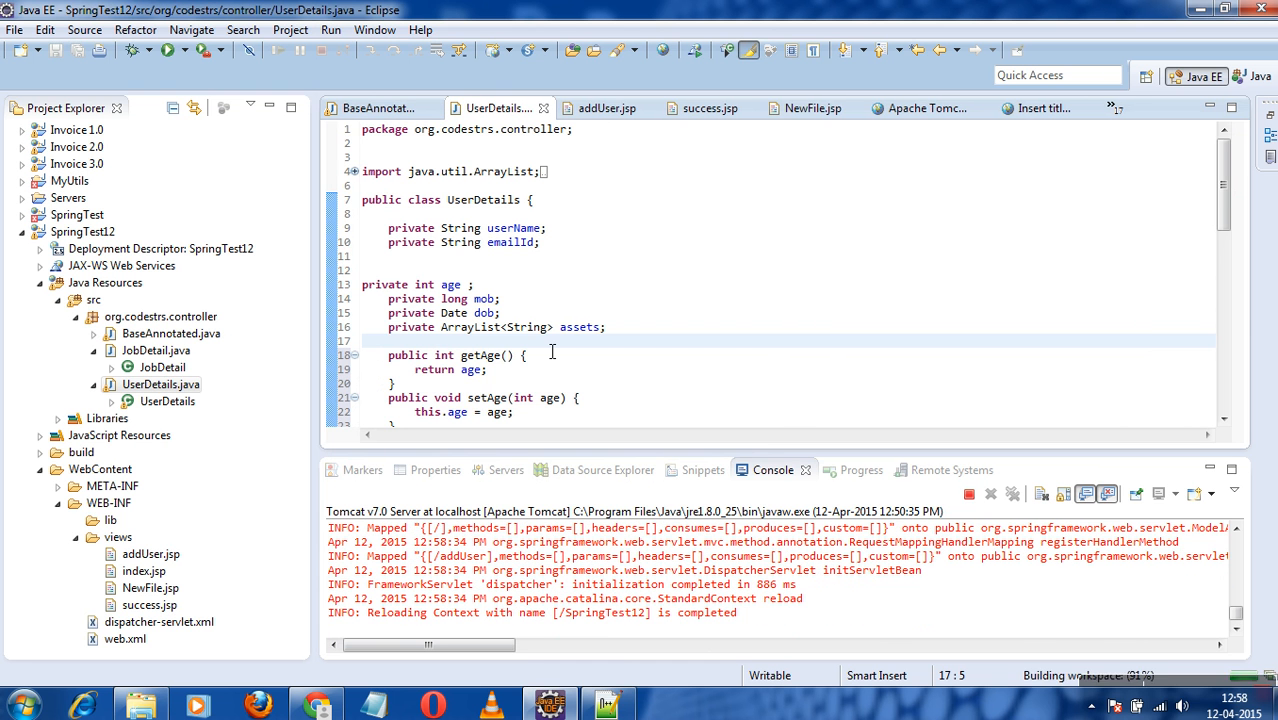
# Add Age, Mobile and D.O.B inputs and an Assets multi-select (Cycle, Scooter) to addUser.jsp
pyautogui.click(150, 553)
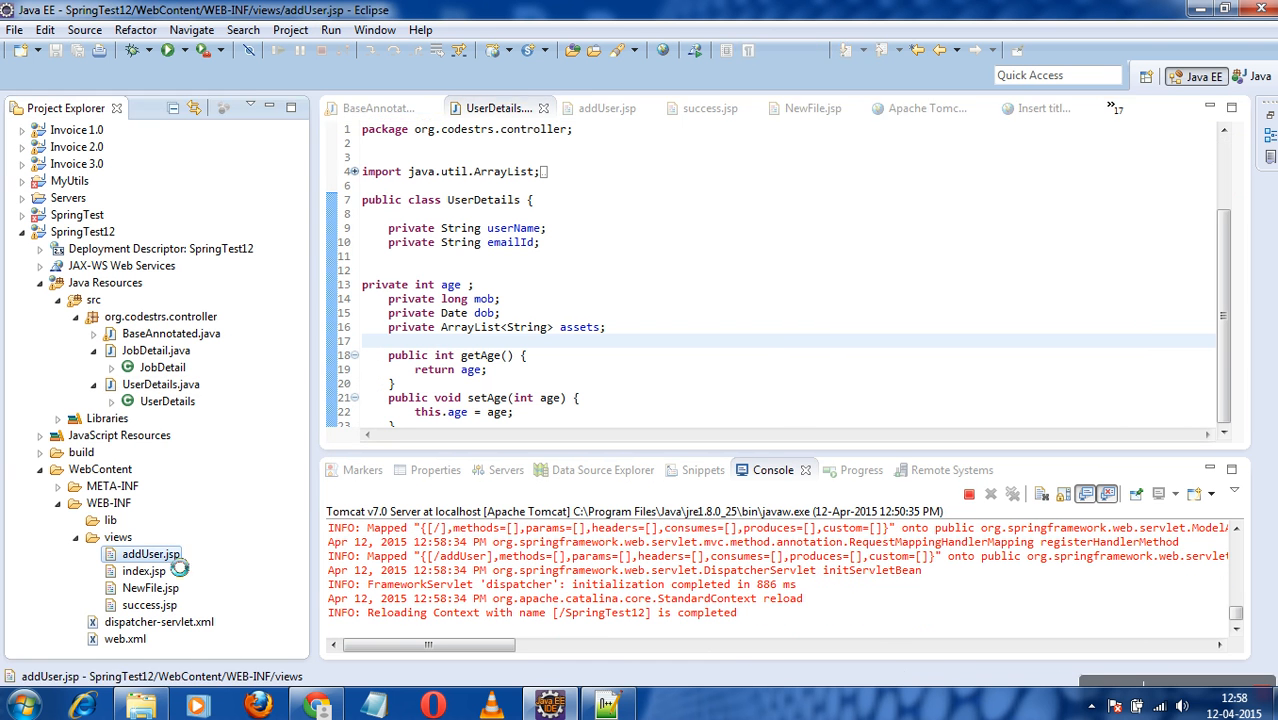
pyautogui.click(601, 87)
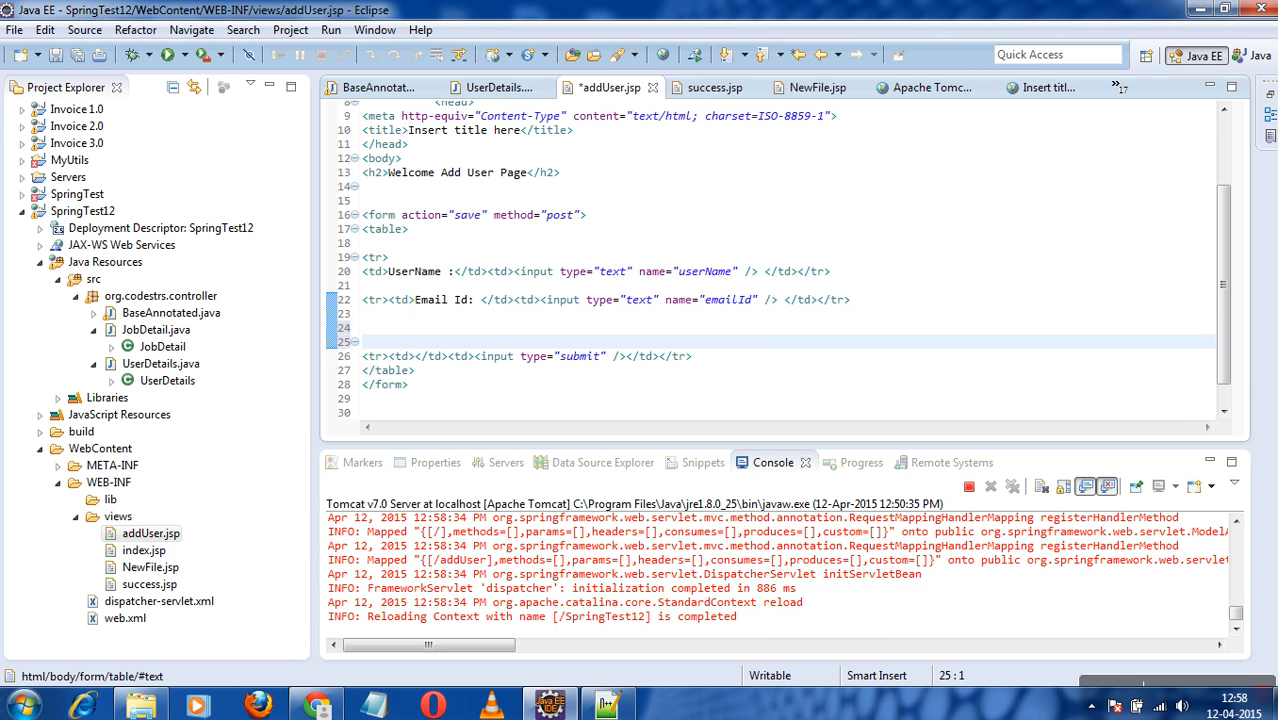
pyautogui.click(364, 328)
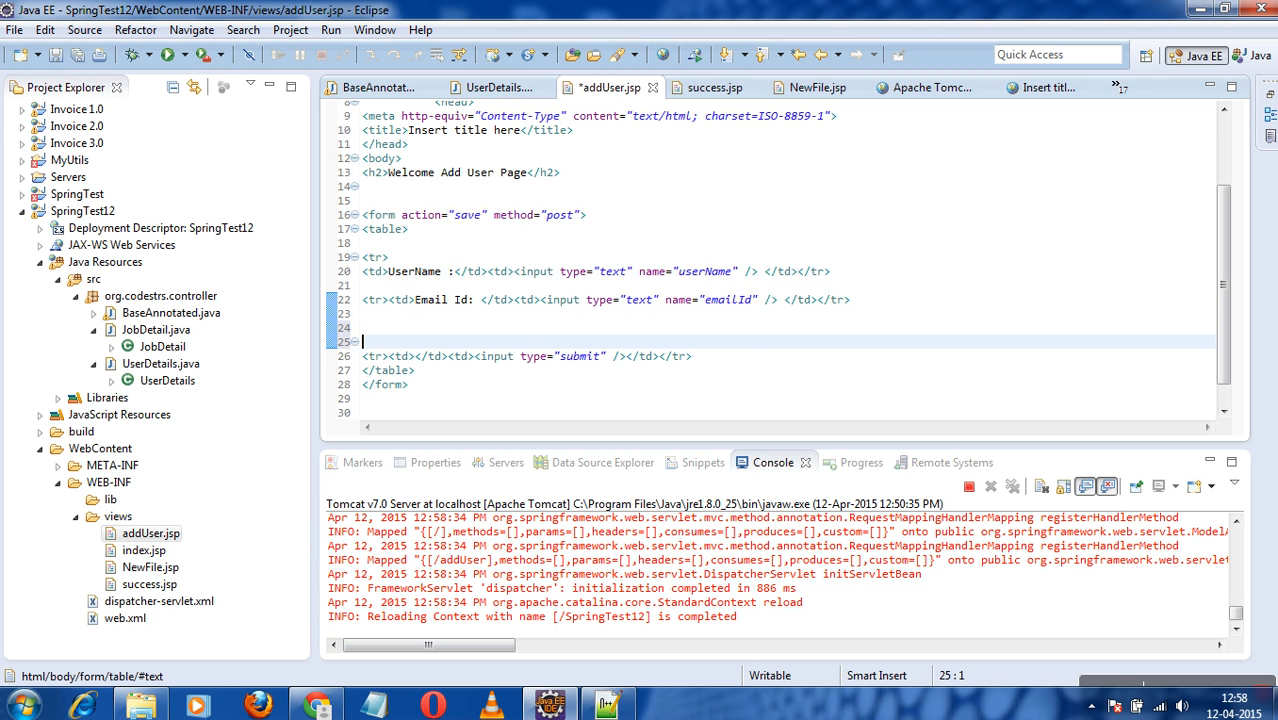
pyautogui.click(606, 705)
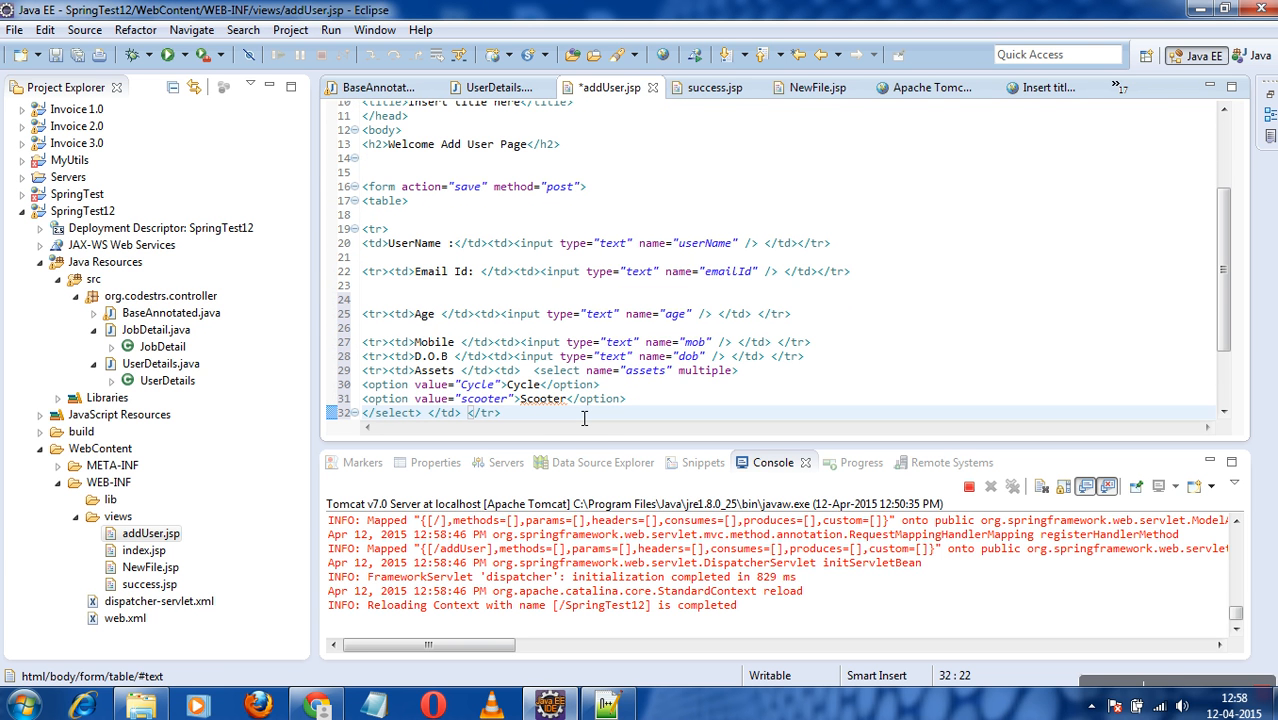
pyautogui.click(160, 363)
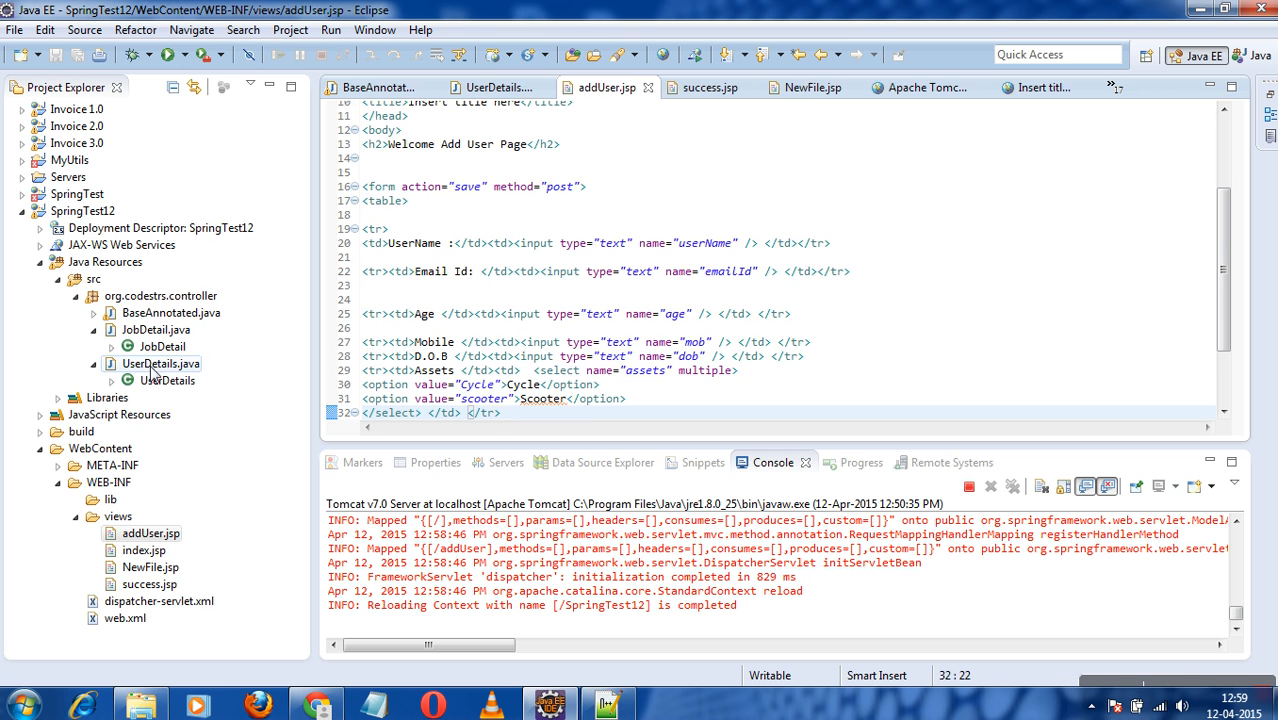
# From success.jsp, bring up the Notepad++ table rows for age, mob, dob and assets
pyautogui.click(709, 87)
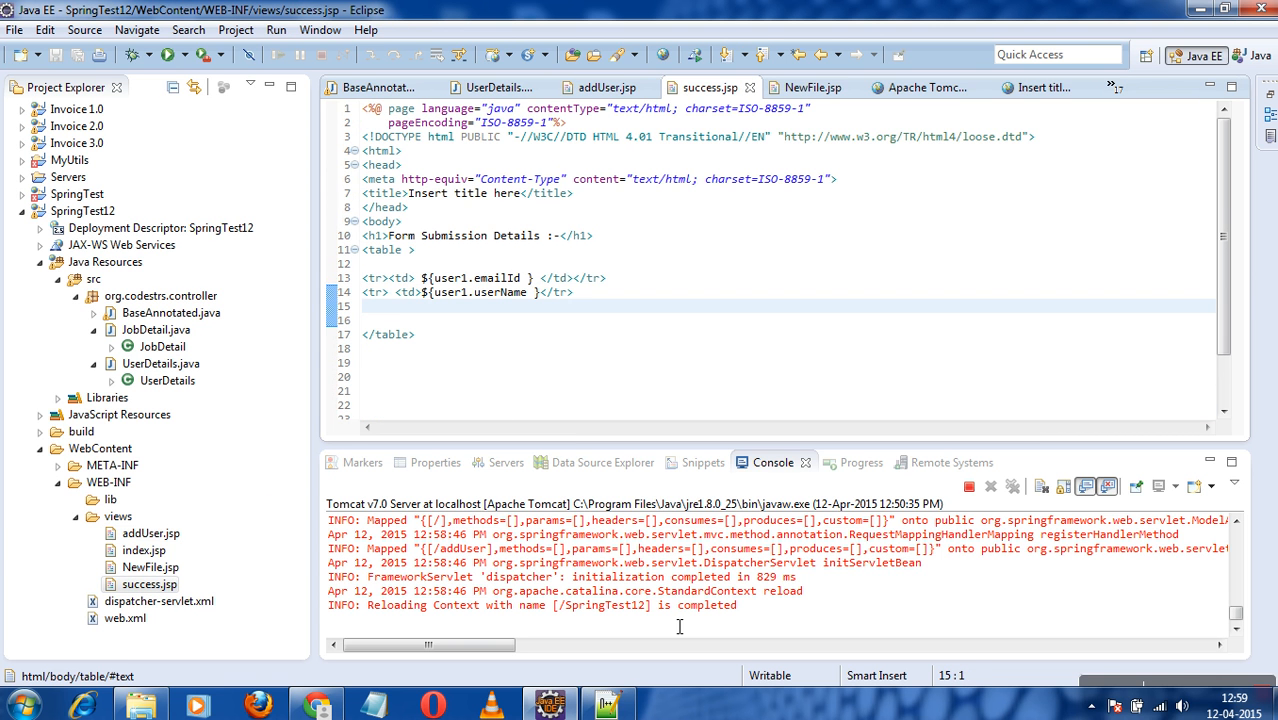
pyautogui.click(607, 706)
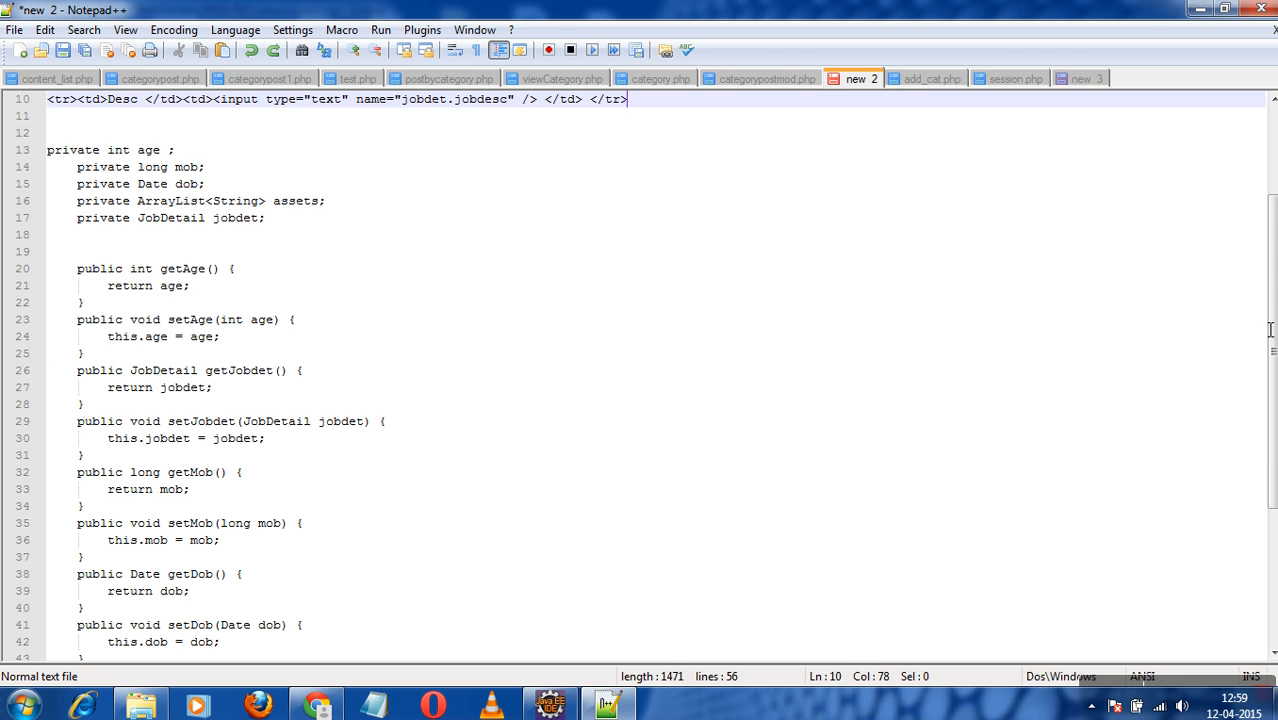
pyautogui.scroll(-3)
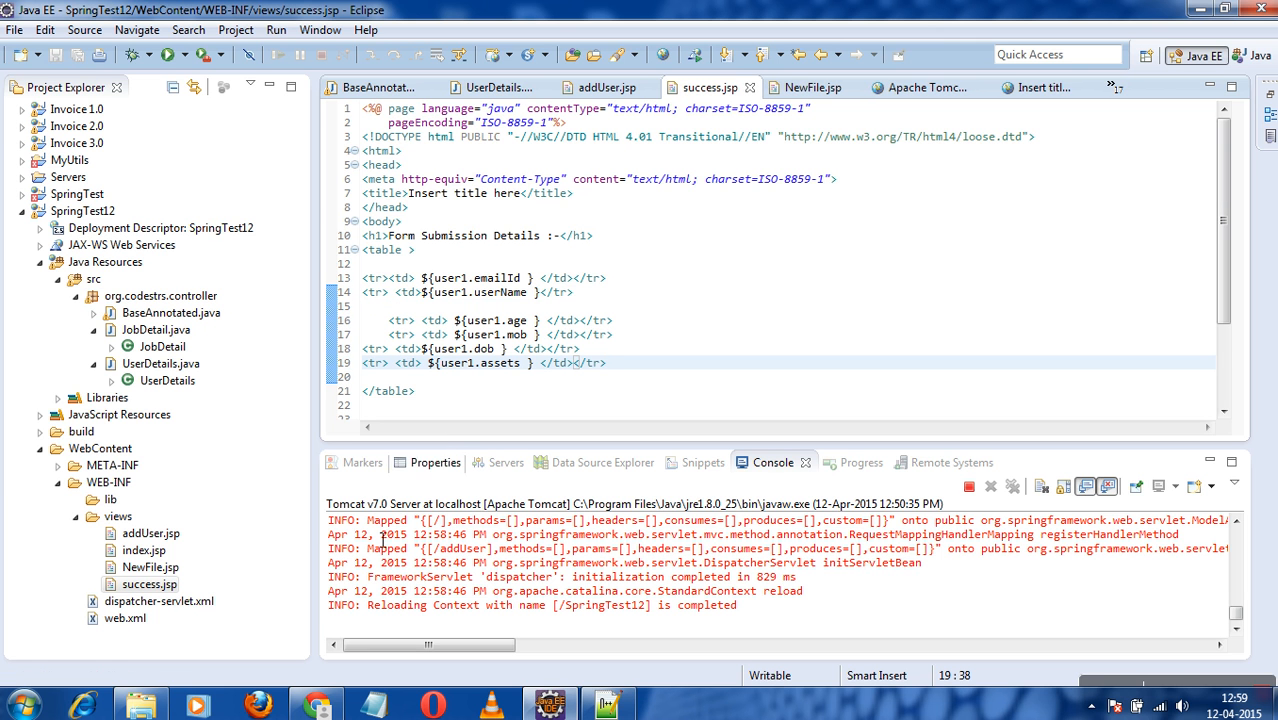
# Reload localhost:8080/SpringTest12/addUser in Chrome
pyautogui.click(316, 705)
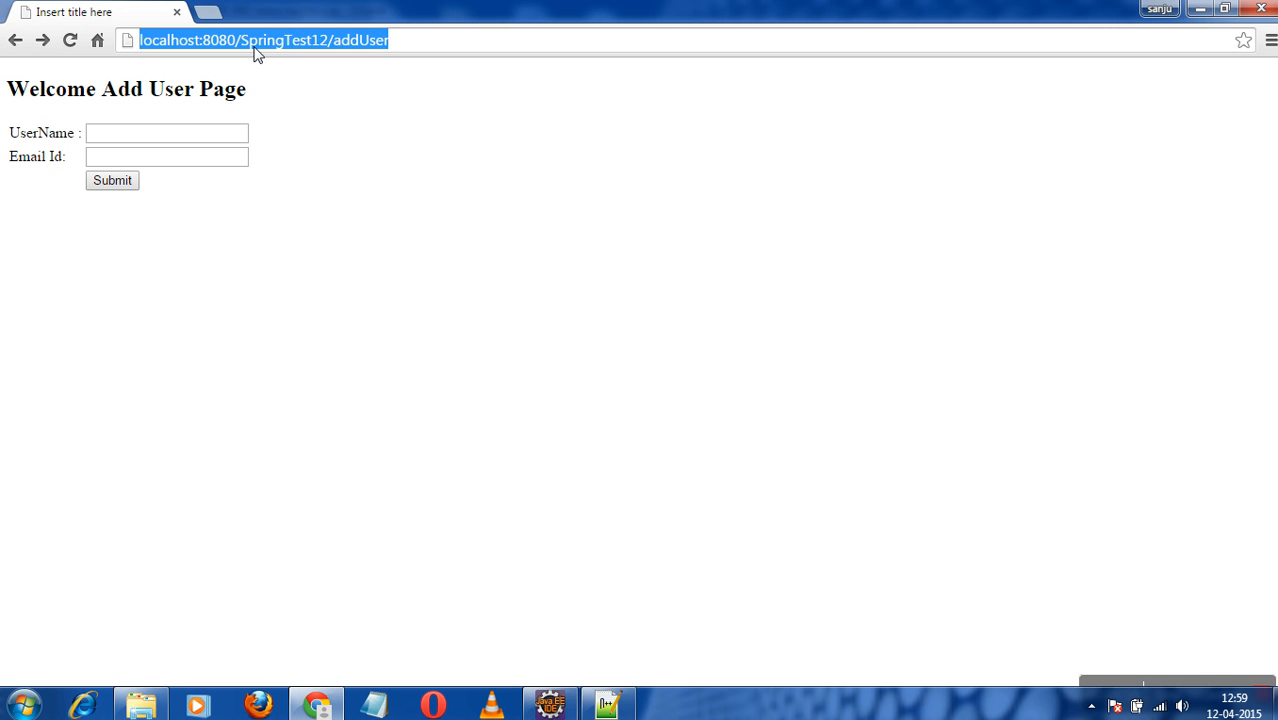
pyautogui.click(167, 133)
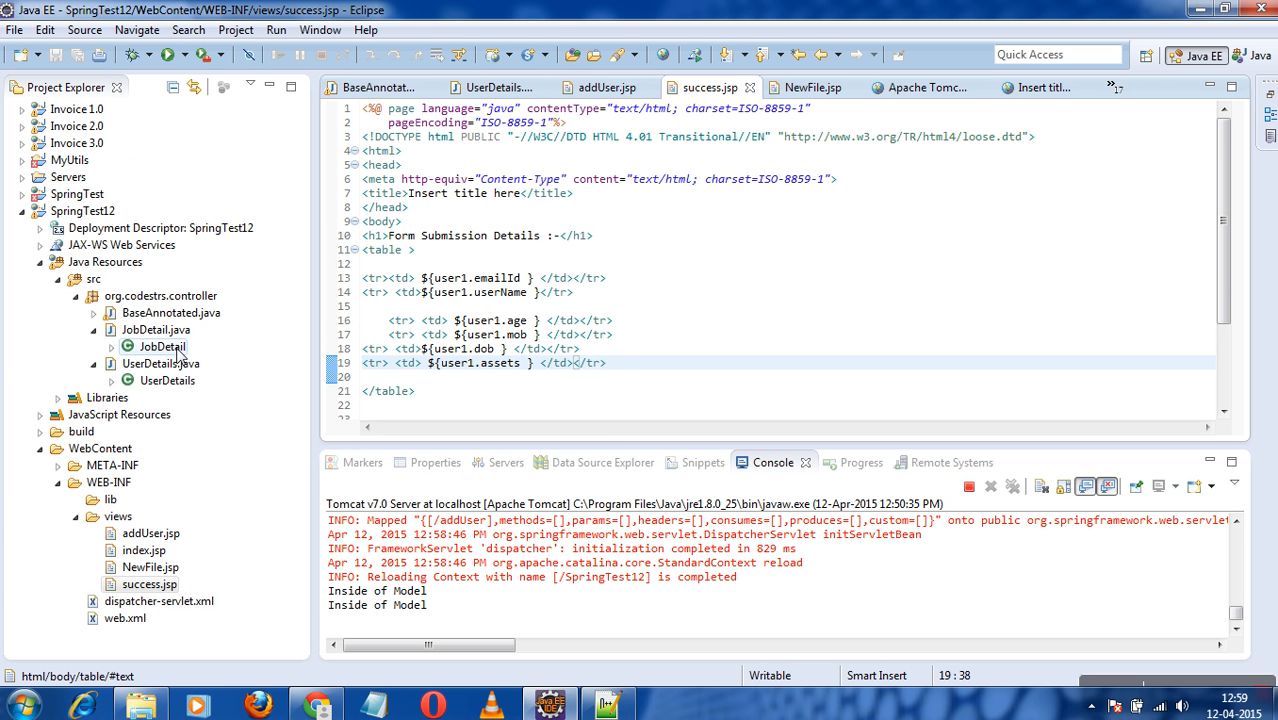
# Compare UserDetails' ArrayList assets field with addUser.jsp's Assets list, adding a blank line below assets
pyautogui.click(495, 88)
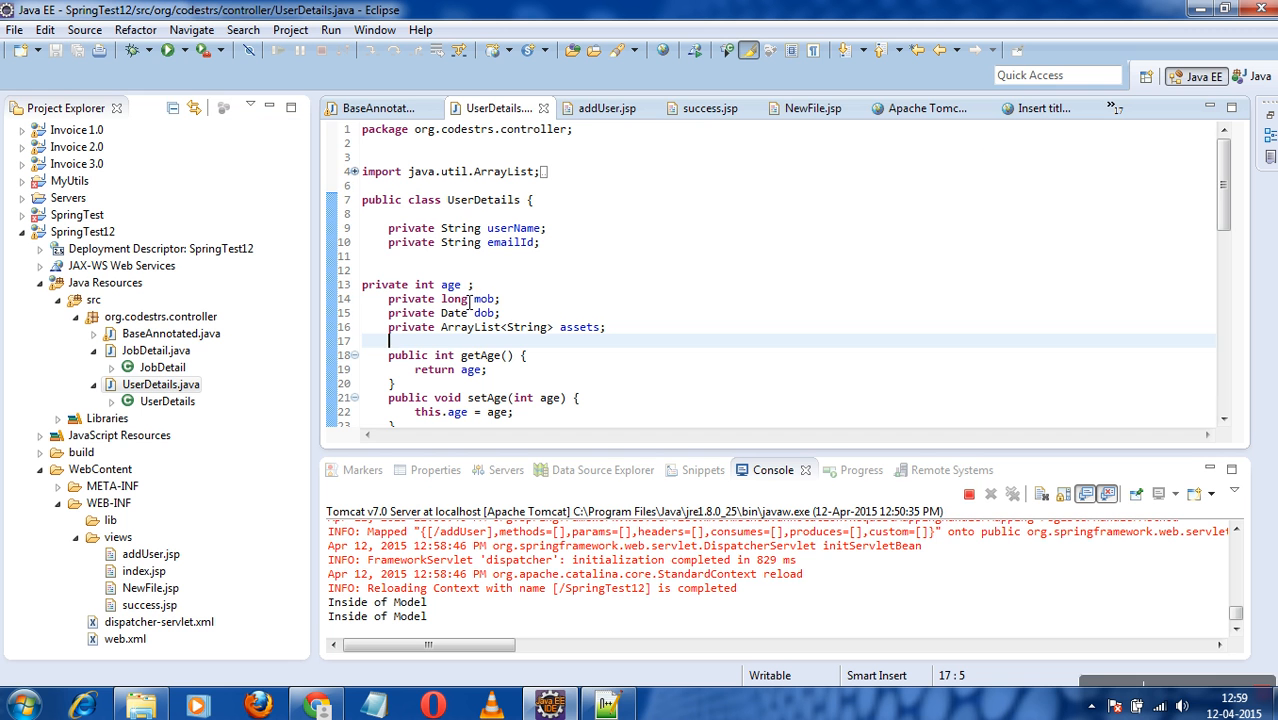
pyautogui.doubleClick(453, 313)
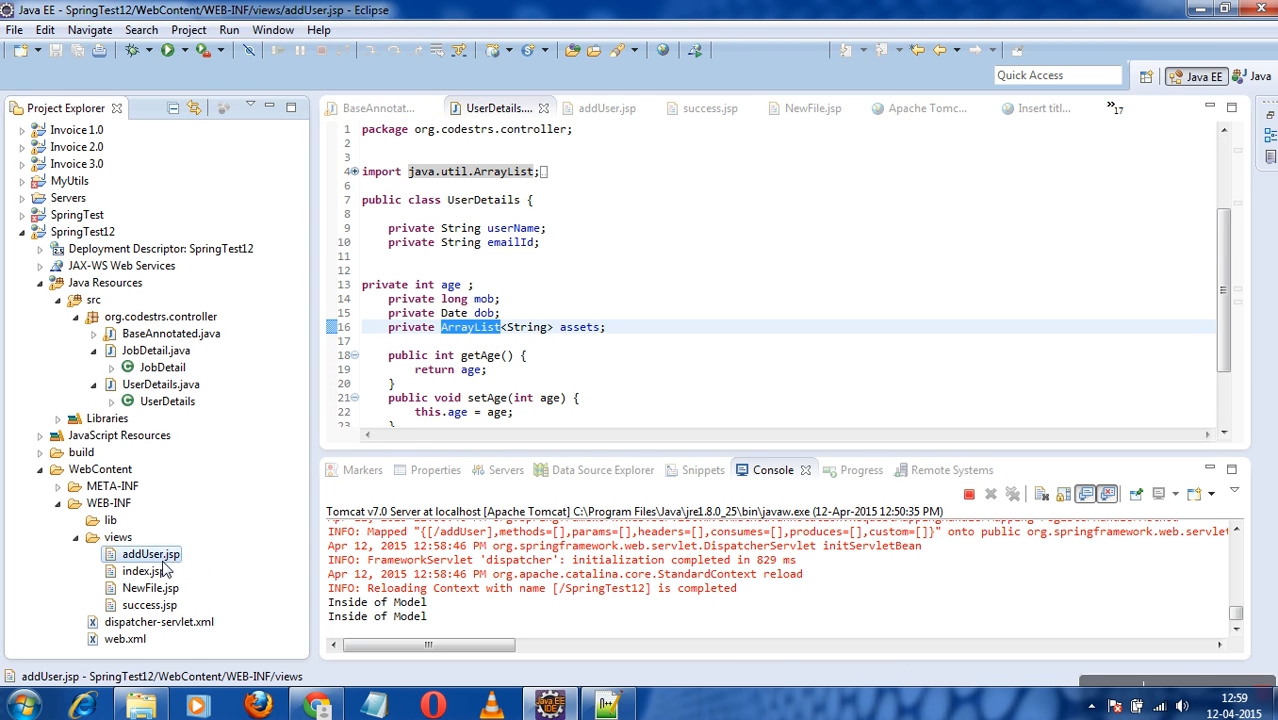
pyautogui.click(604, 87)
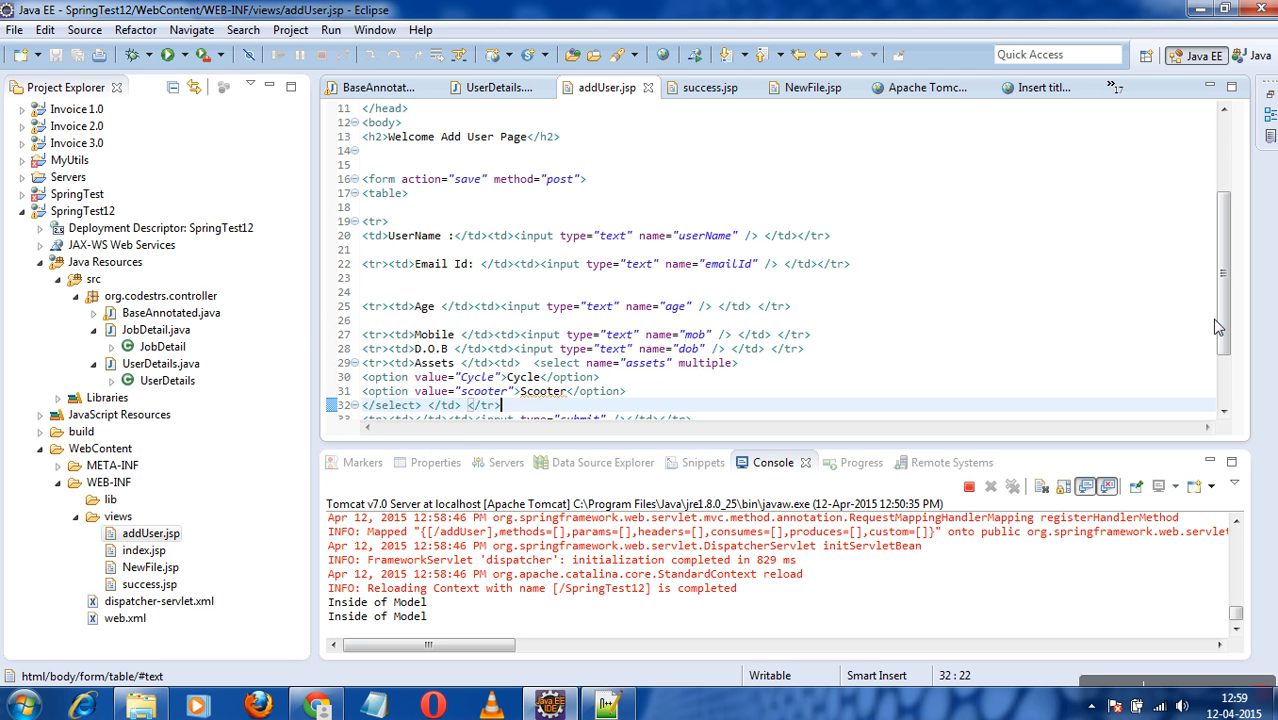
pyautogui.scroll(-3)
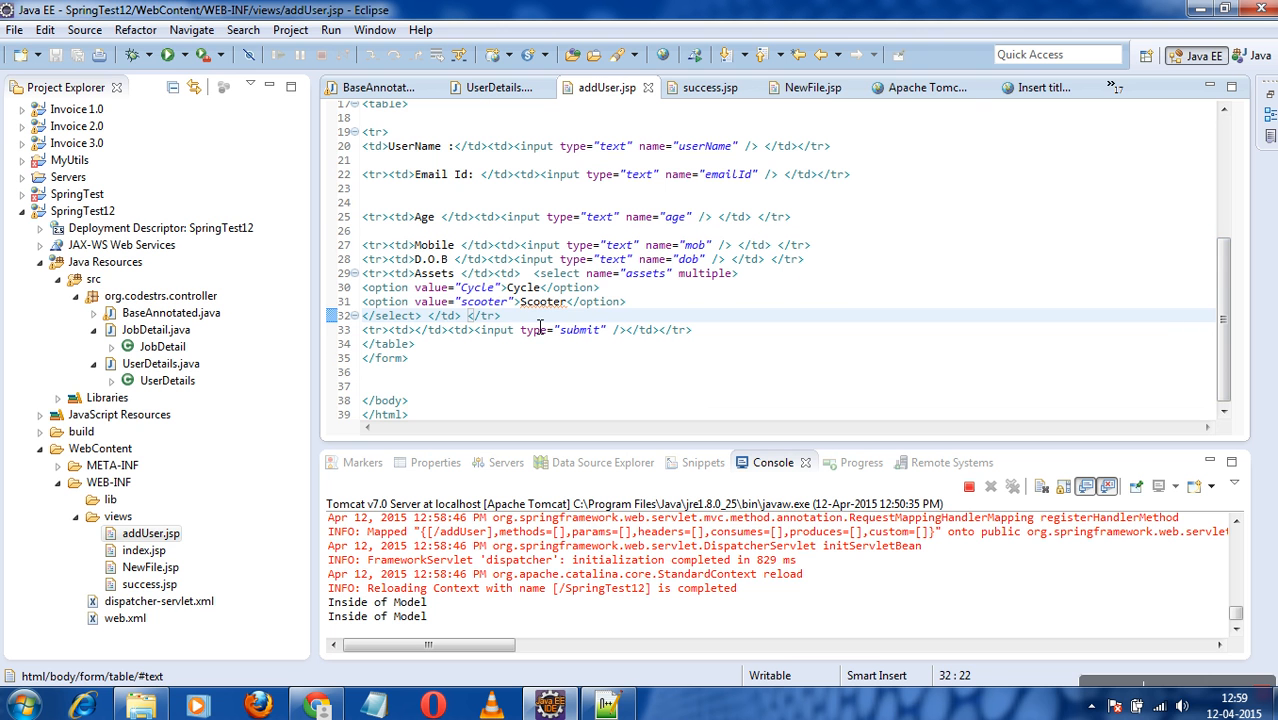
pyautogui.press('enter')
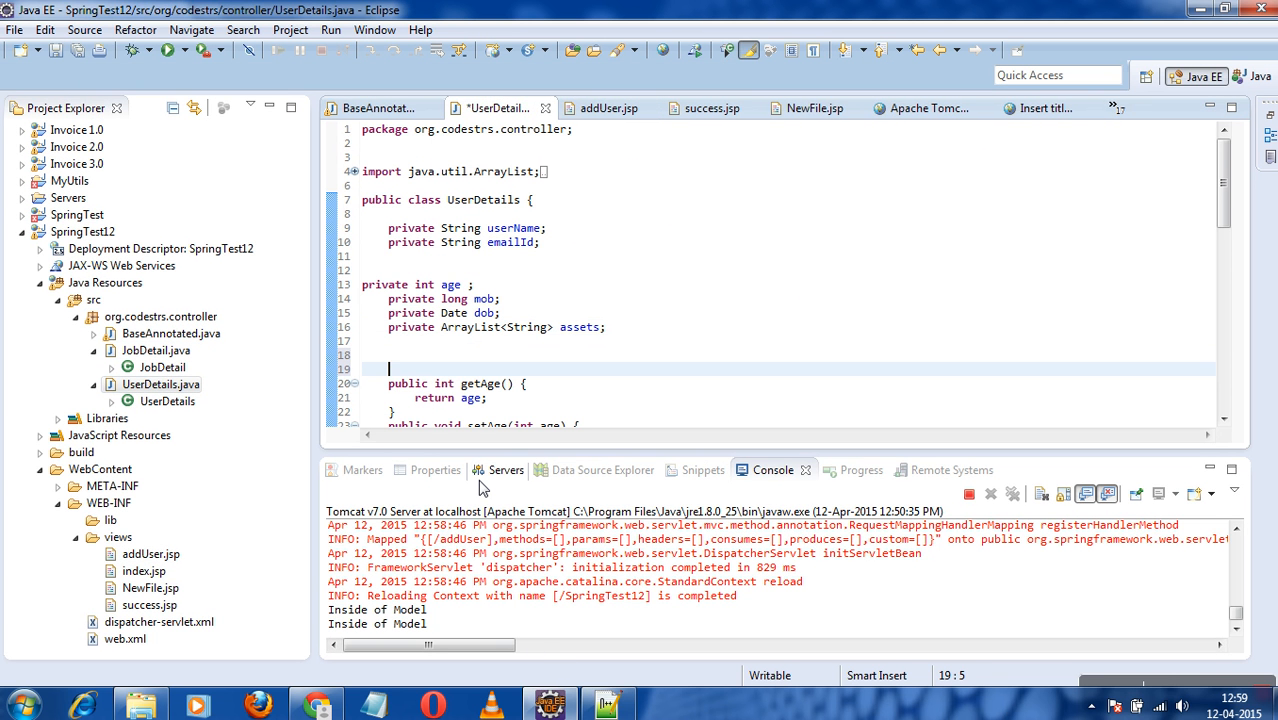
# Declare 'private JobDetail jobdet;' below the assets field in UserDetails.java
pyautogui.write('private')
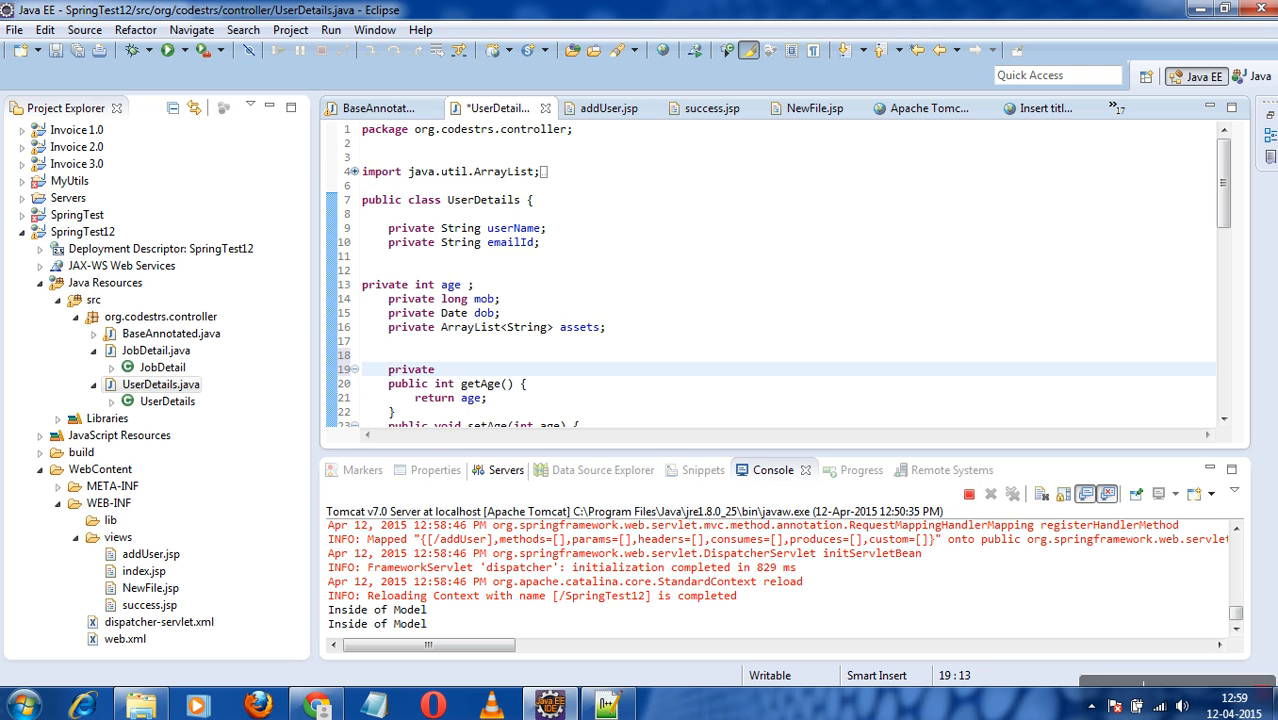
pyautogui.write('jobdeta')
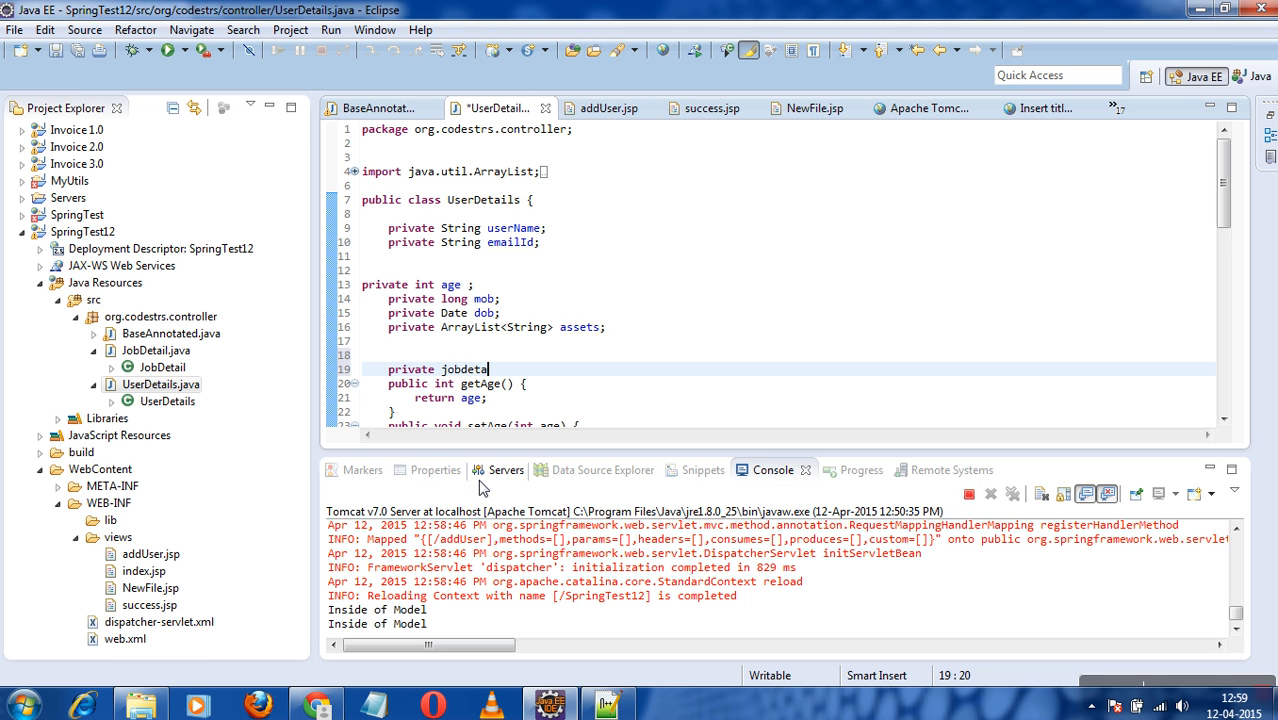
pyautogui.write('il j')
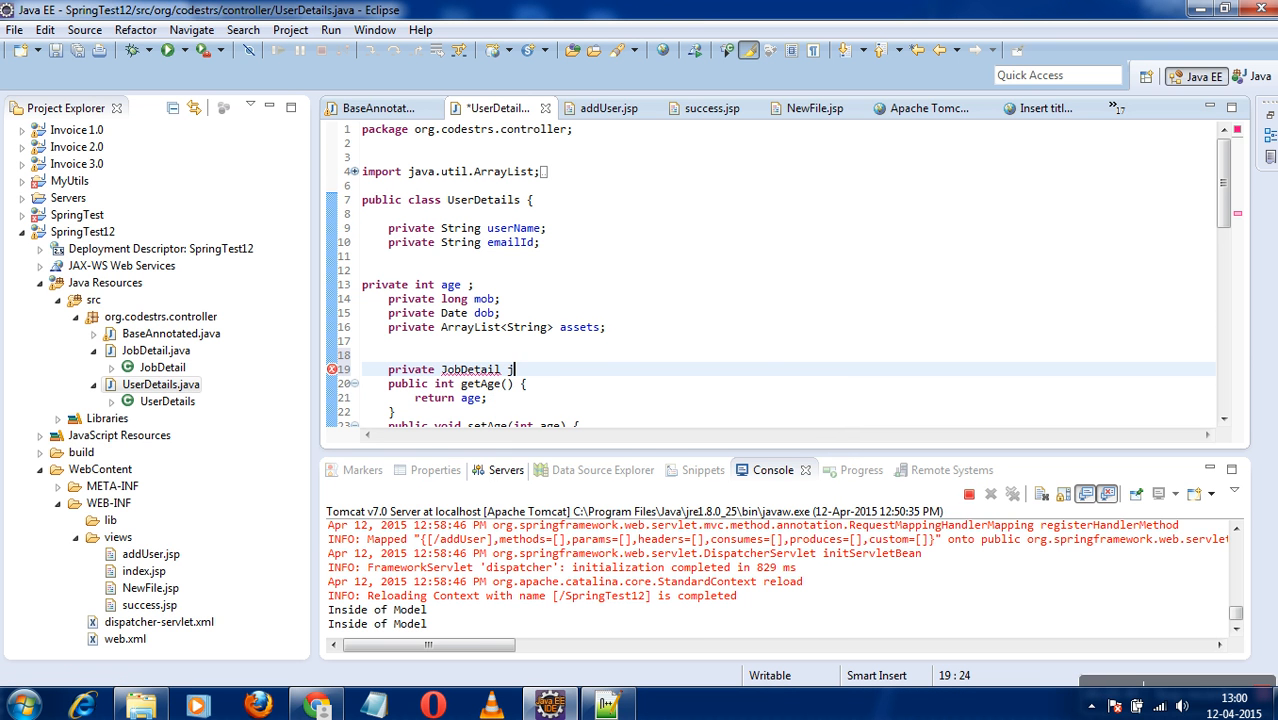
pyautogui.write('obdet;')
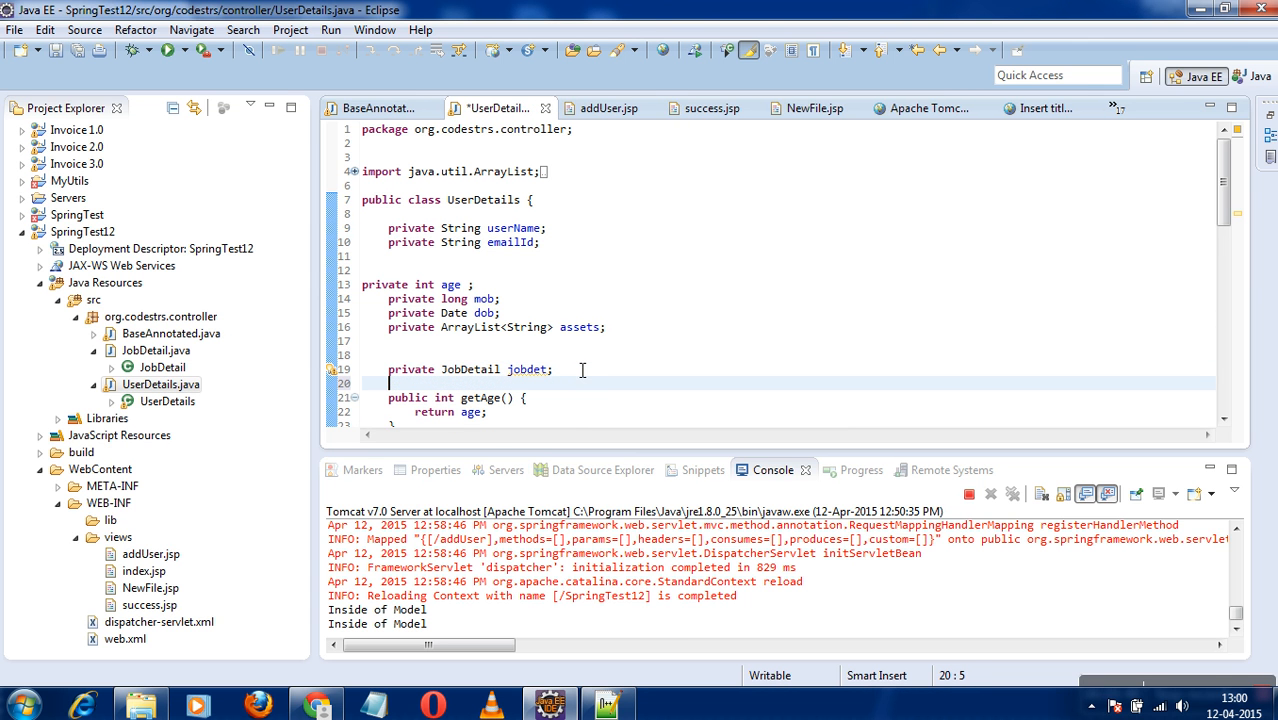
# Generate getJobdet and setJobdet accessors in UserDetails using Source > Generate Getters and Setters
pyautogui.rightClick(583, 369)
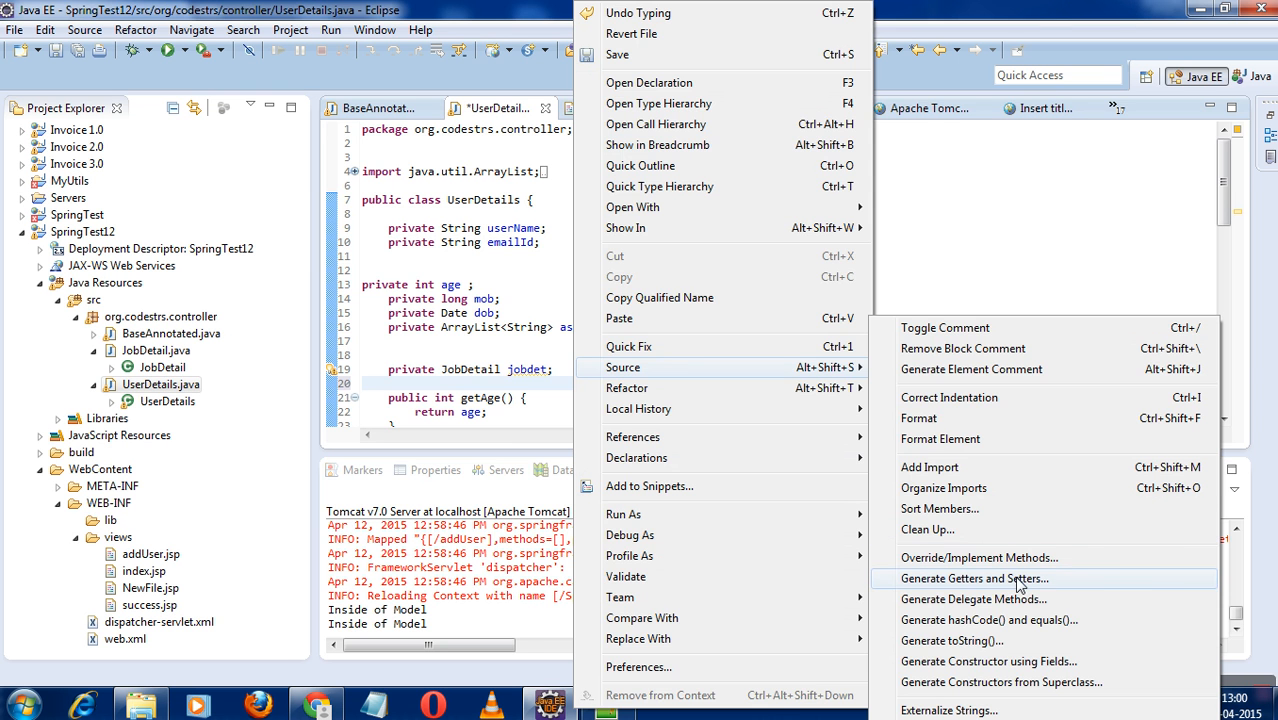
pyautogui.click(973, 578)
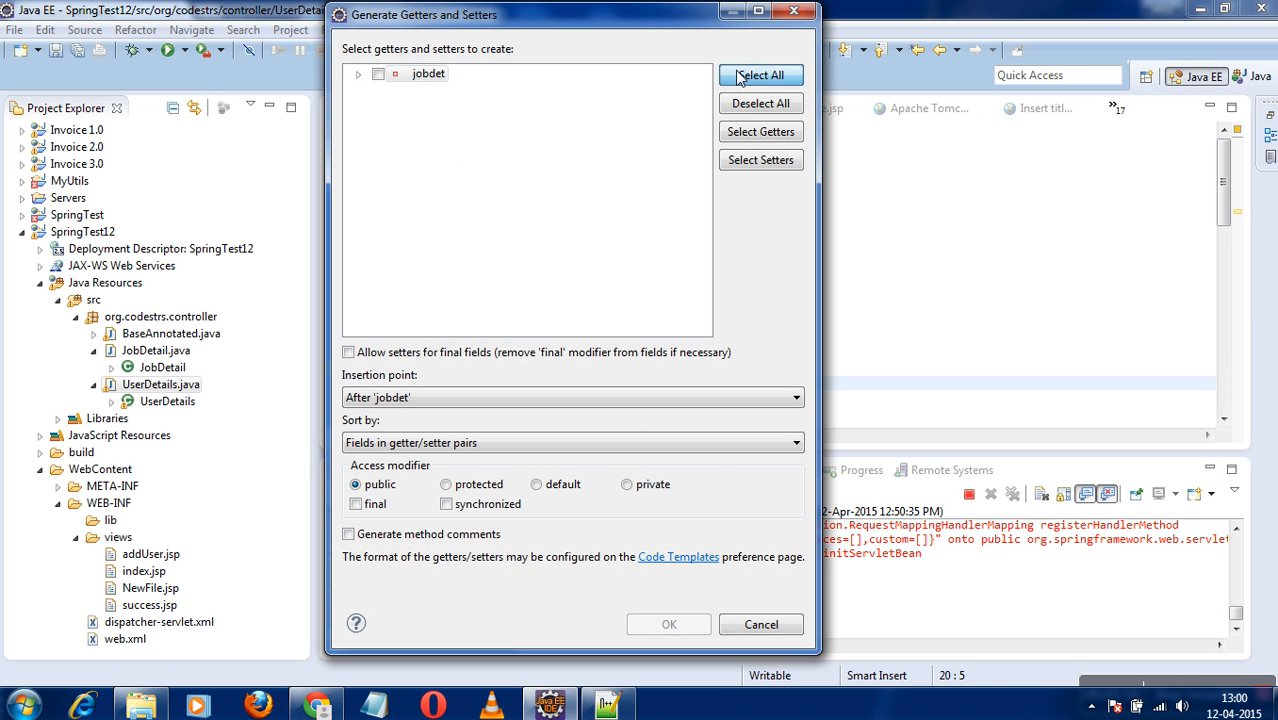
pyautogui.click(668, 624)
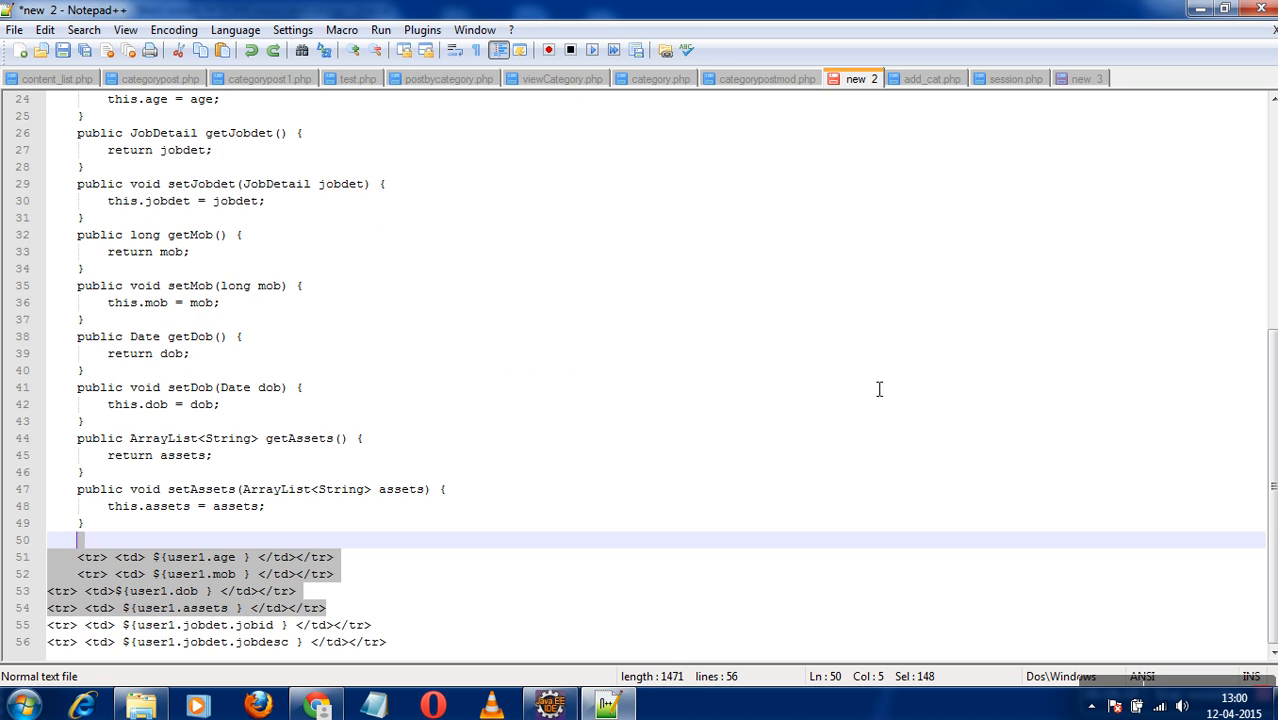
# Scroll through the Notepad++ notes to review the jobdet table rows
pyautogui.scroll(3)
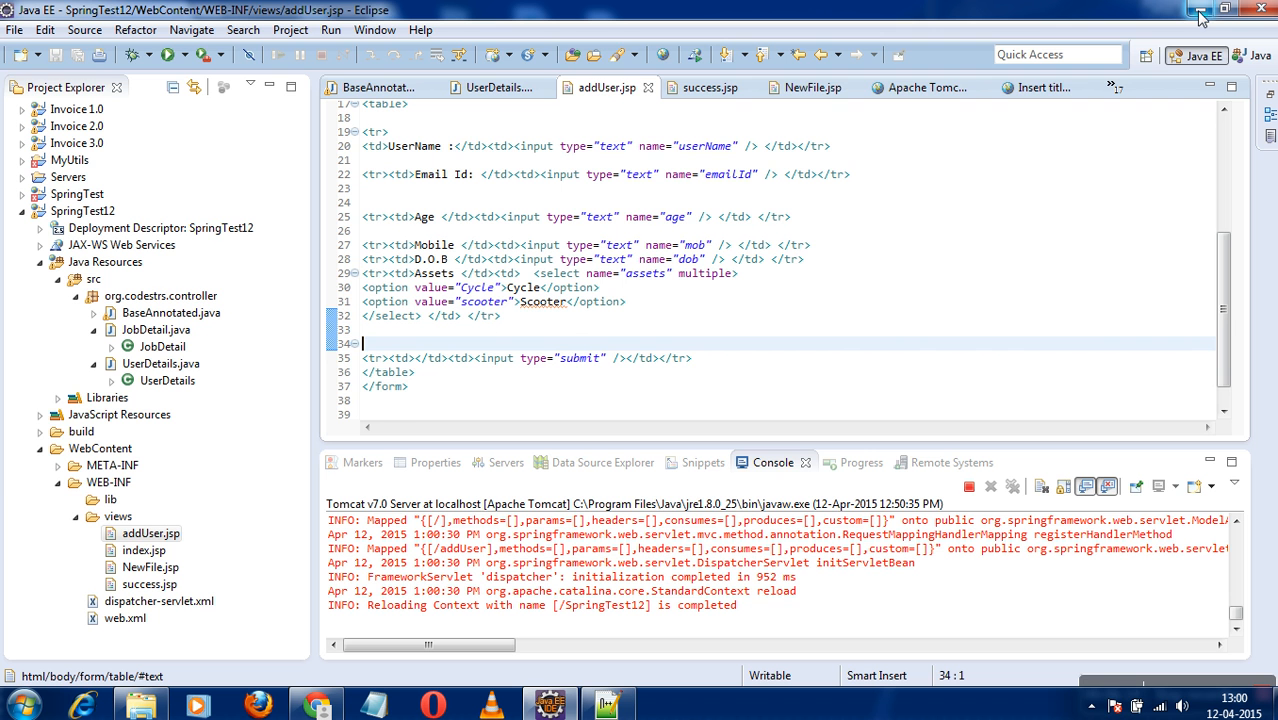
# Add the jobid input row bound to jobdet.jobid, verifying jobdet and jobdesc names in UserDetails and JobDetail
pyautogui.write('<tr><td>jobid </td><td><input type="text" name="jobdet.jobid" /> </td> </tr>')
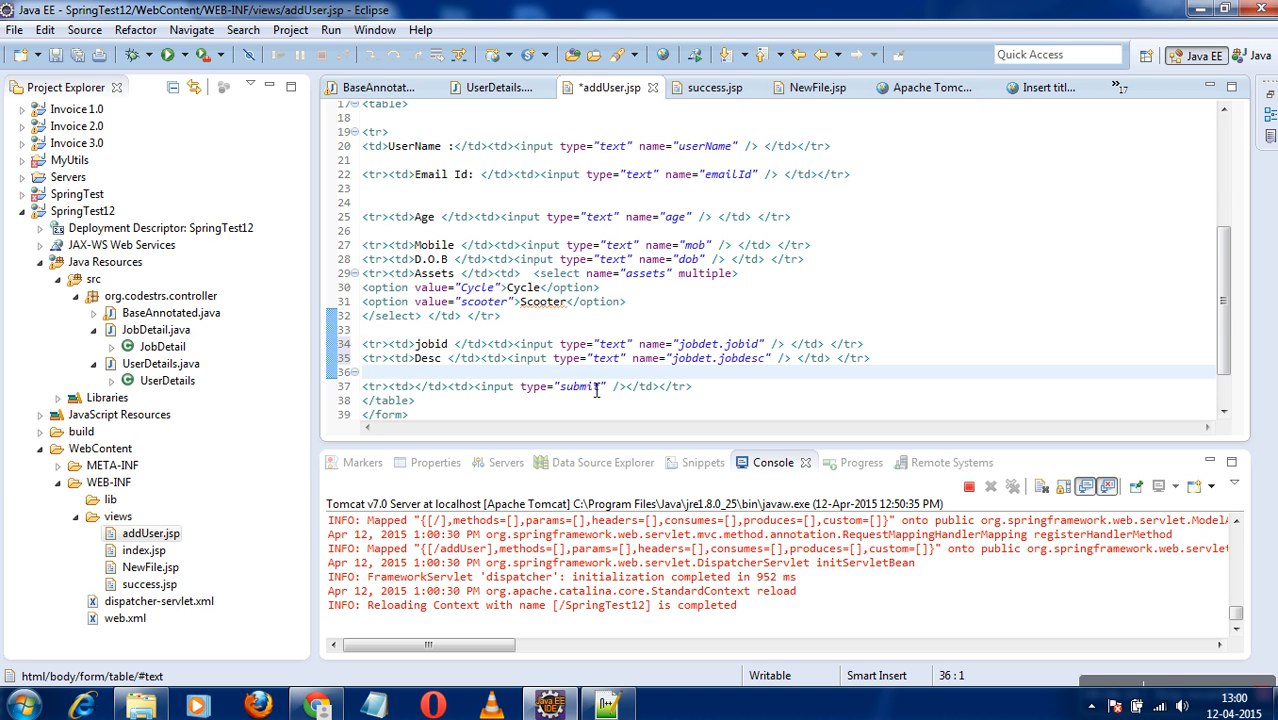
pyautogui.click(497, 108)
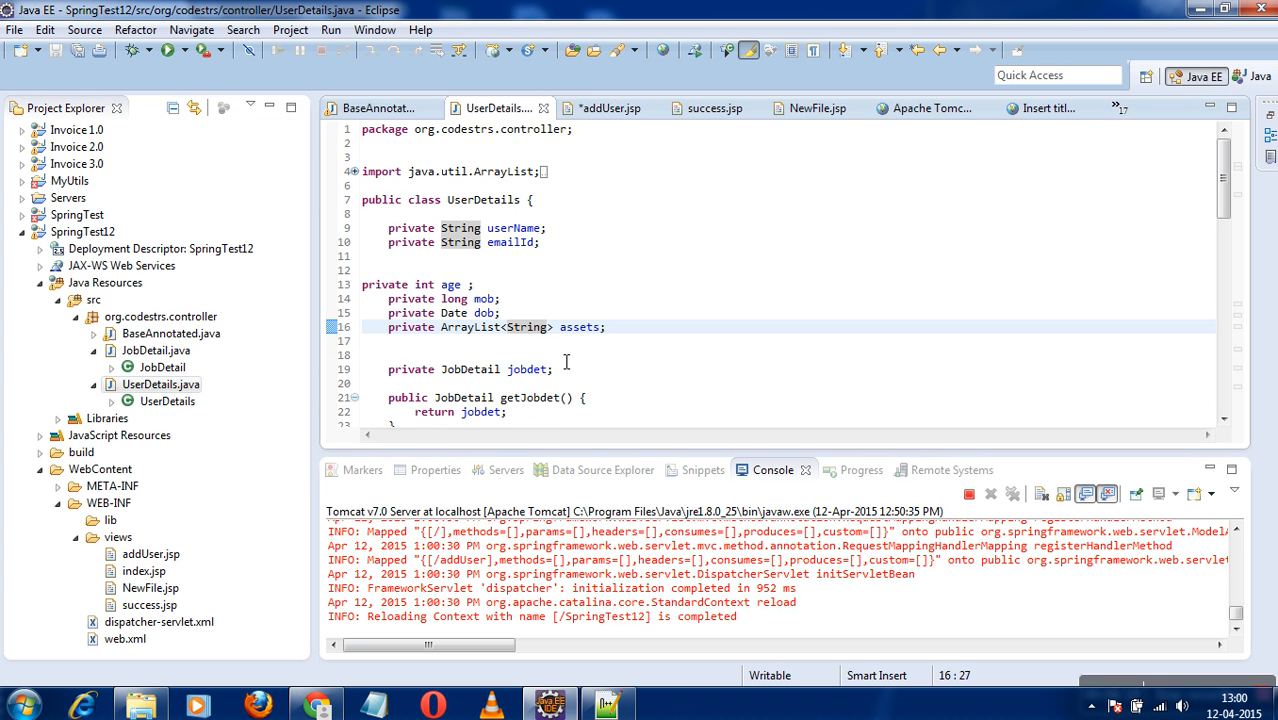
pyautogui.click(530, 369)
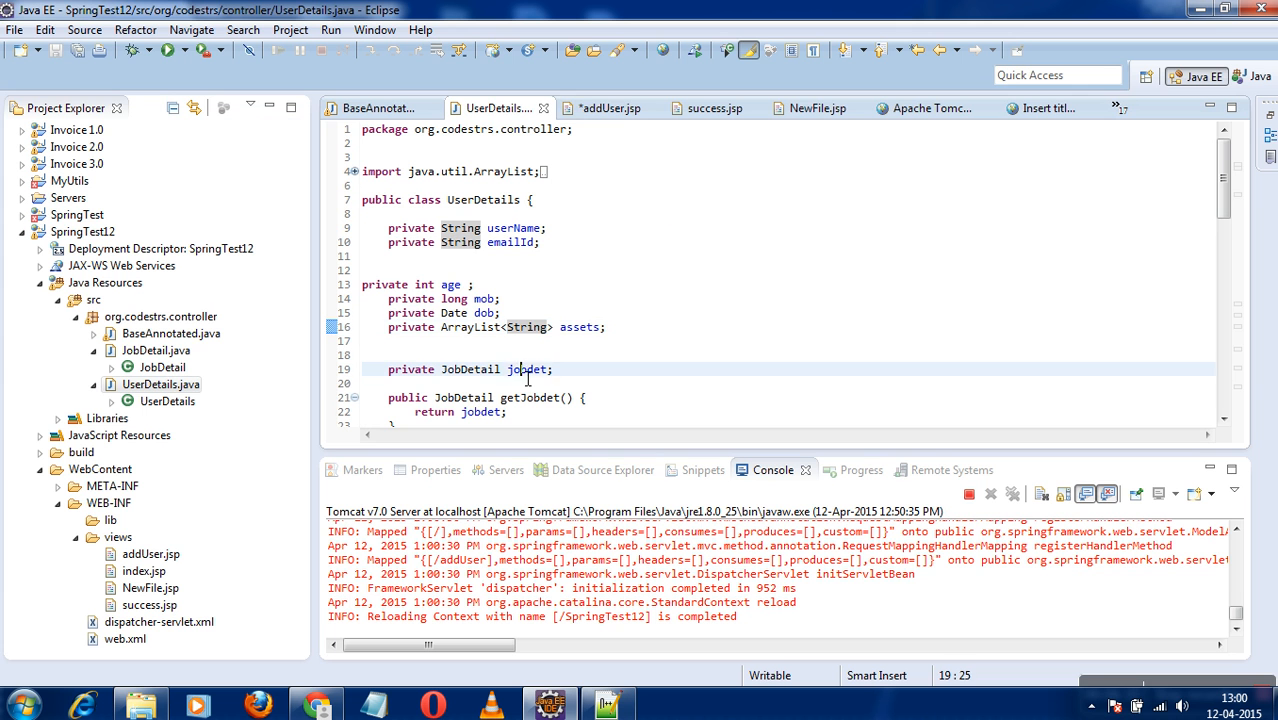
pyautogui.doubleClick(527, 369)
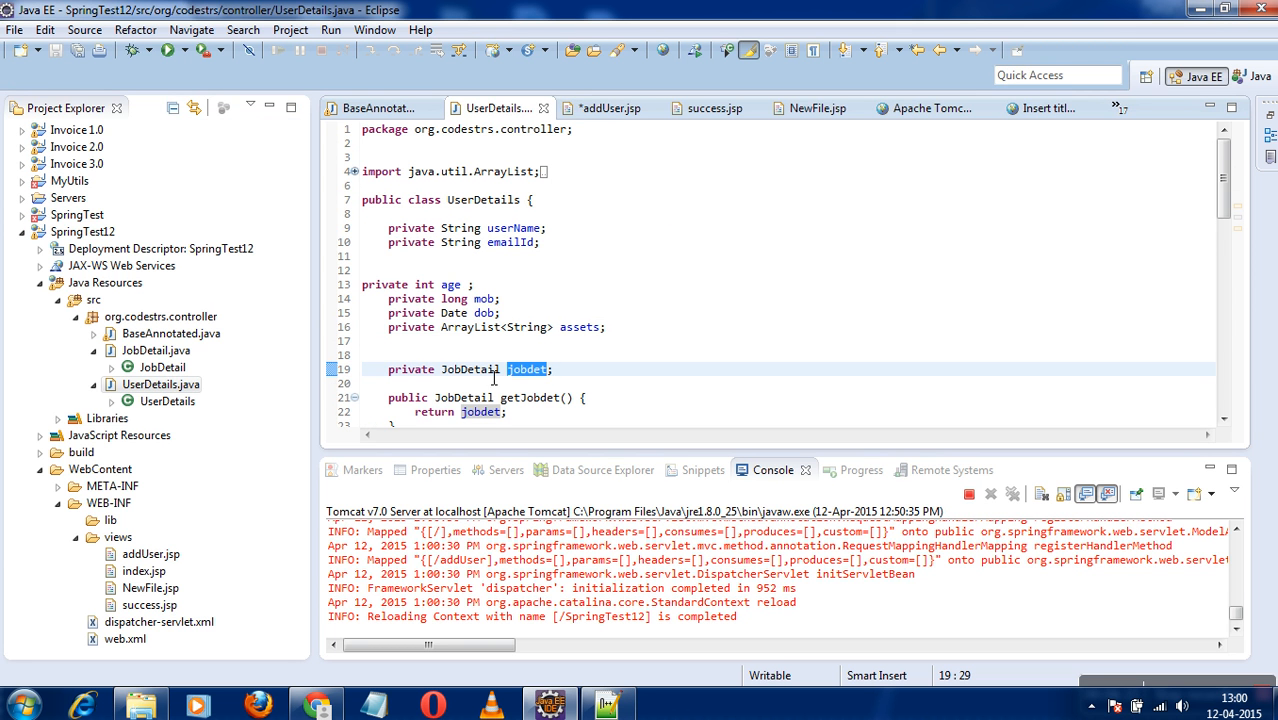
pyautogui.click(155, 350)
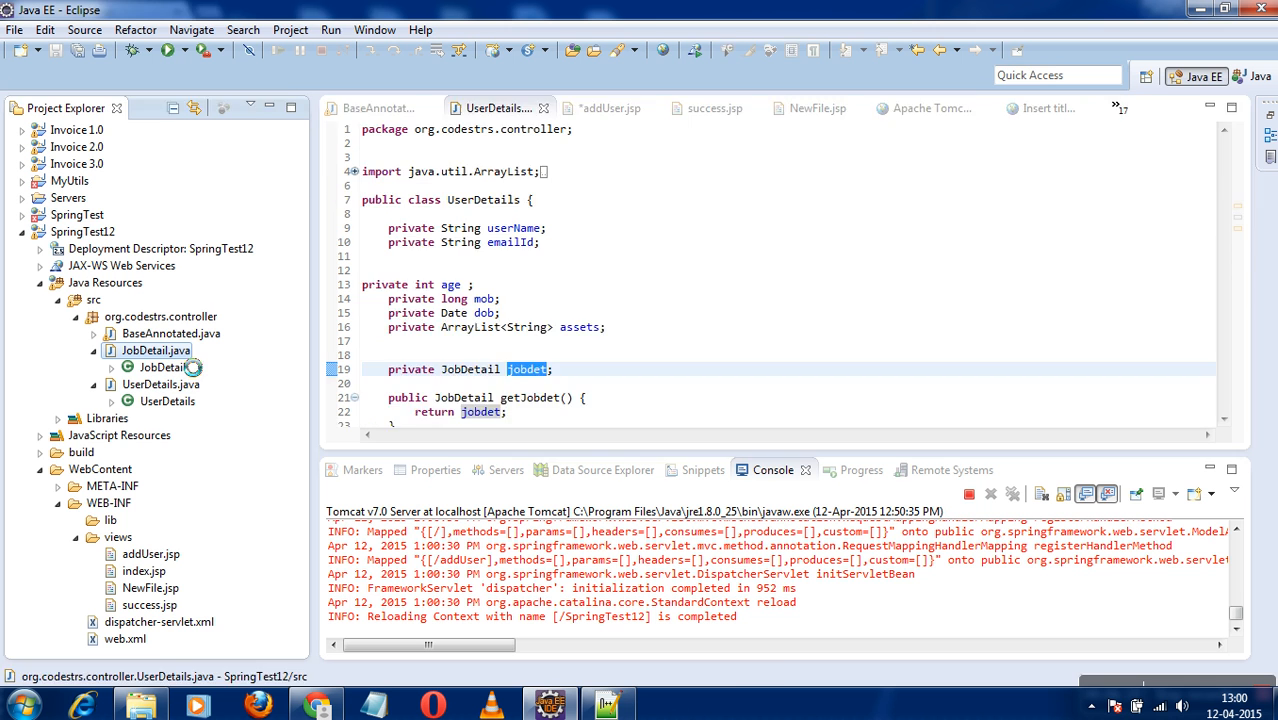
pyautogui.doubleClick(162, 367)
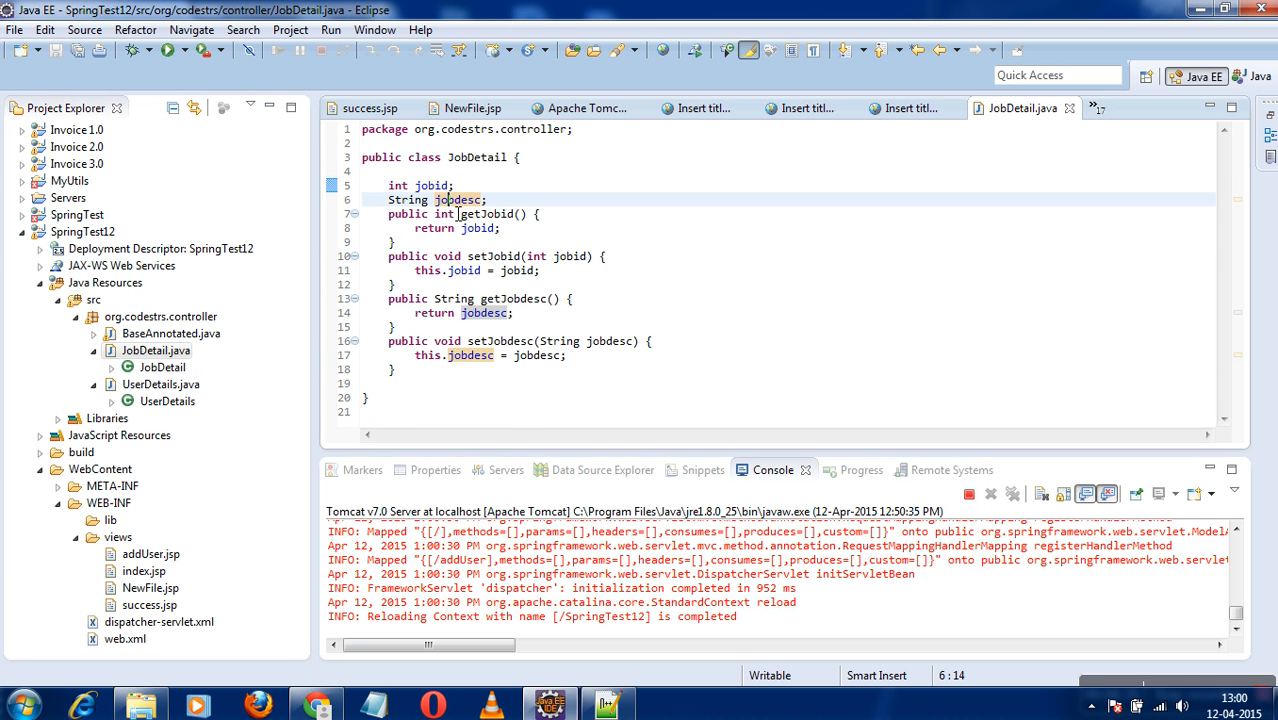
pyautogui.doubleClick(432, 185)
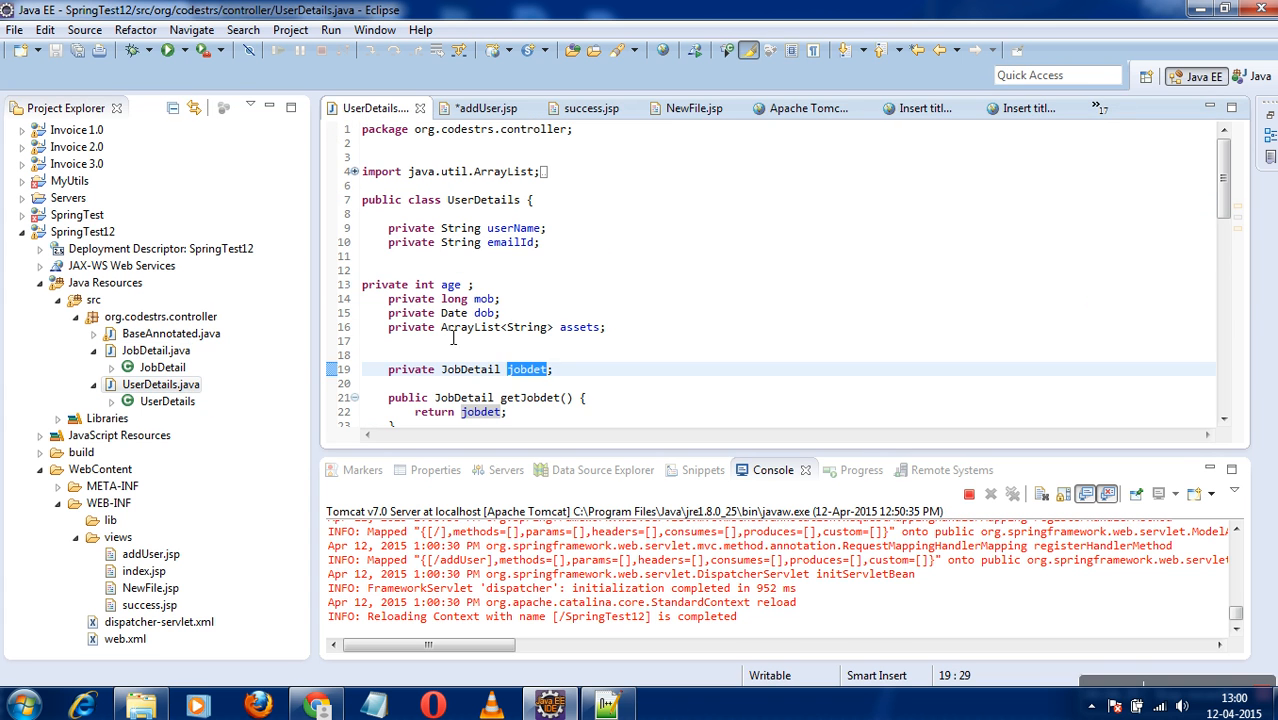
pyautogui.moveTo(527, 369)
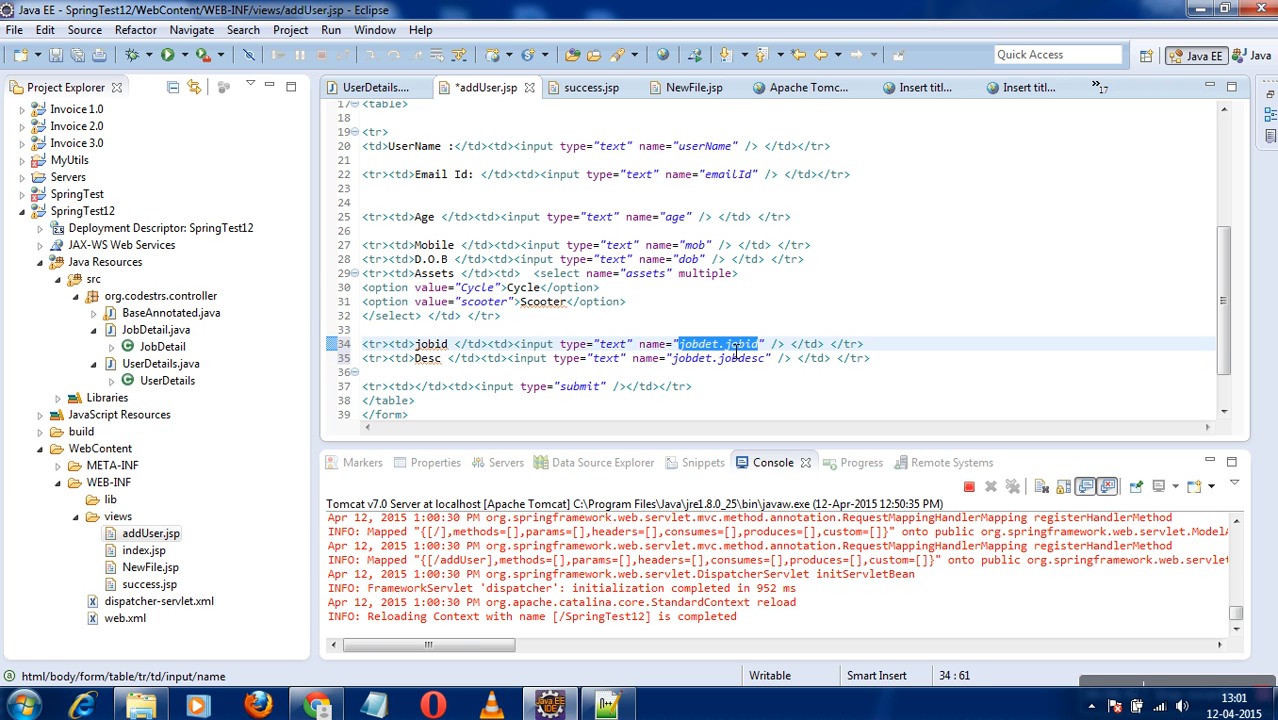
# Save addUser.jsp, dismiss the Tomcat publishing error, and review the jobdet.jobid input name
pyautogui.click(540, 330)
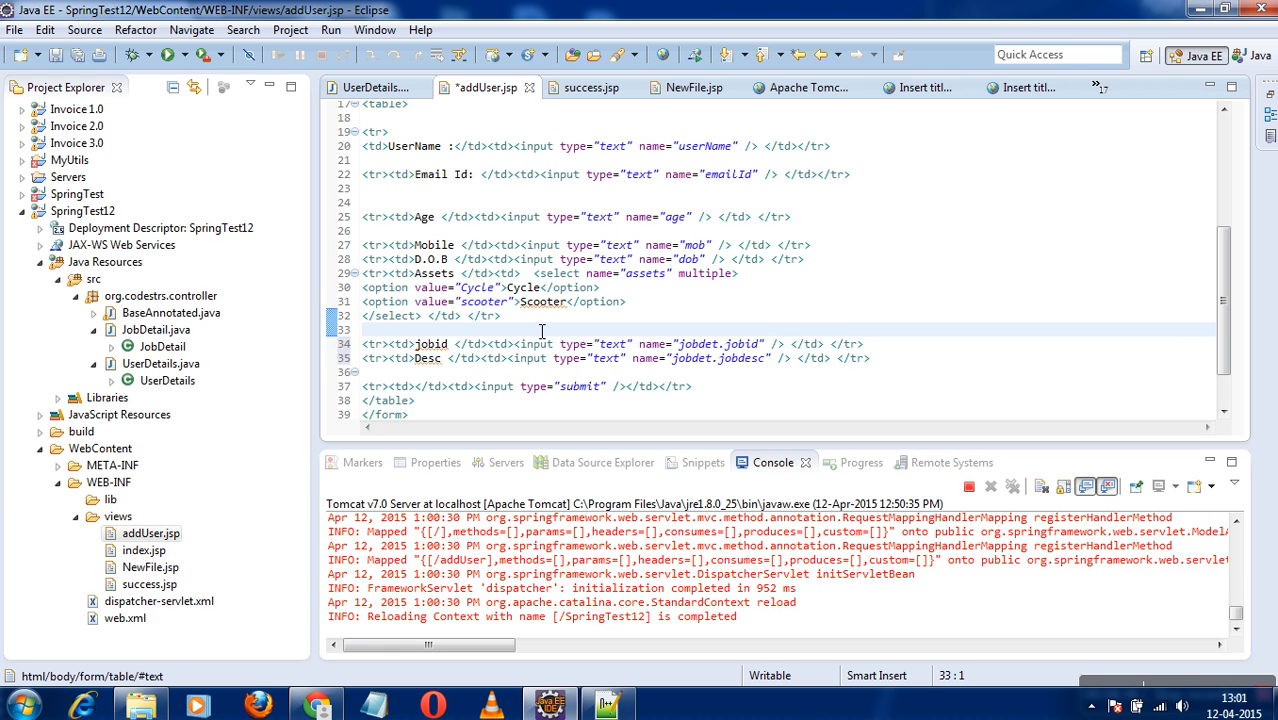
pyautogui.press('ctrl+s')
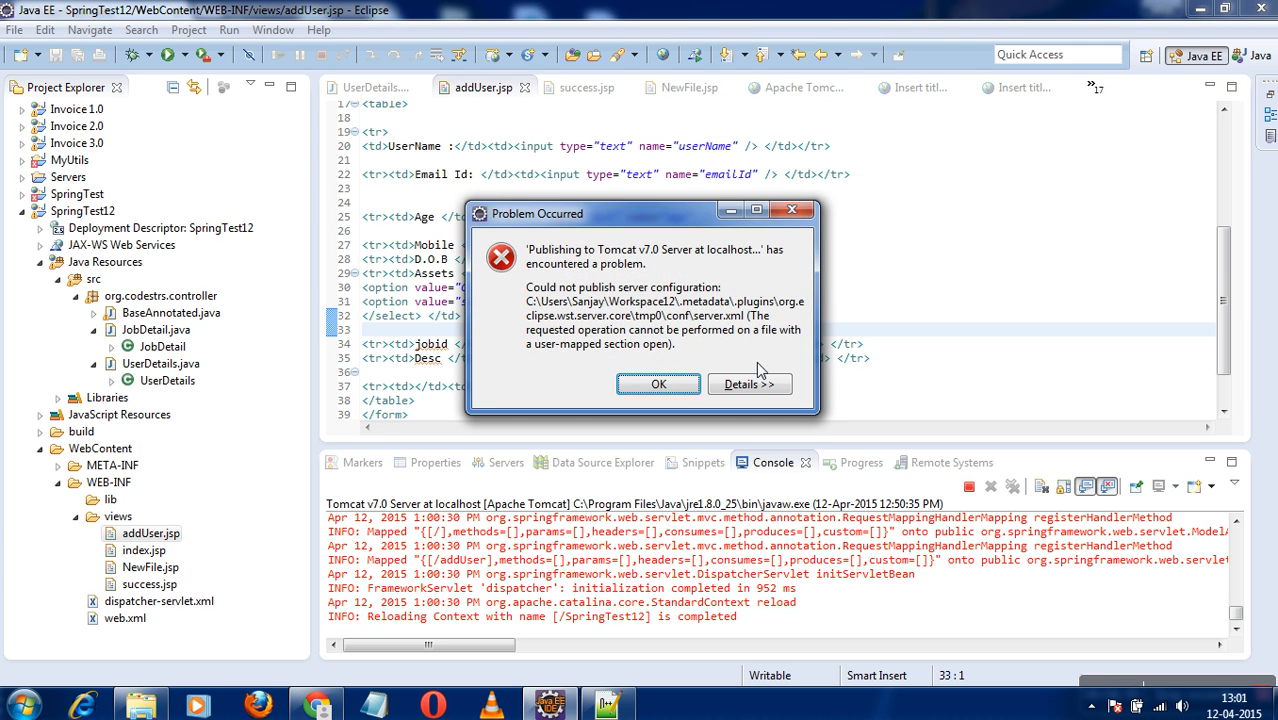
pyautogui.click(658, 384)
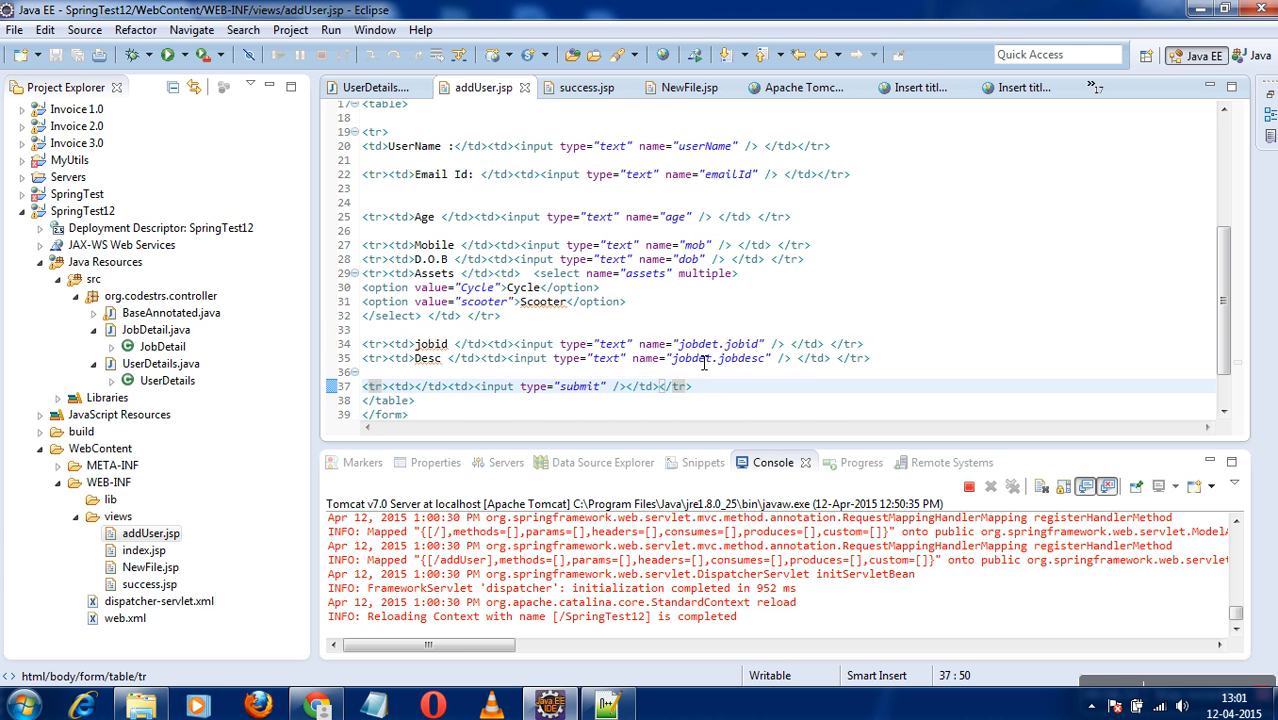
pyautogui.doubleClick(715, 344)
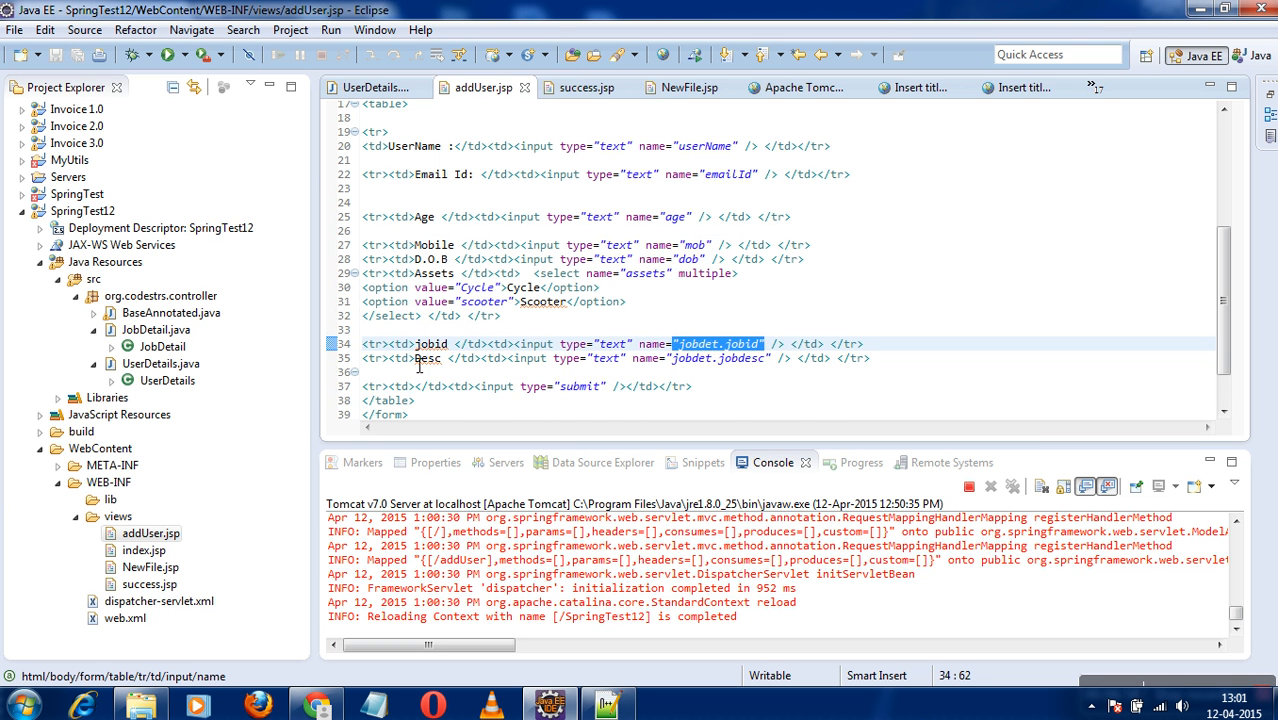
pyautogui.click(150, 584)
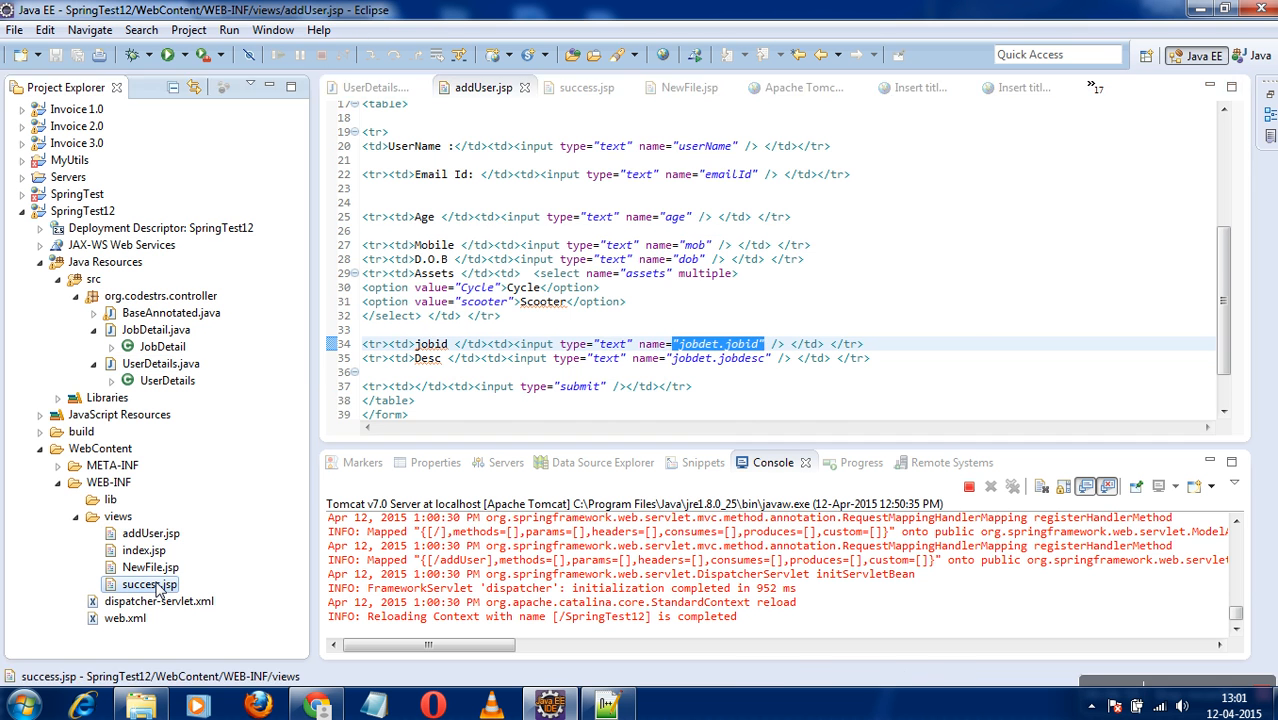
# Inspect the save method's user1 model attribute and UserDetails parameter type in BaseAnnotated.java
pyautogui.click(589, 87)
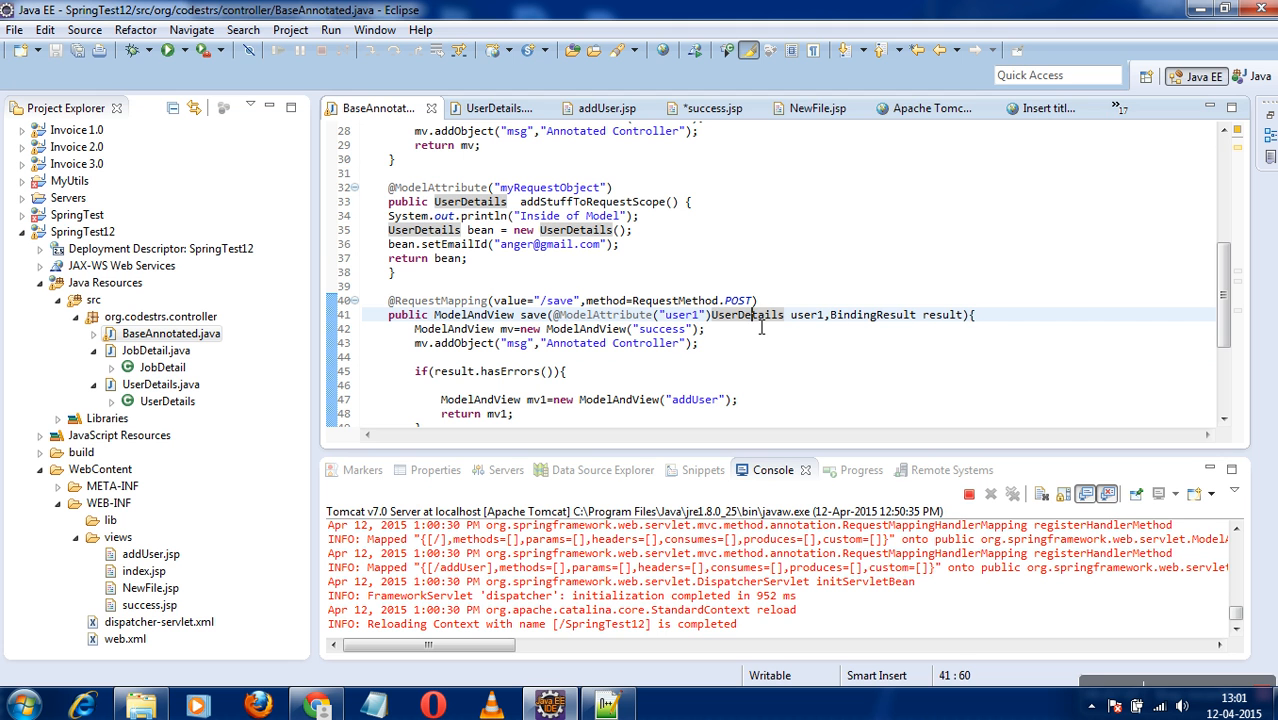
pyautogui.moveTo(746, 314)
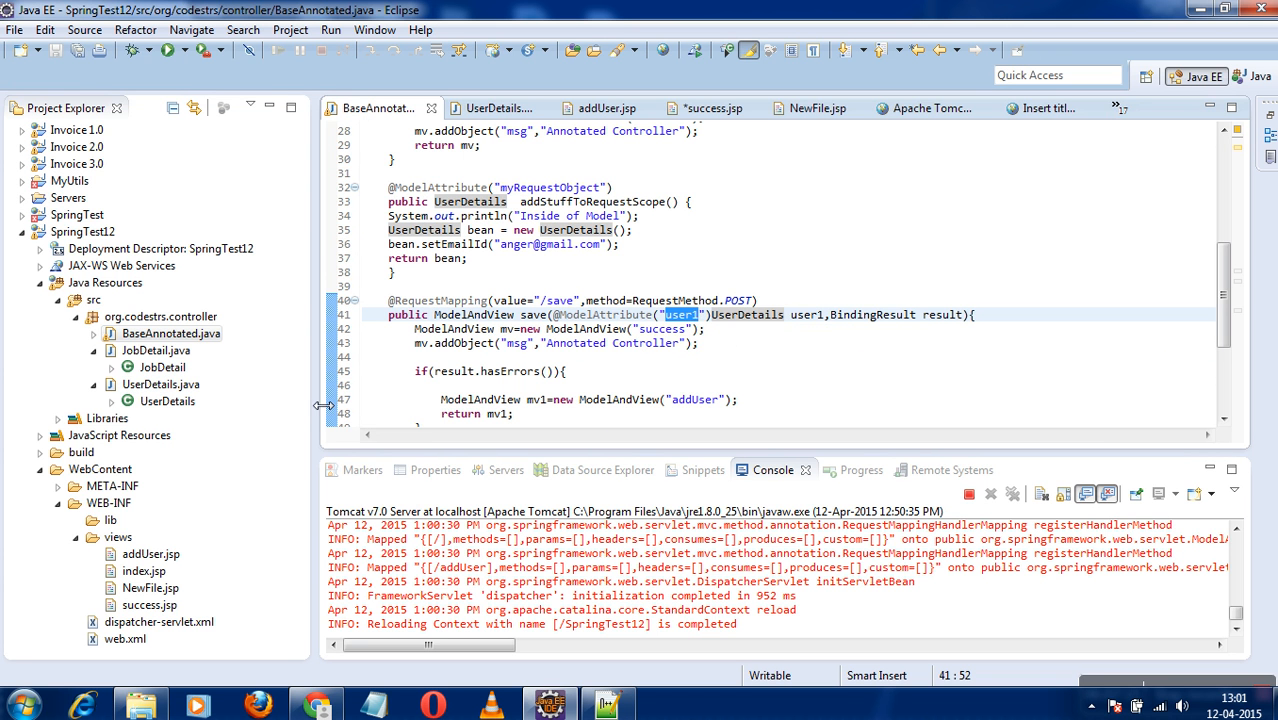
pyautogui.doubleClick(746, 314)
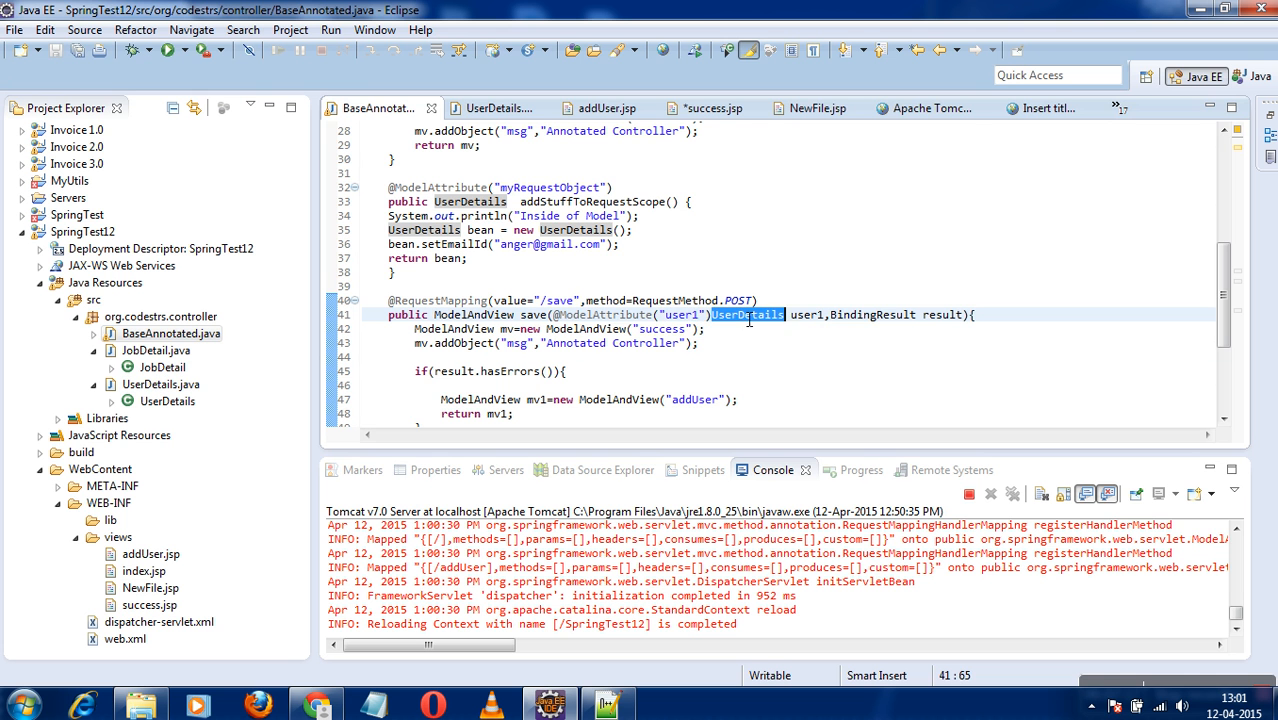
pyautogui.doubleClick(681, 314)
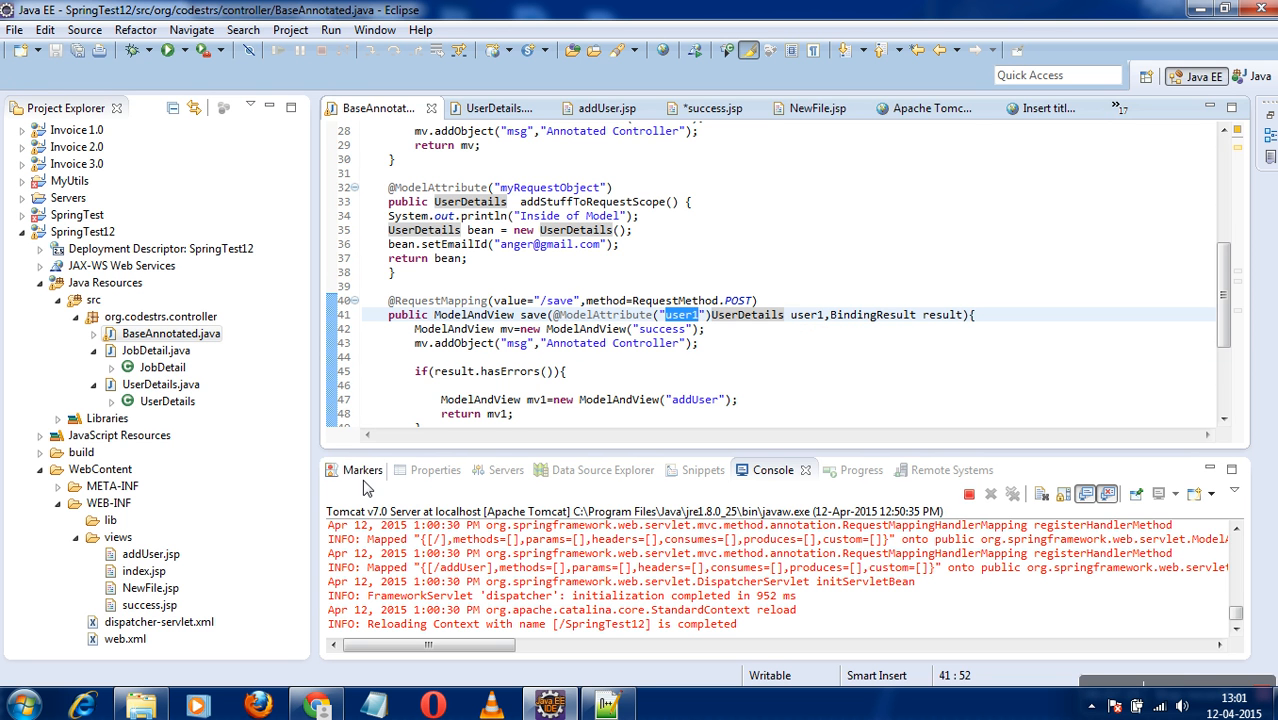
pyautogui.click(710, 87)
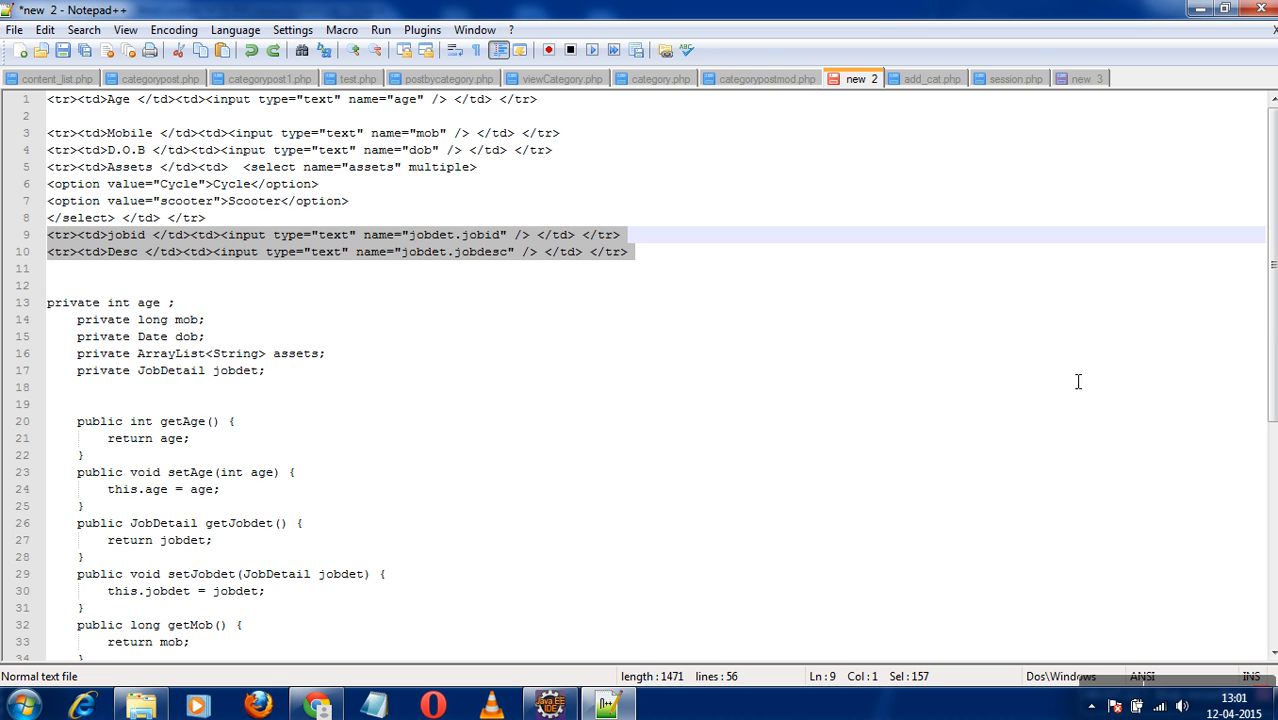
pyautogui.scroll(-3)
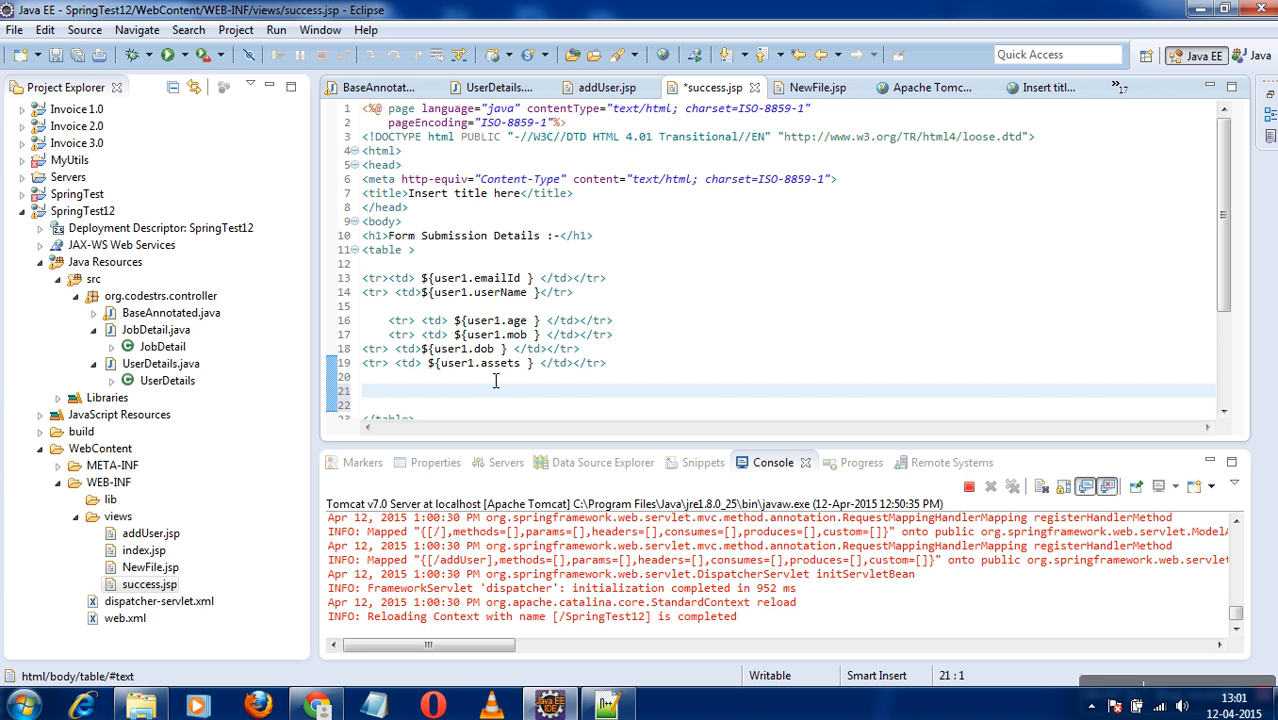
# Add a success.jsp table row printing ${user1.jobdet.jobid}
pyautogui.write('<tr> <td> ${user1.jobdet.jobid } </td></tr>')
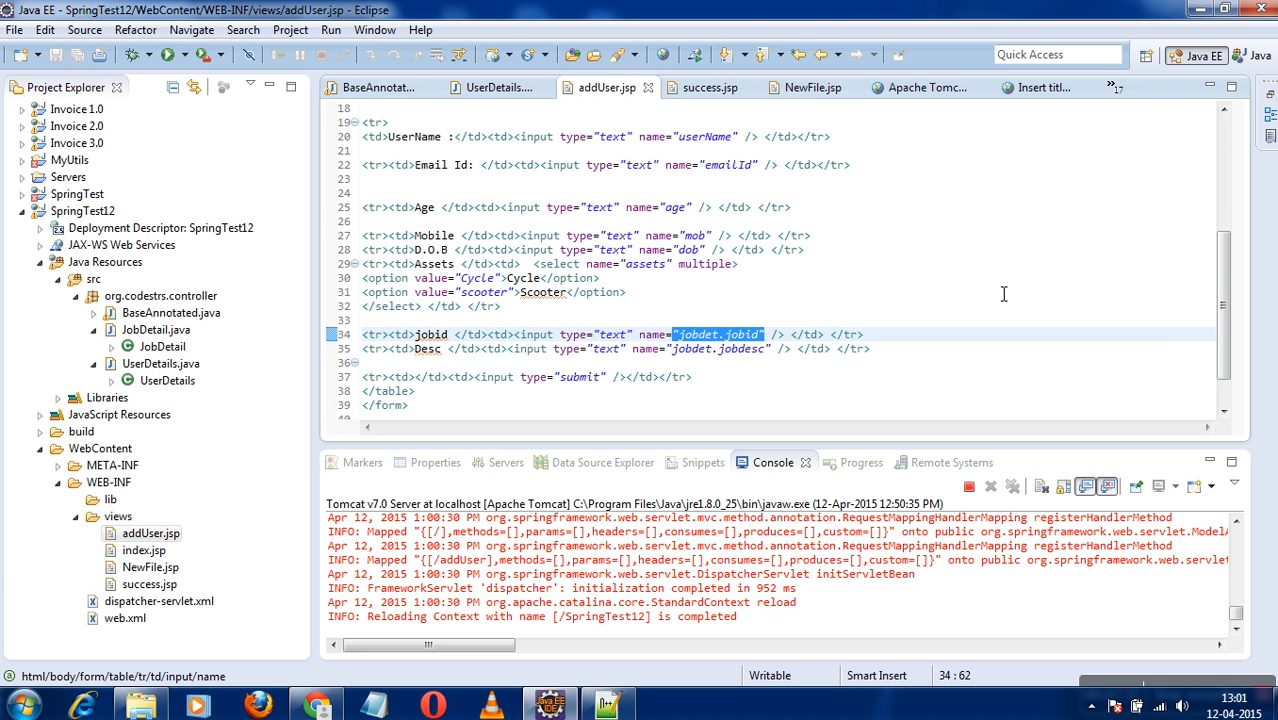
pyautogui.scroll(3)
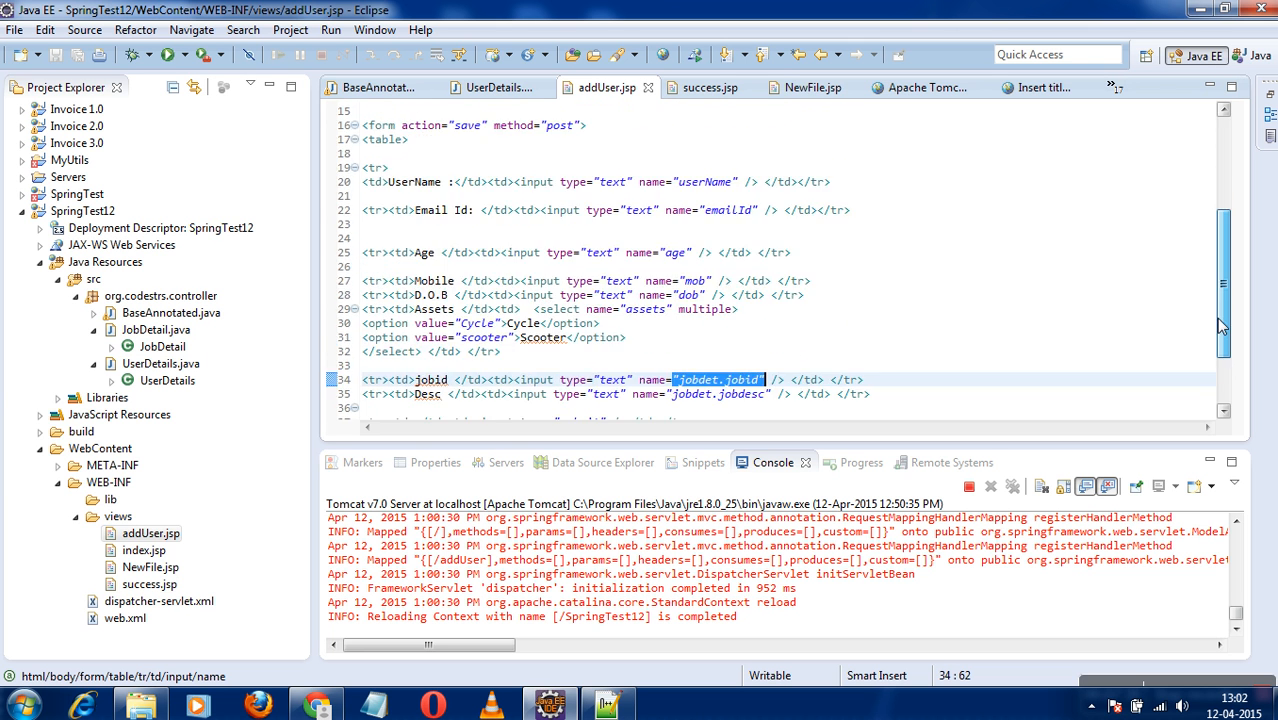
pyautogui.scroll(3)
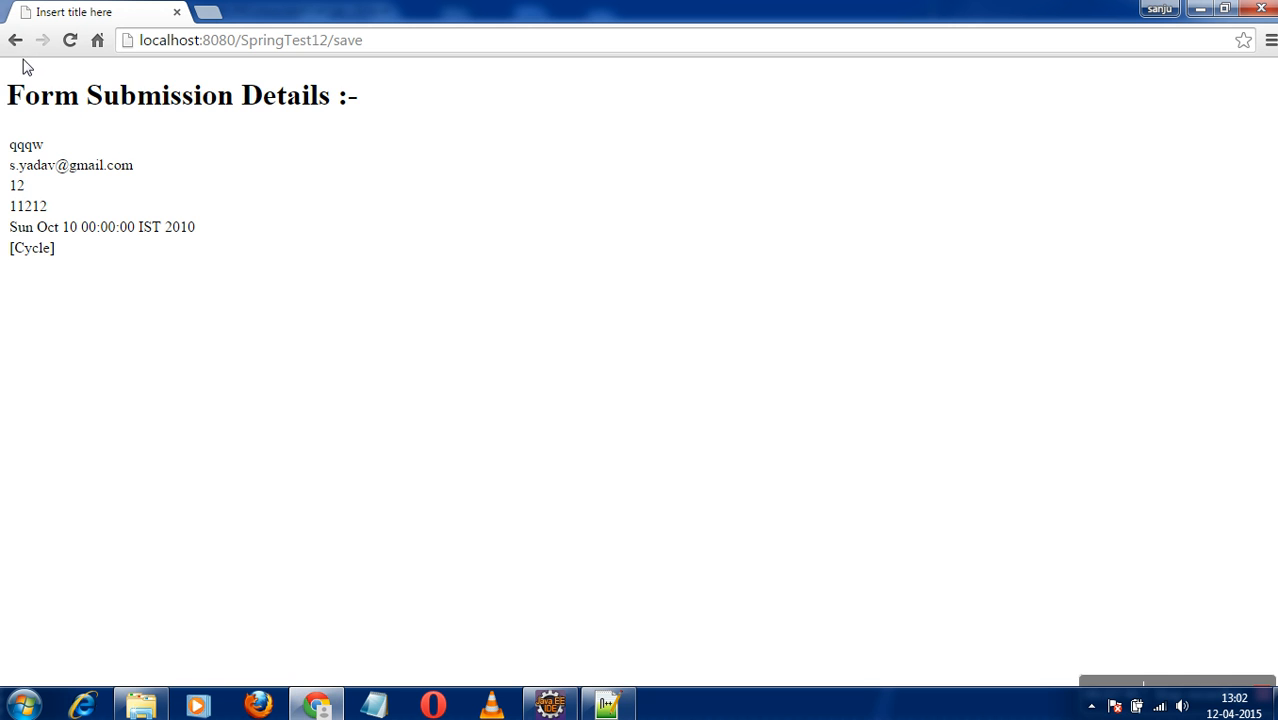
# Go back and resubmit the Add User form with mobile 11212, jobid 12 and Desc asasa
pyautogui.click(15, 40)
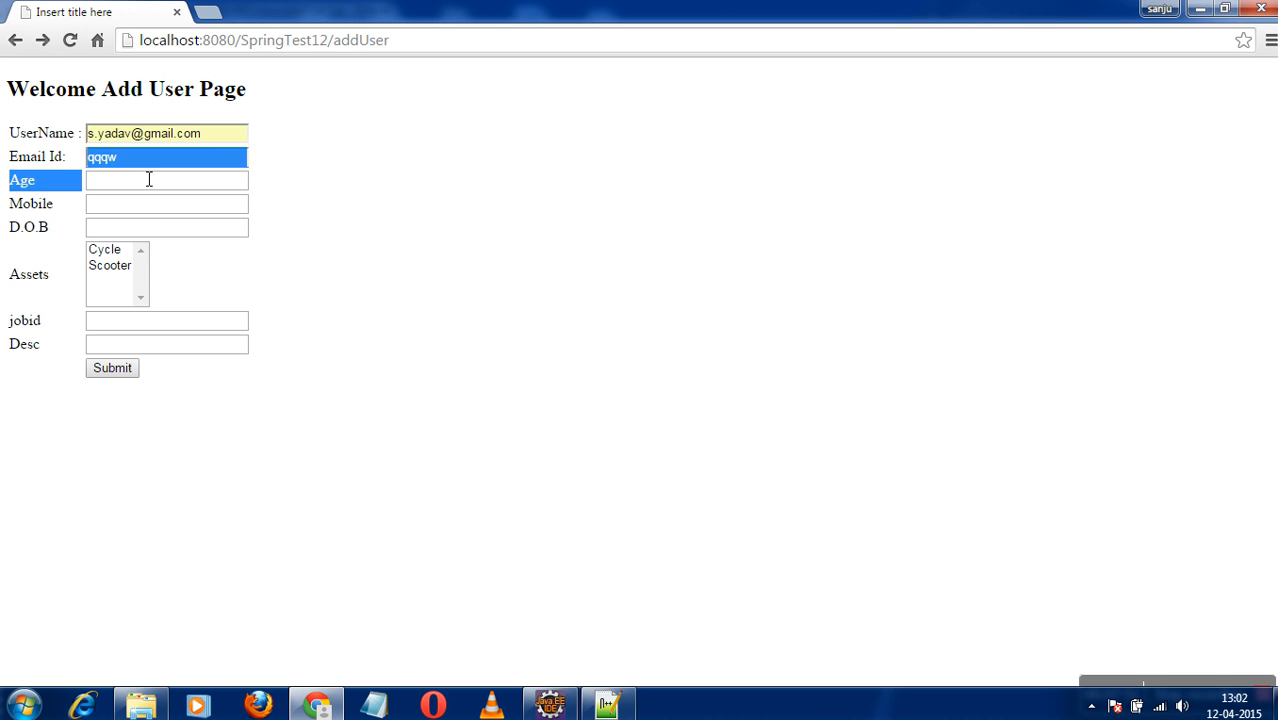
pyautogui.write('11212')
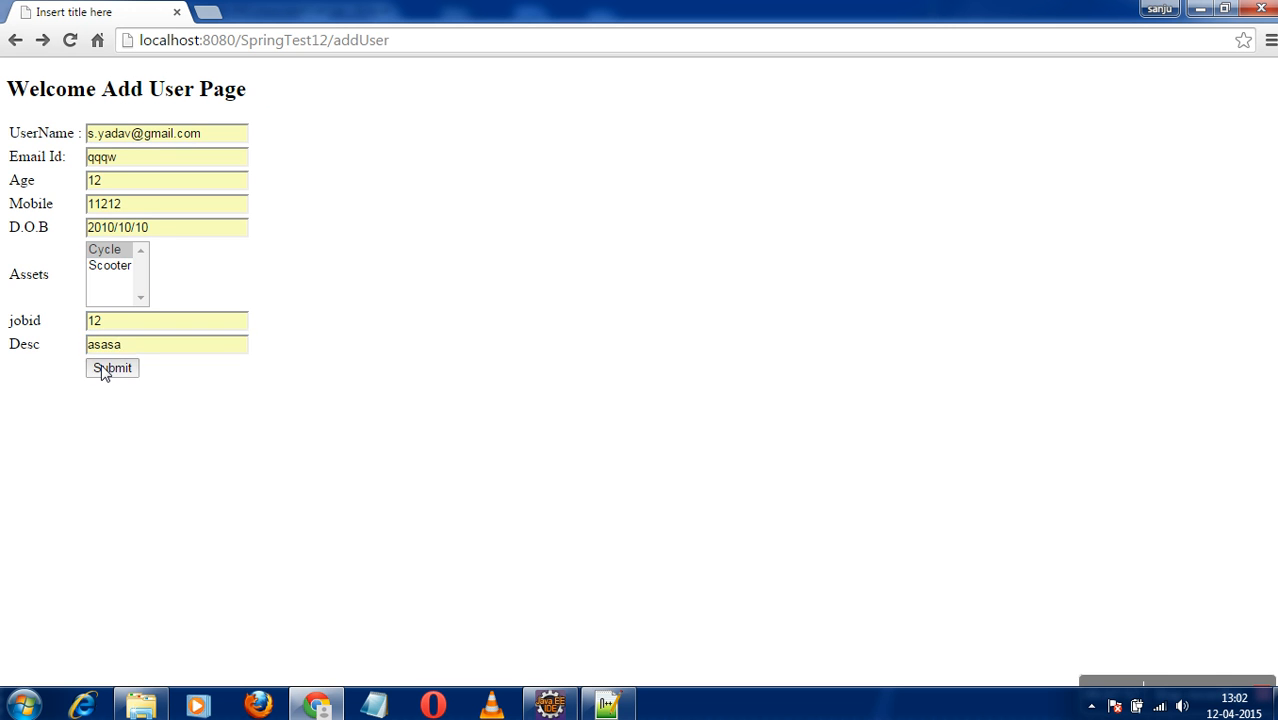
pyautogui.click(112, 367)
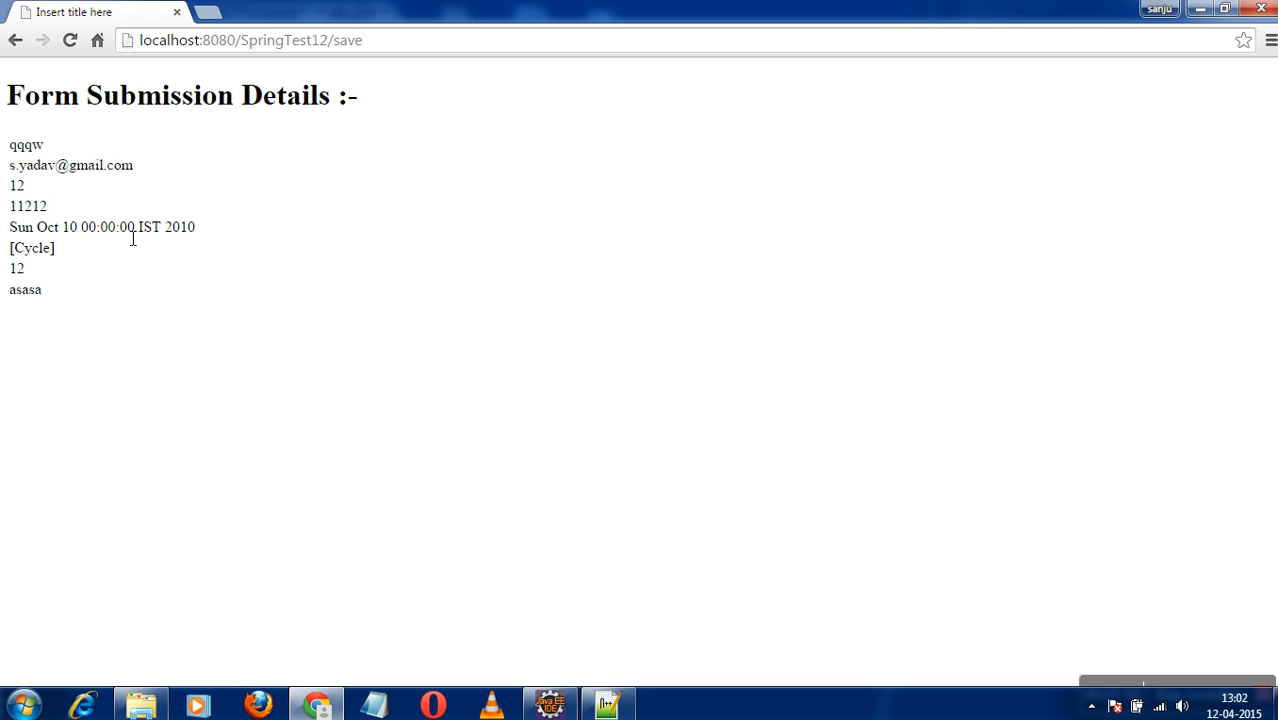
pyautogui.moveTo(70, 84)
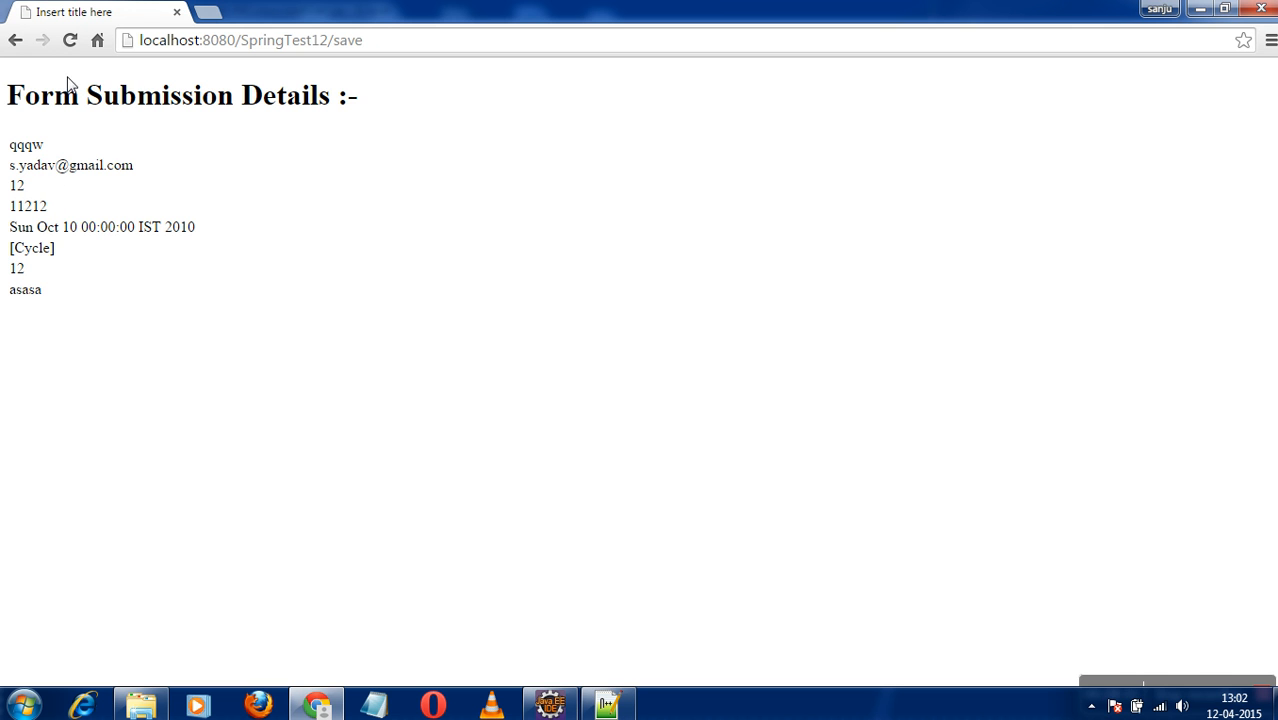
pyautogui.moveTo(538, 687)
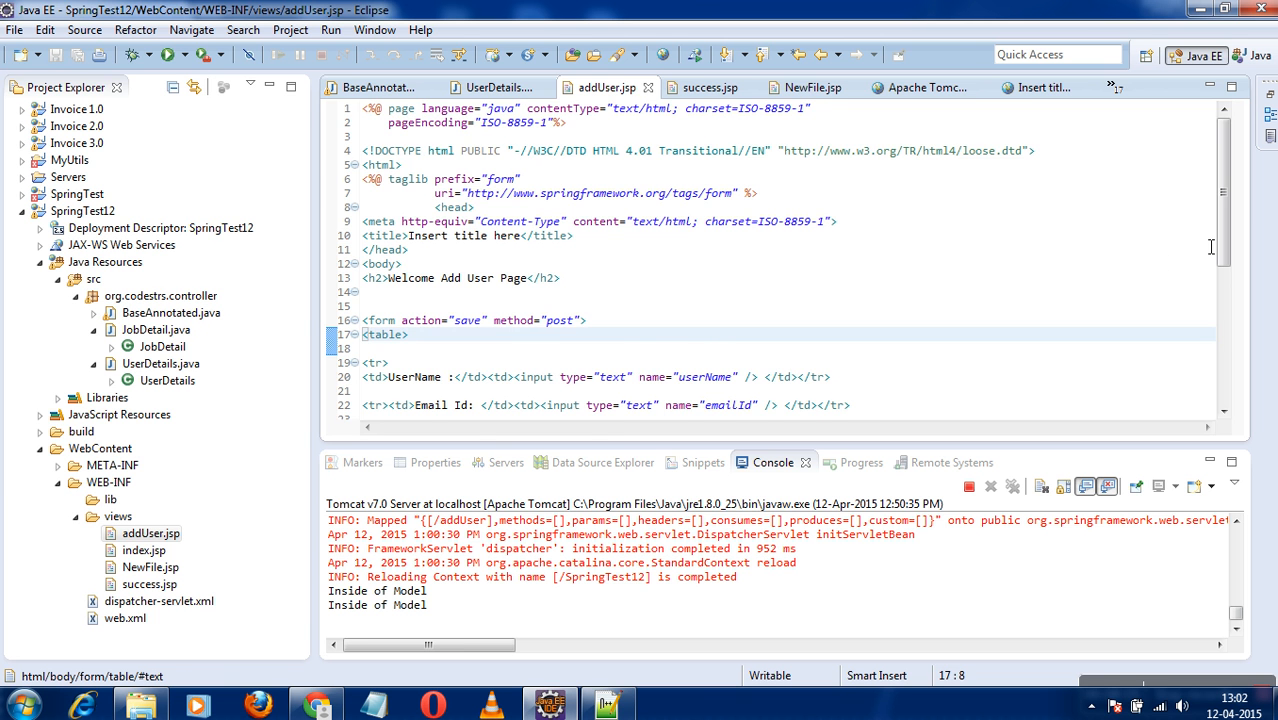
pyautogui.scroll(-3)
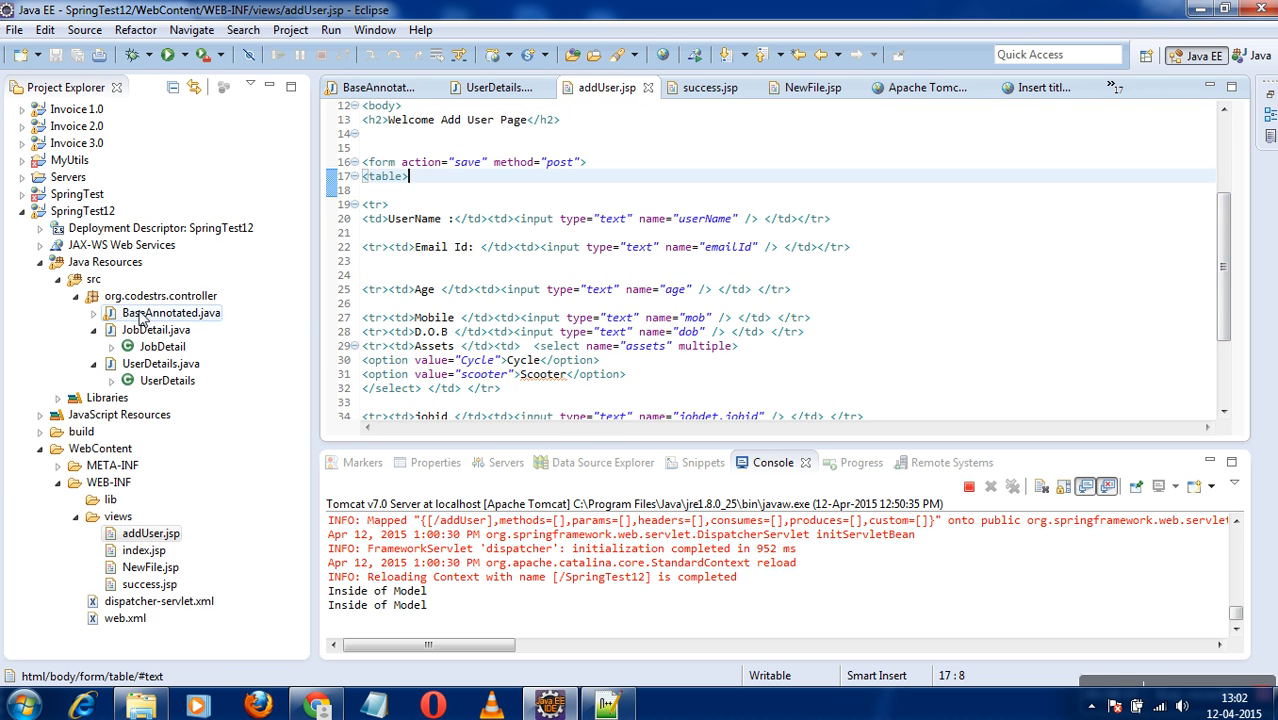
pyautogui.click(383, 108)
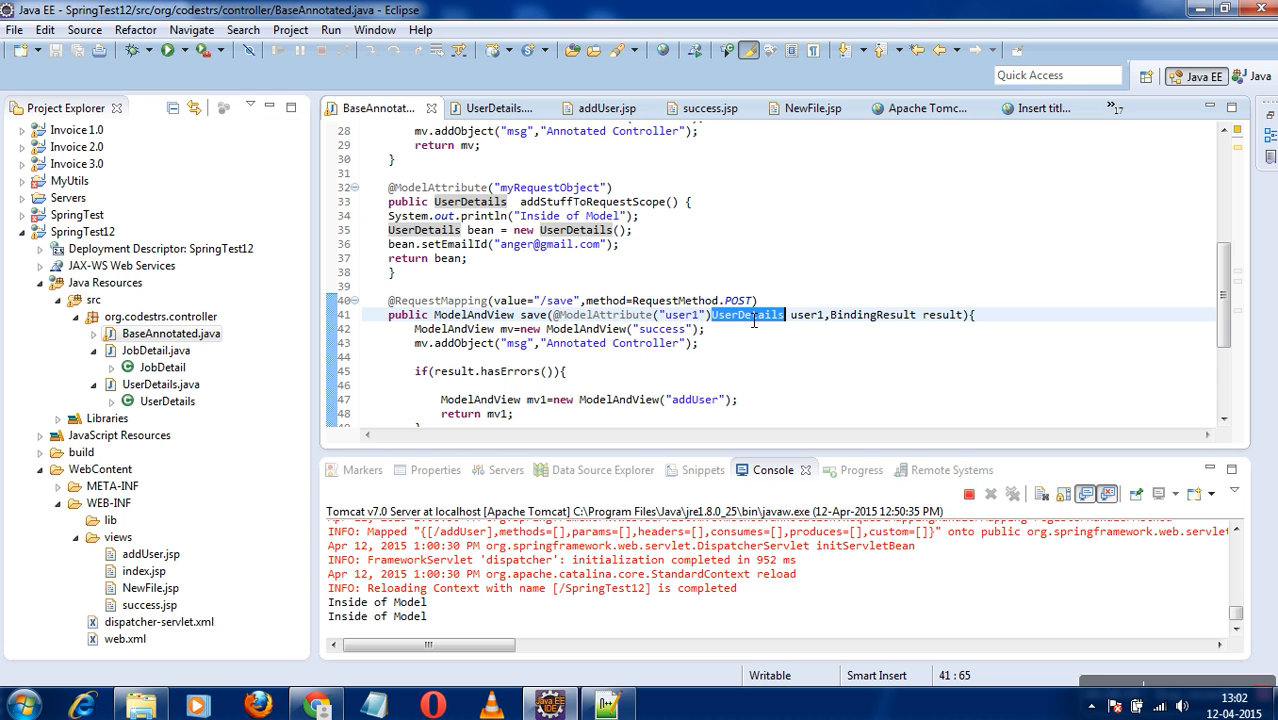
pyautogui.moveTo(738, 300)
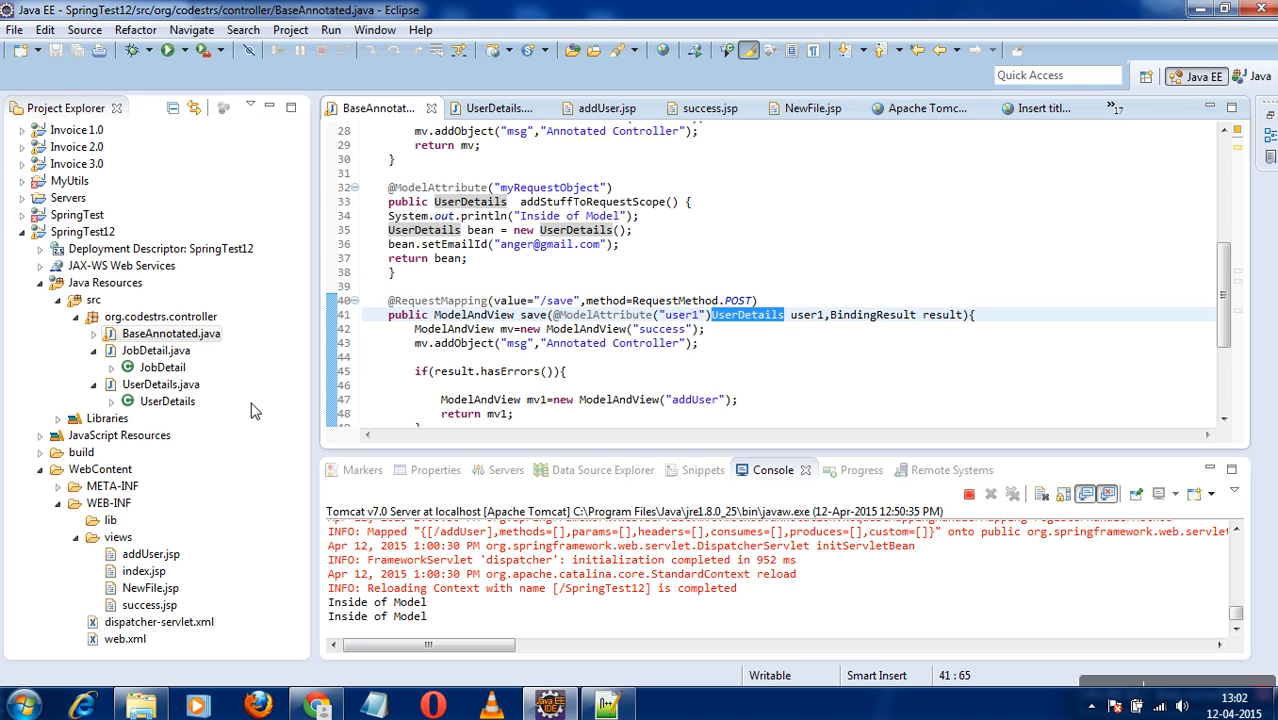
pyautogui.click(600, 87)
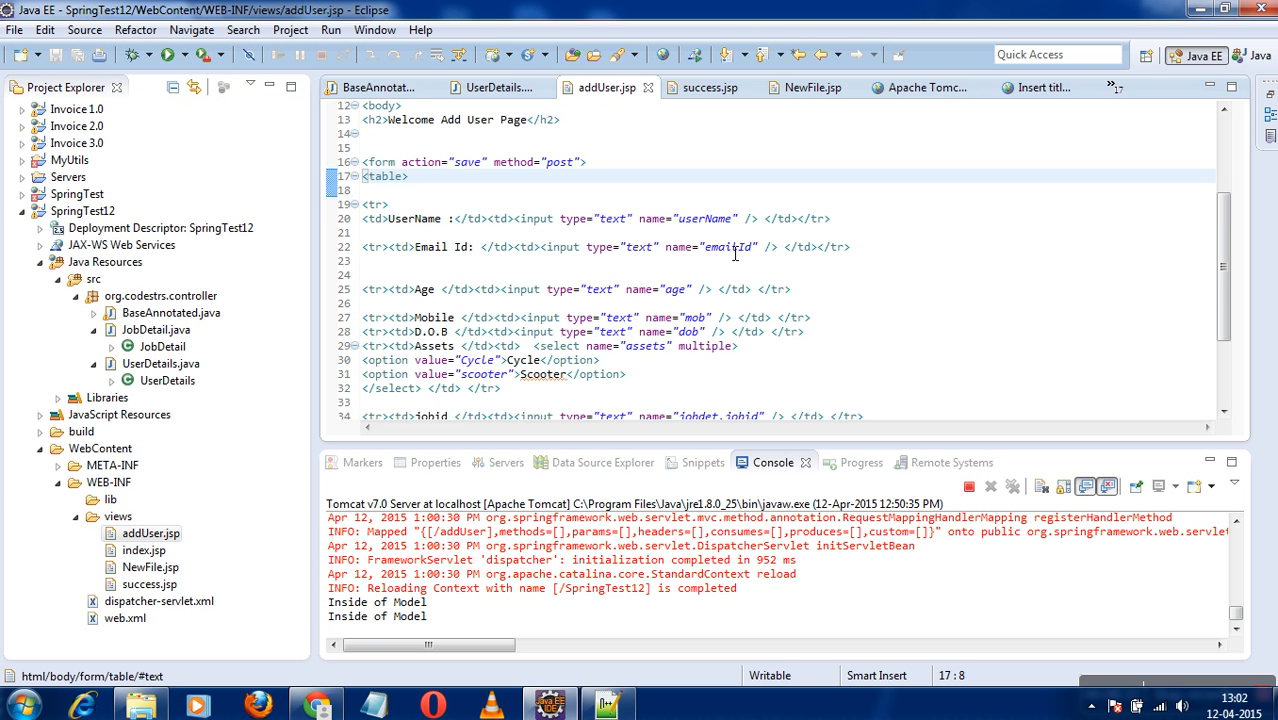
pyautogui.doubleClick(703, 218)
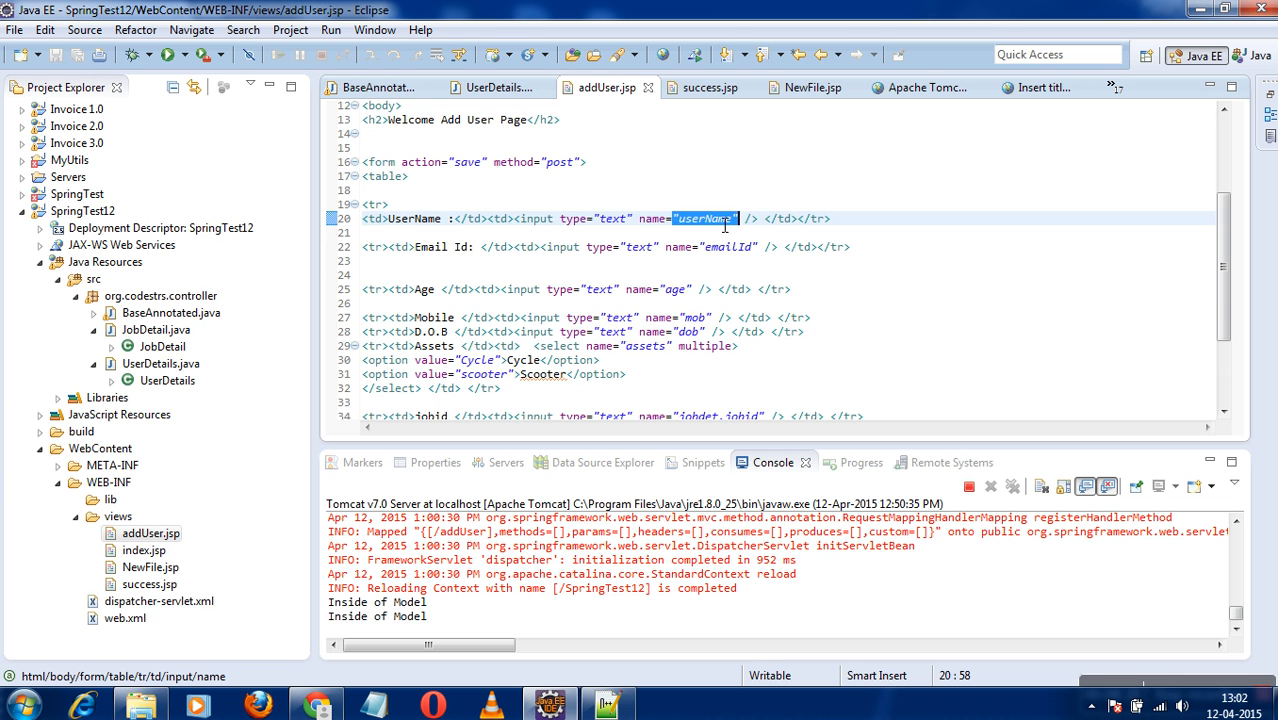
pyautogui.click(497, 88)
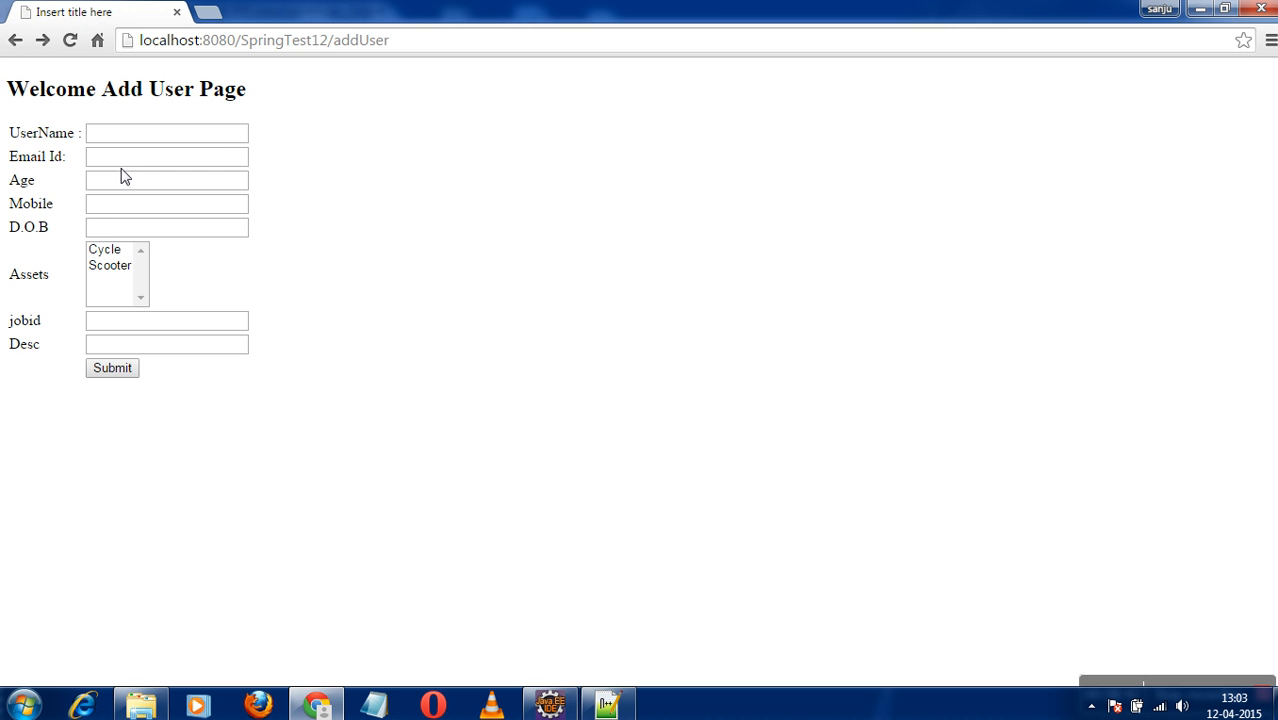
# Submit the Add User form with age 'sas', mobile 11212, Scooter asset and Desc asasa
pyautogui.click(166, 132)
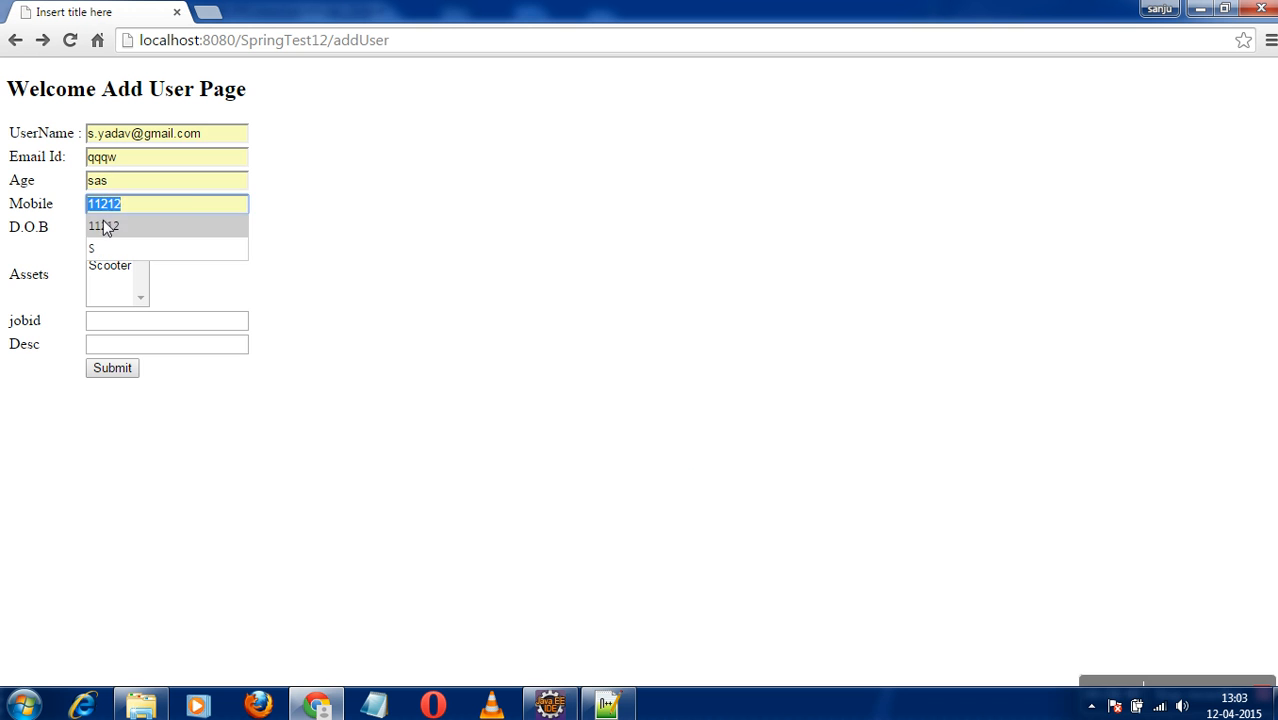
pyautogui.click(110, 265)
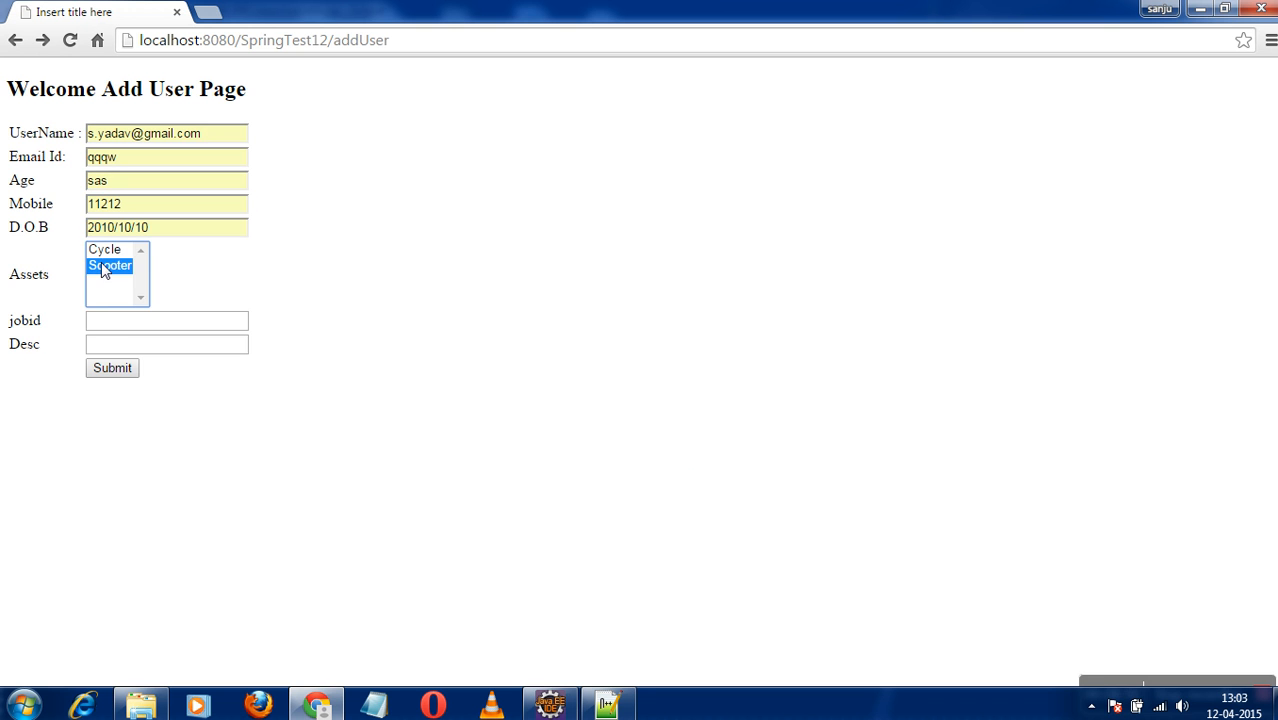
pyautogui.click(166, 344)
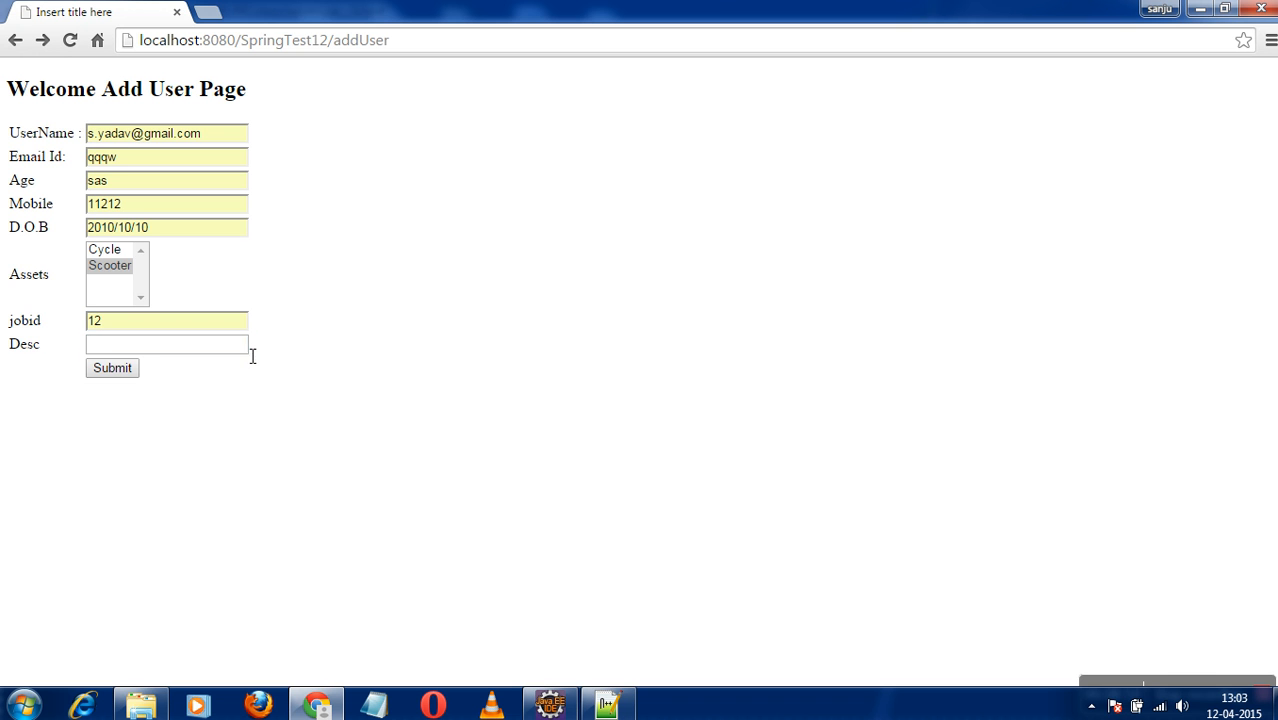
pyautogui.write('asasa')
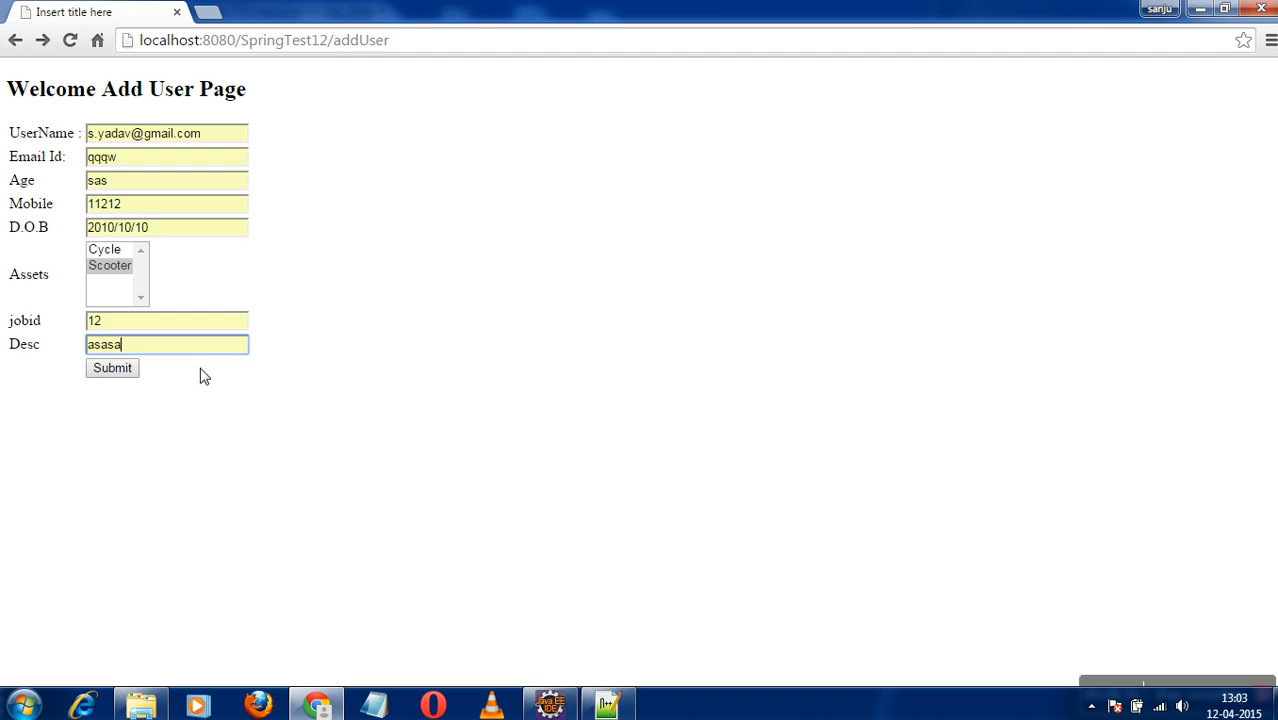
pyautogui.click(112, 368)
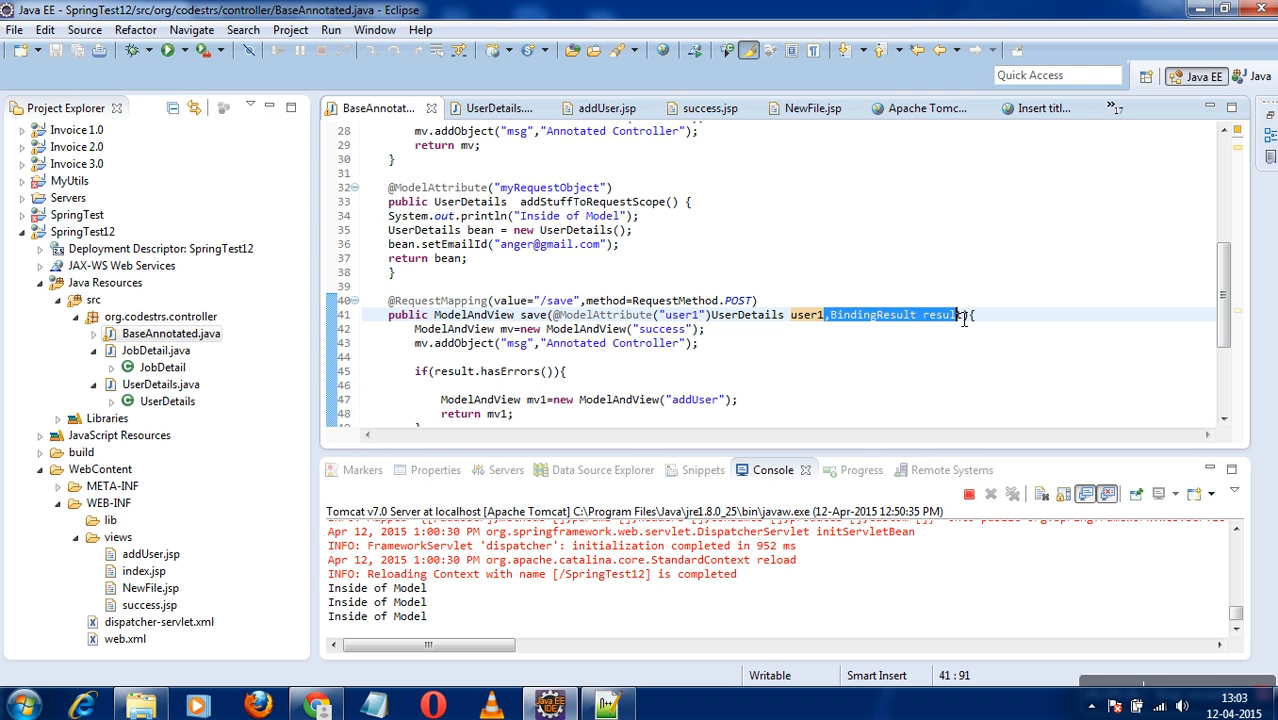
# Delete ',BindingResult result' from the save method signature
pyautogui.press('Delete')
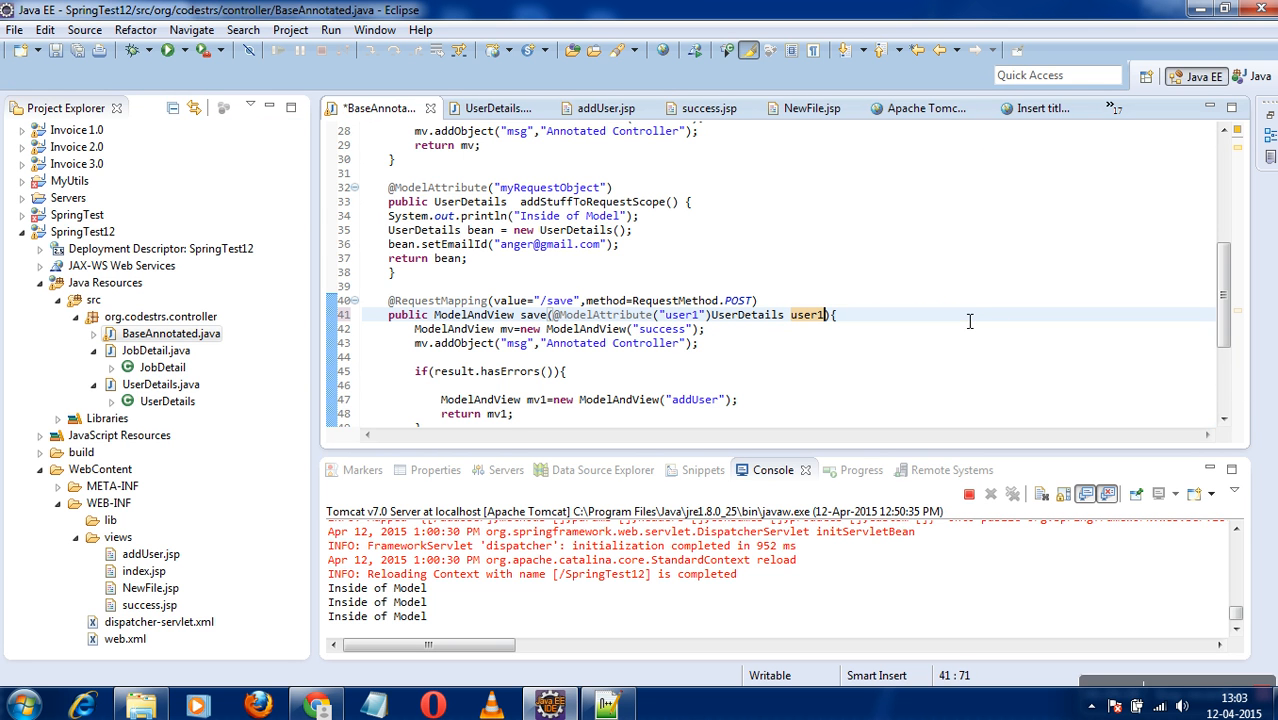
pyautogui.click(420, 371)
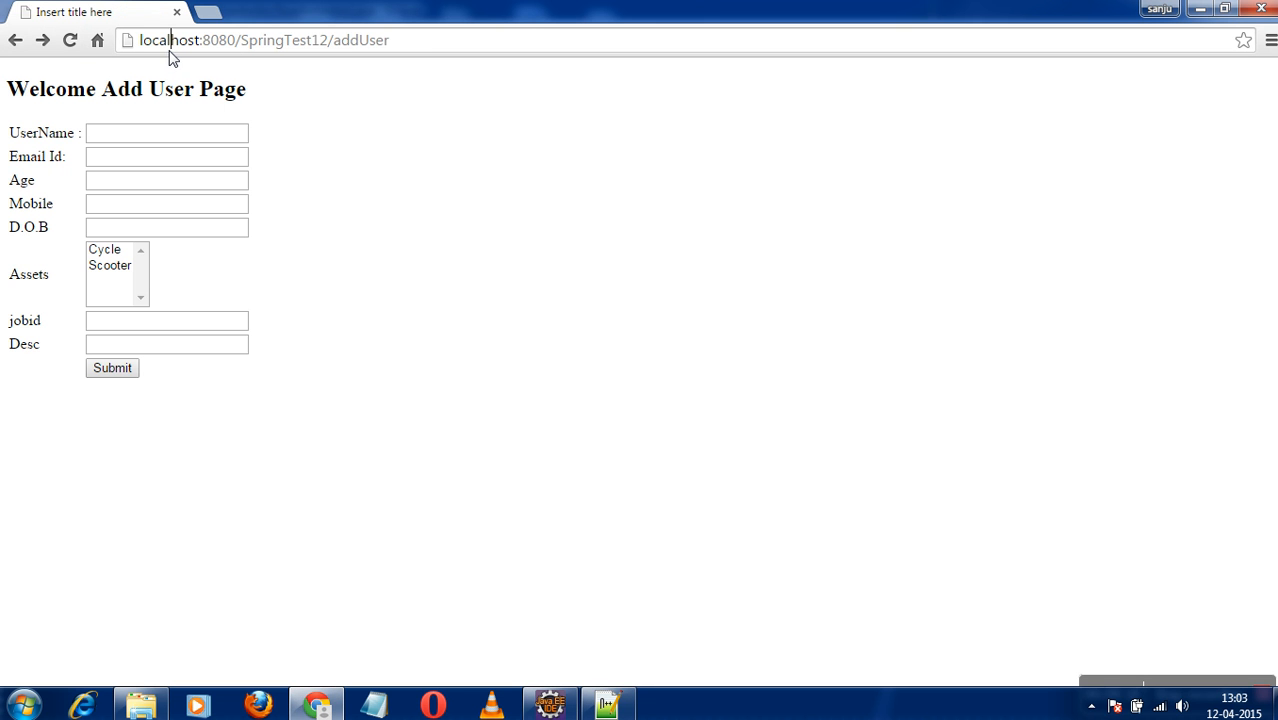
# Submit the form with birth date 2010/10/10 and Desc asasa, producing an HTTP 400 page
pyautogui.click(166, 133)
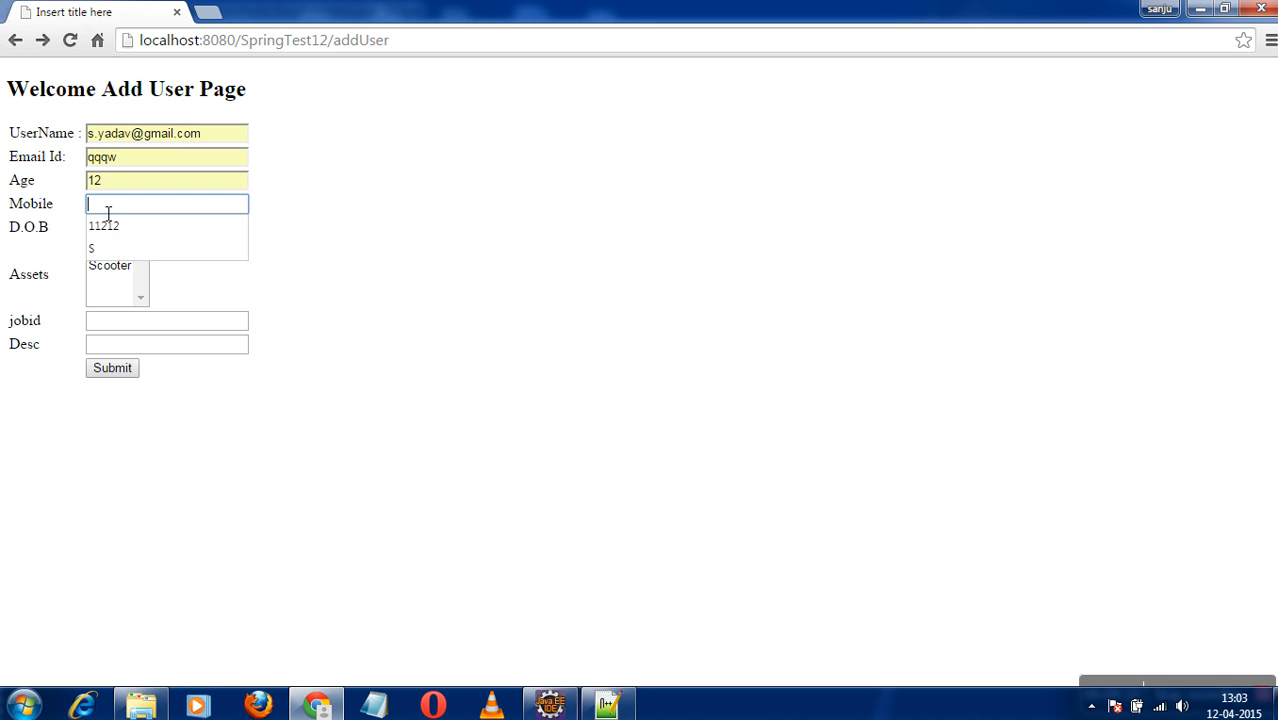
pyautogui.write('2010/10/10')
pyautogui.click(167, 320)
pyautogui.write('12')
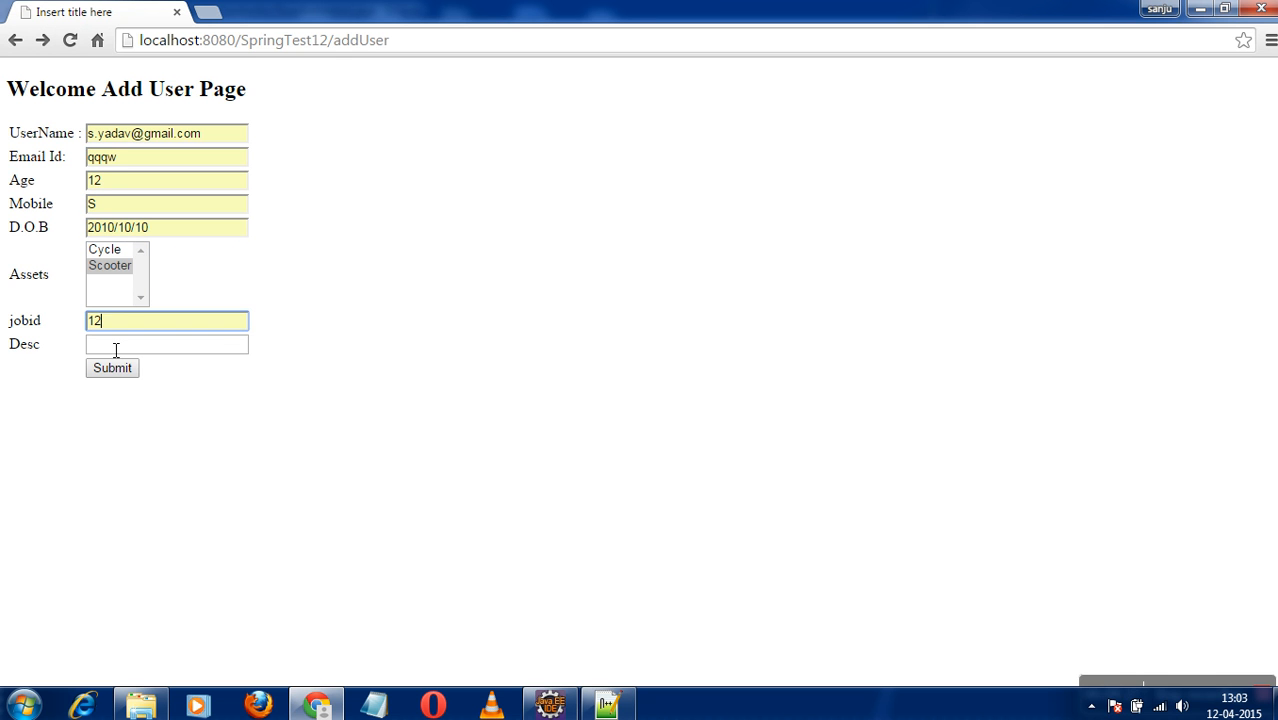
pyautogui.write('asasa')
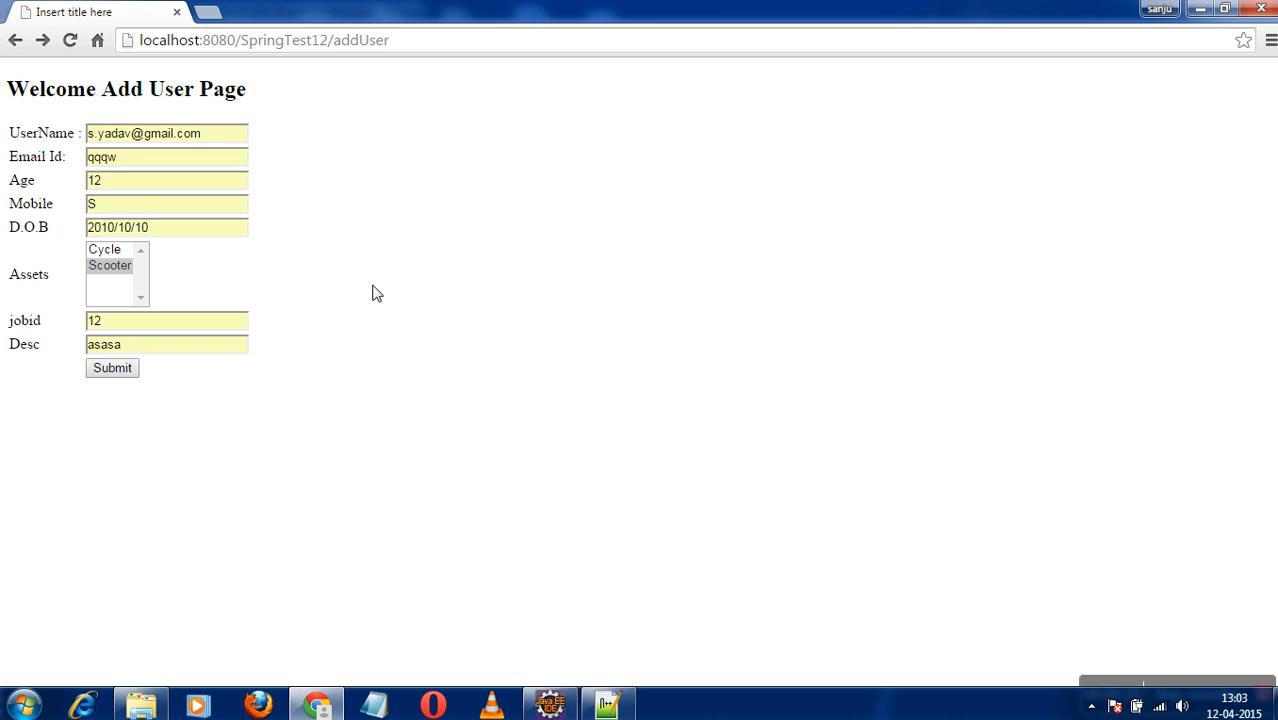
pyautogui.click(112, 367)
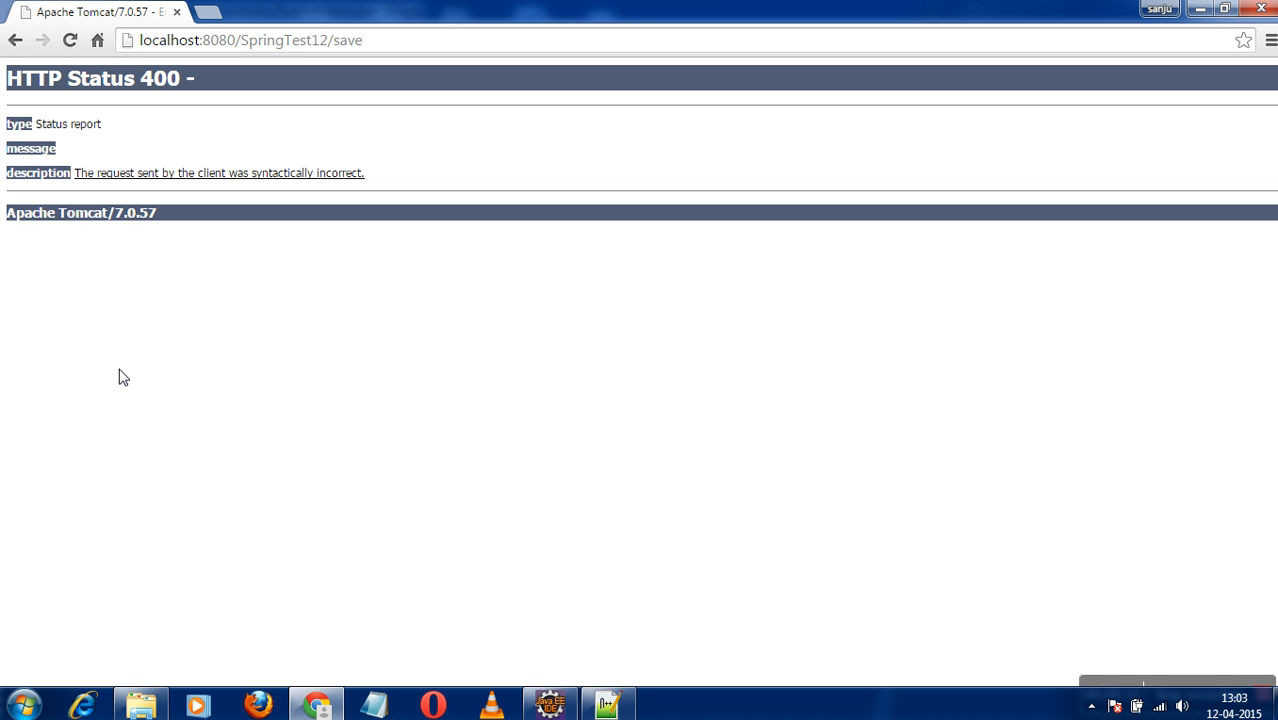
pyautogui.moveTo(195, 189)
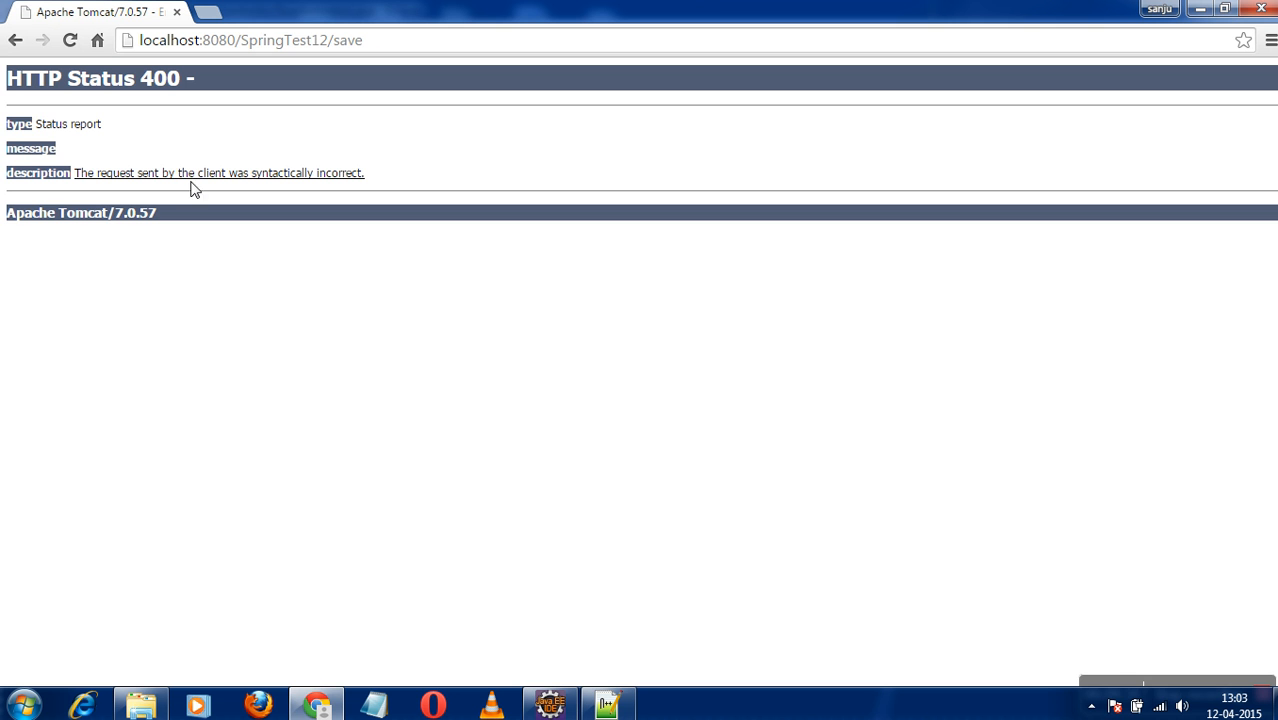
pyautogui.click(548, 705)
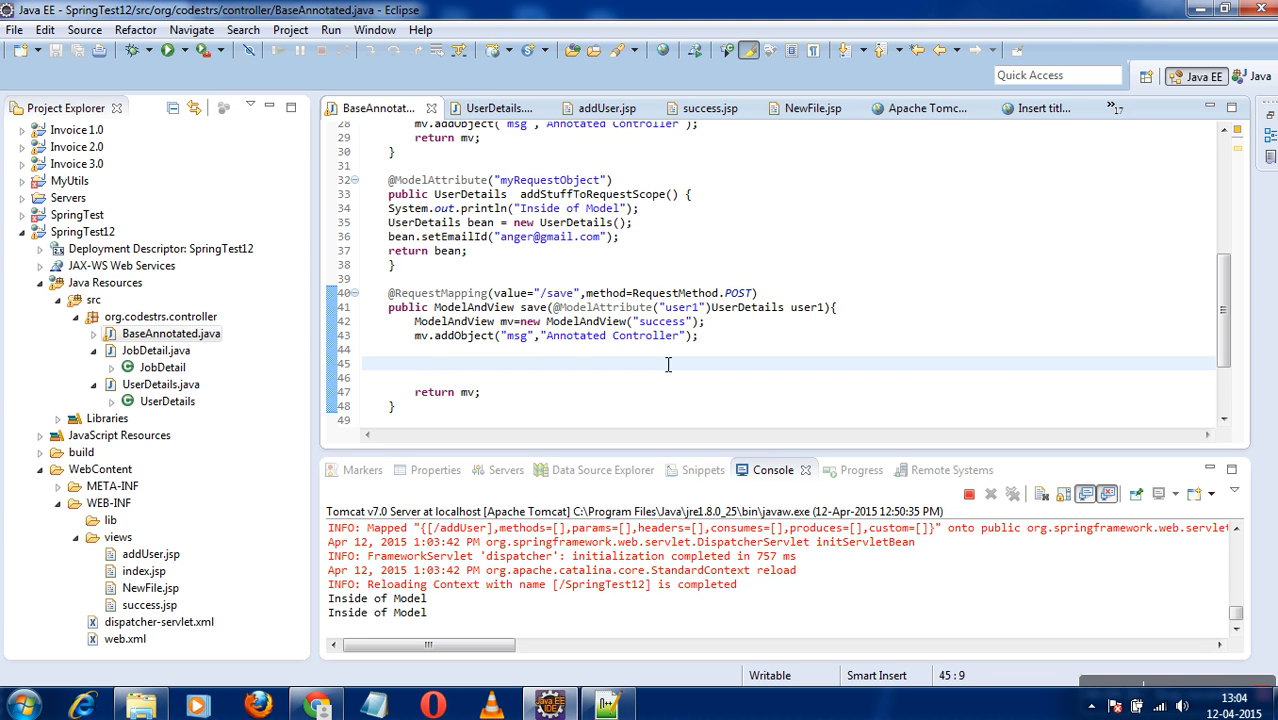
pyautogui.moveTo(422, 410)
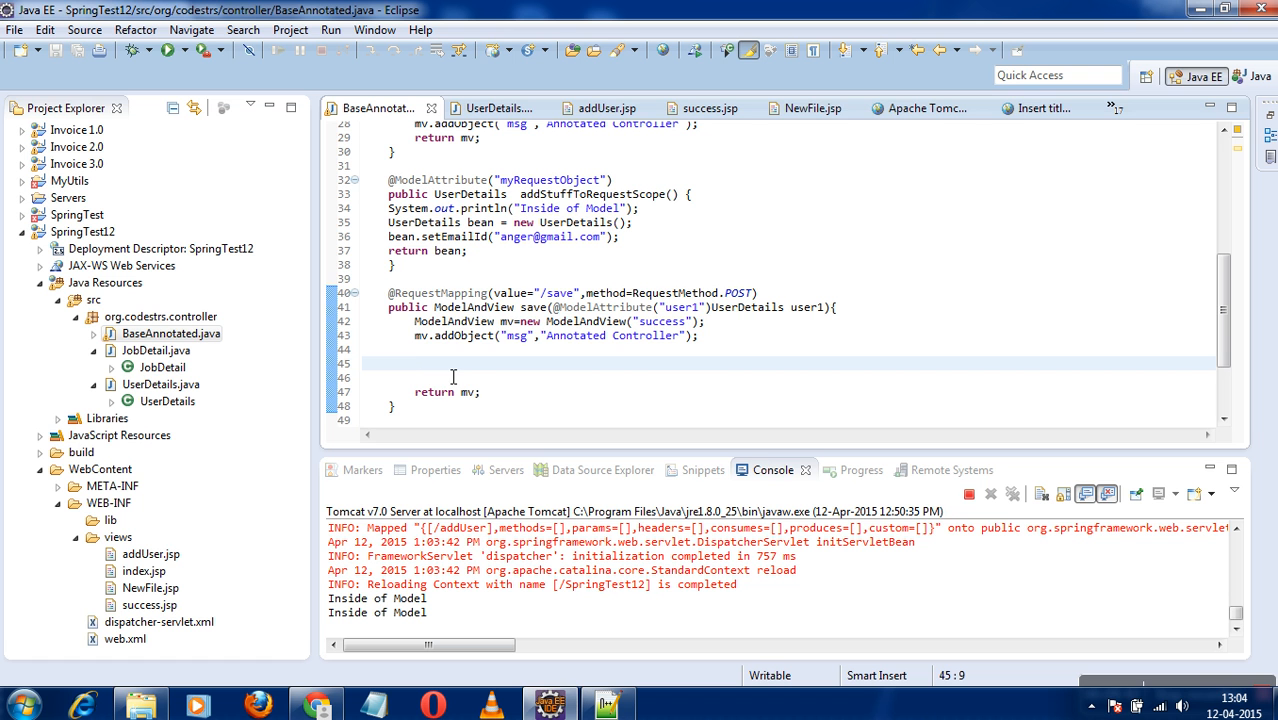
pyautogui.moveTo(495, 355)
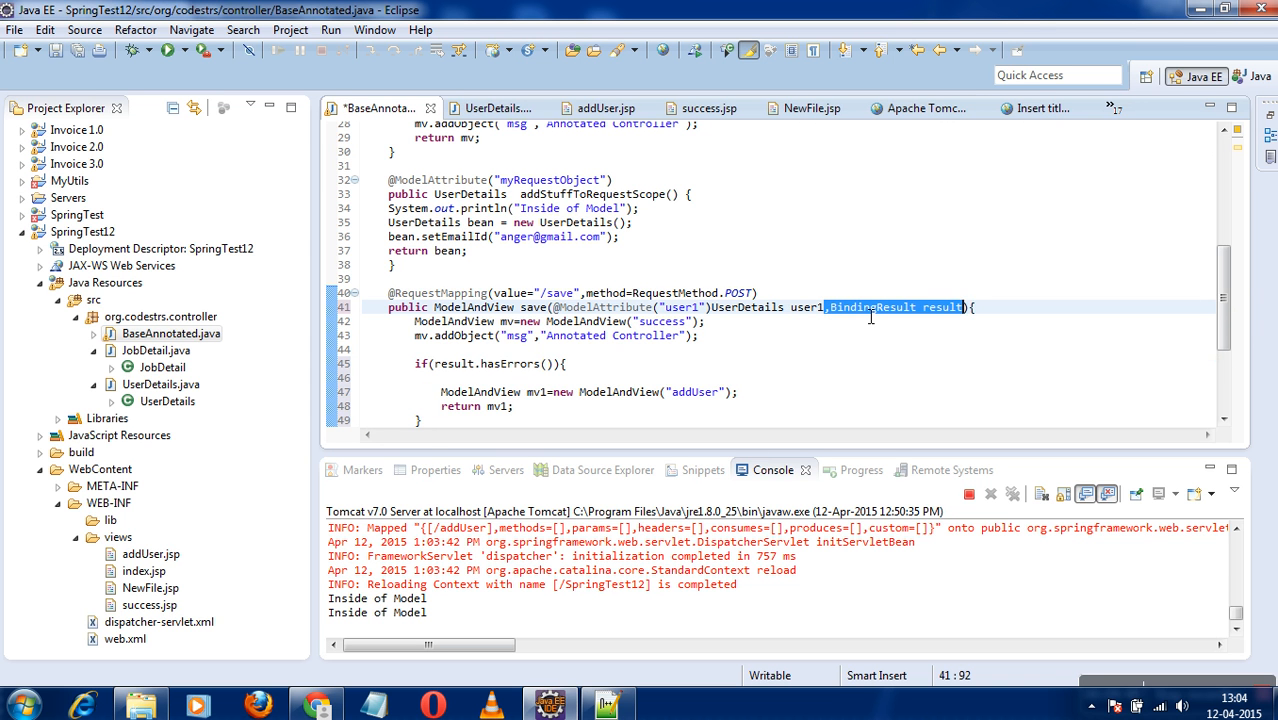
# Save the controller and review the hasErrors check and BindingResult parameter
pyautogui.press('ctrl+s')
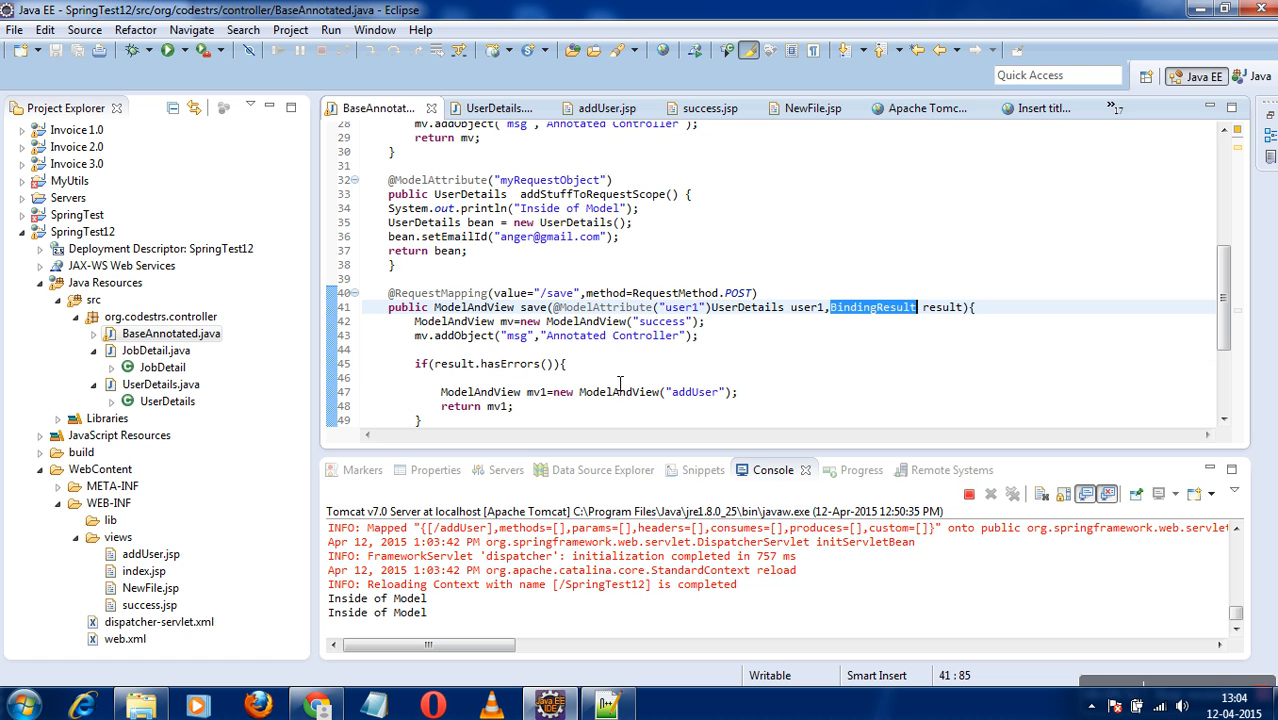
pyautogui.click(588, 363)
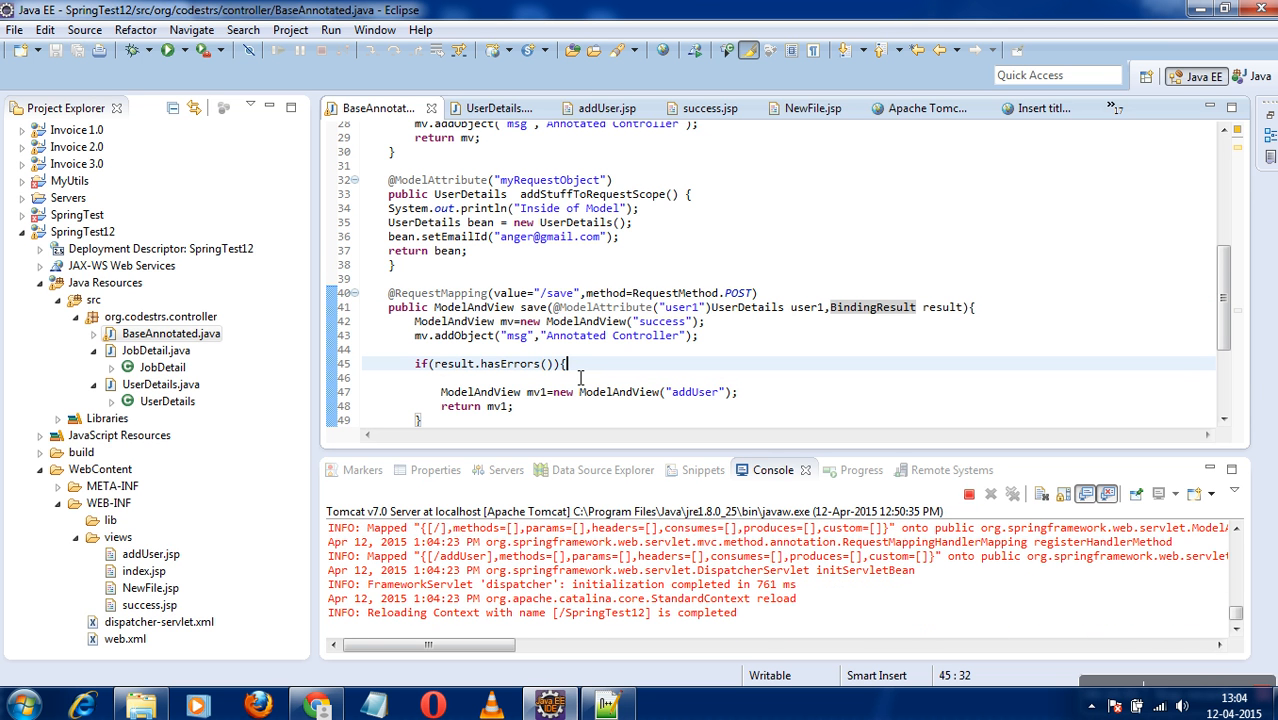
pyautogui.moveTo(690, 408)
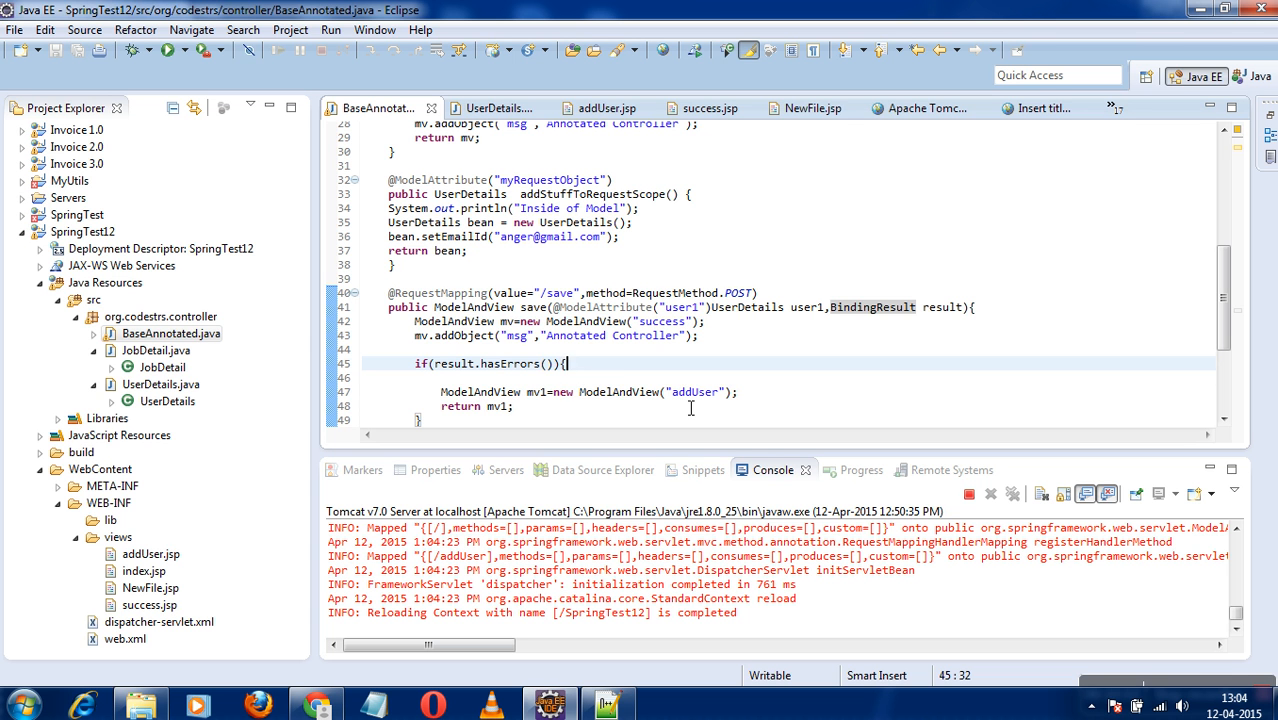
pyautogui.click(875, 307)
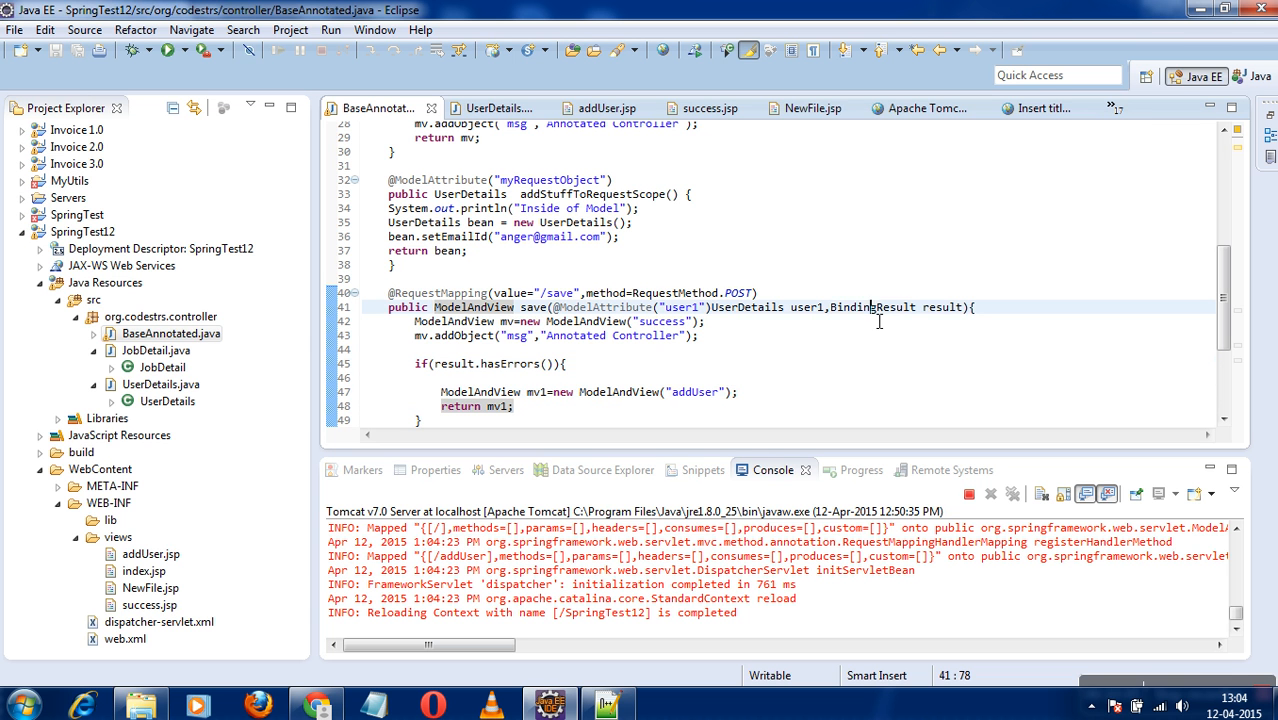
pyautogui.moveTo(872, 307)
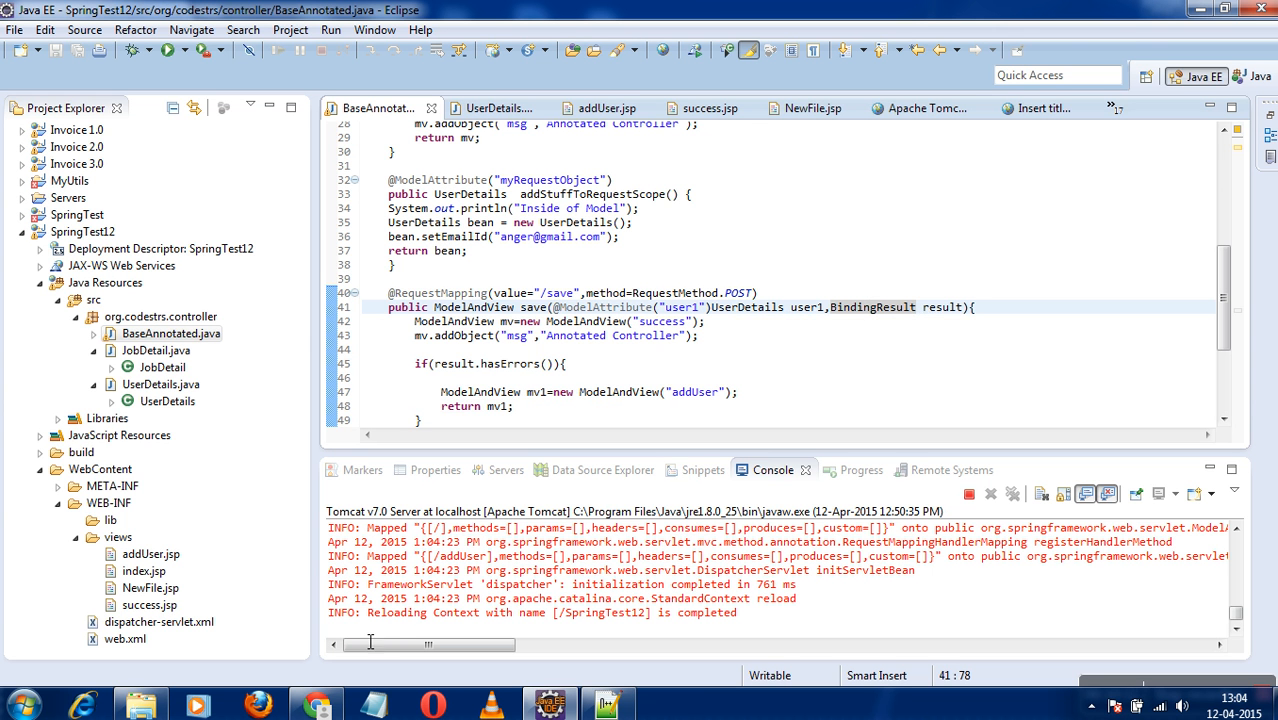
# In addUser.jsp, add a form:errors tag with path 'user1.*' above the form and save
pyautogui.click(597, 108)
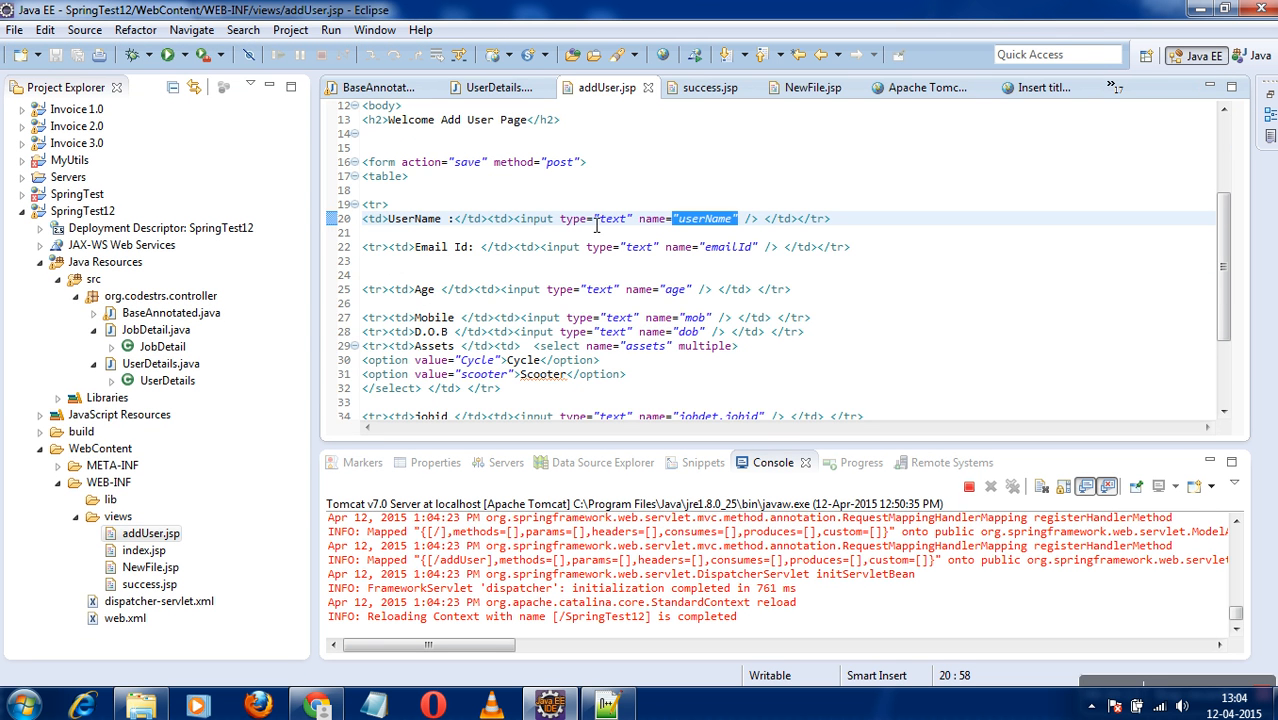
pyautogui.moveTo(1224, 320)
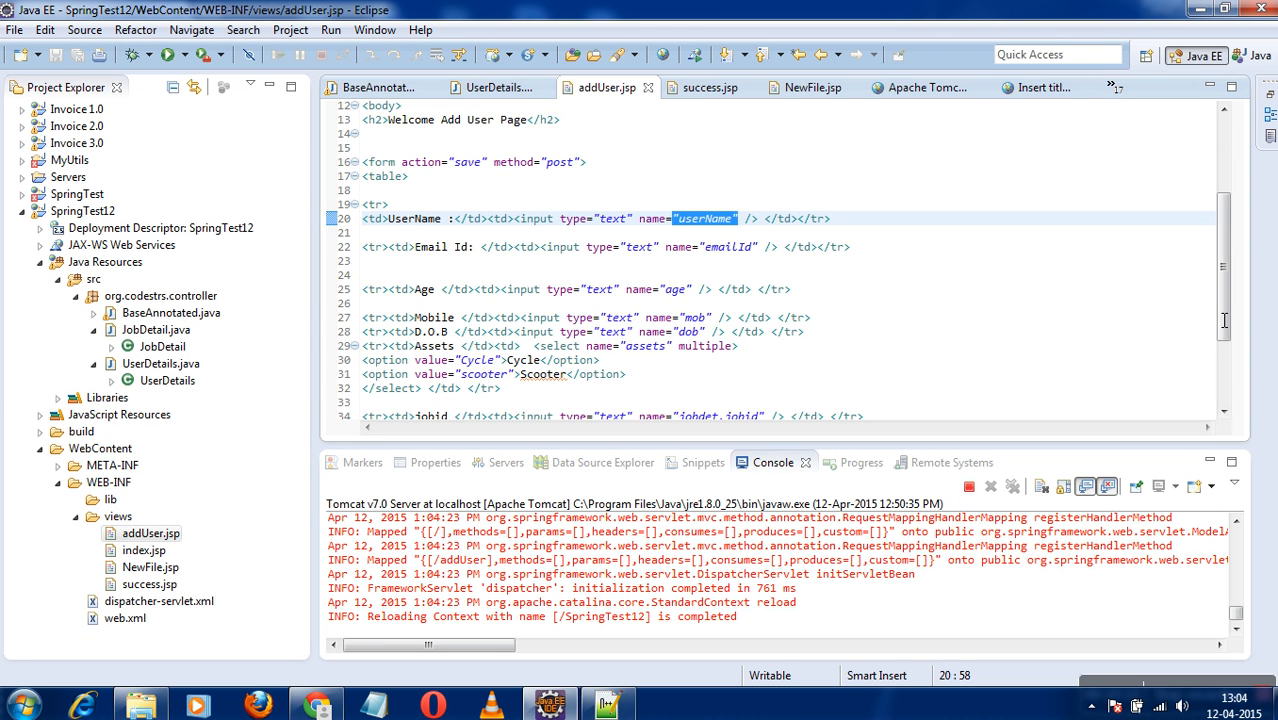
pyautogui.scroll(3)
pyautogui.write('<form')
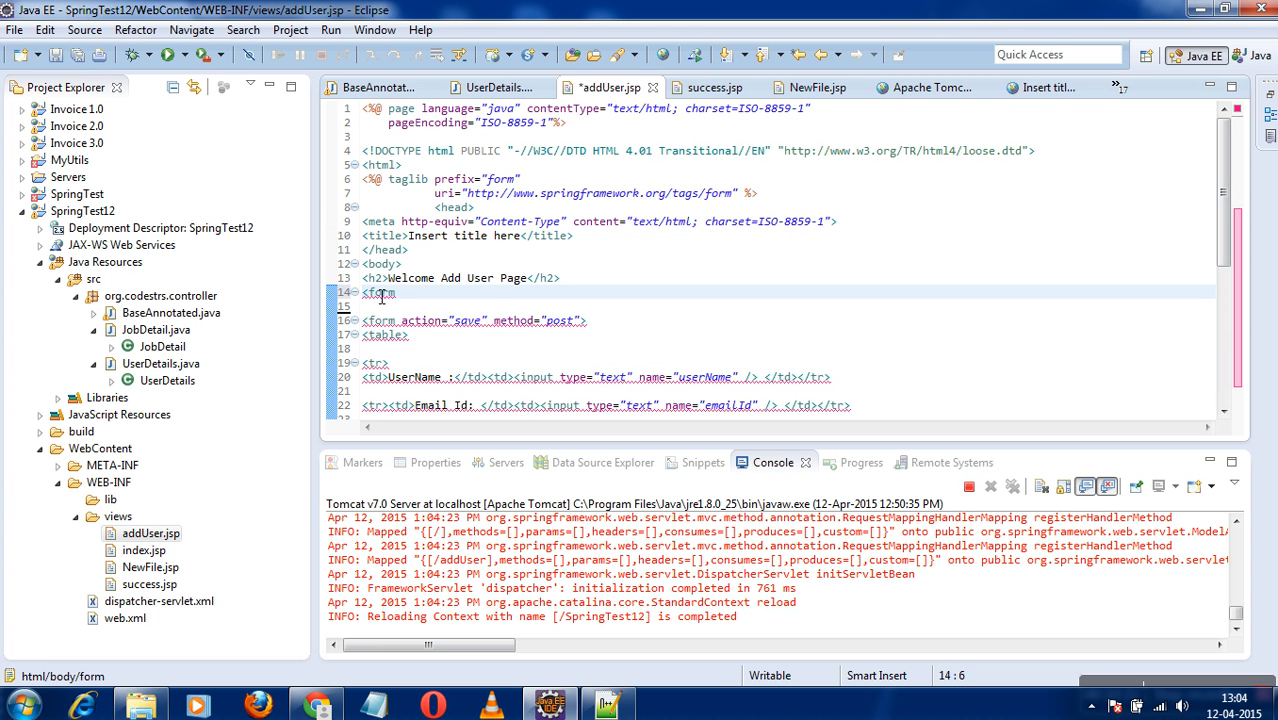
pyautogui.click(760, 192)
pyautogui.write(':errors></form:errors>')
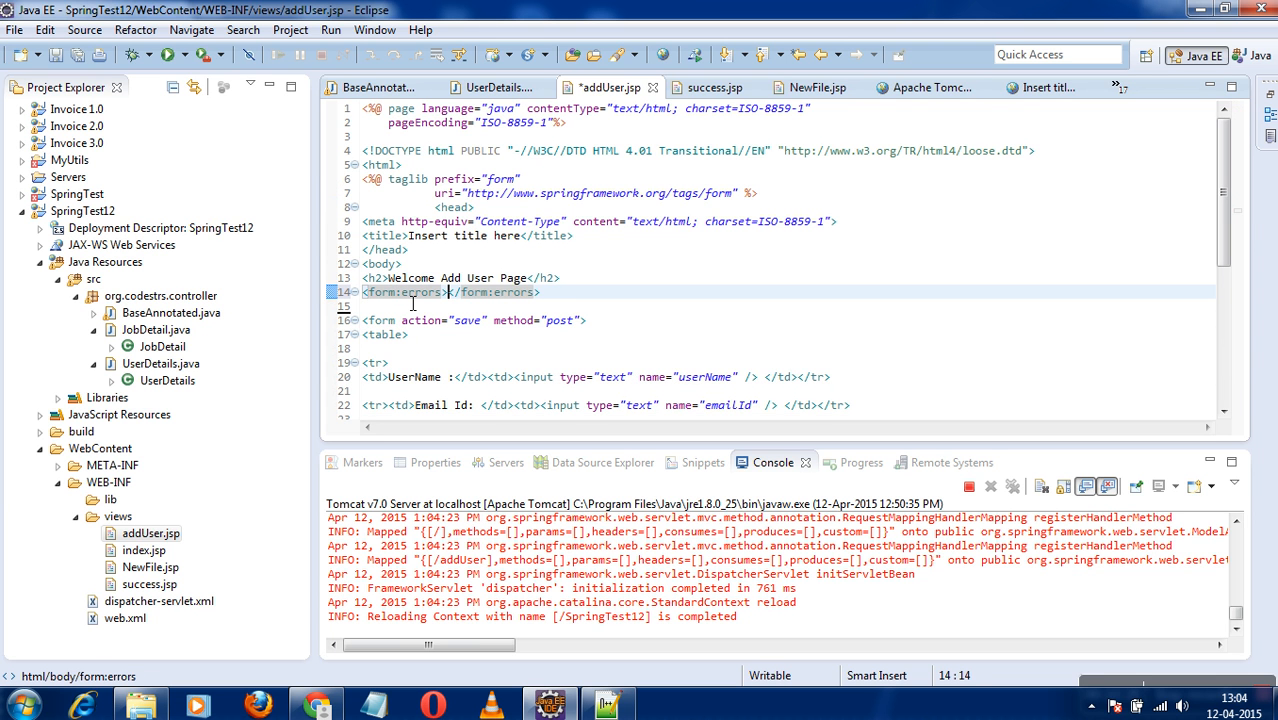
pyautogui.write('path="')
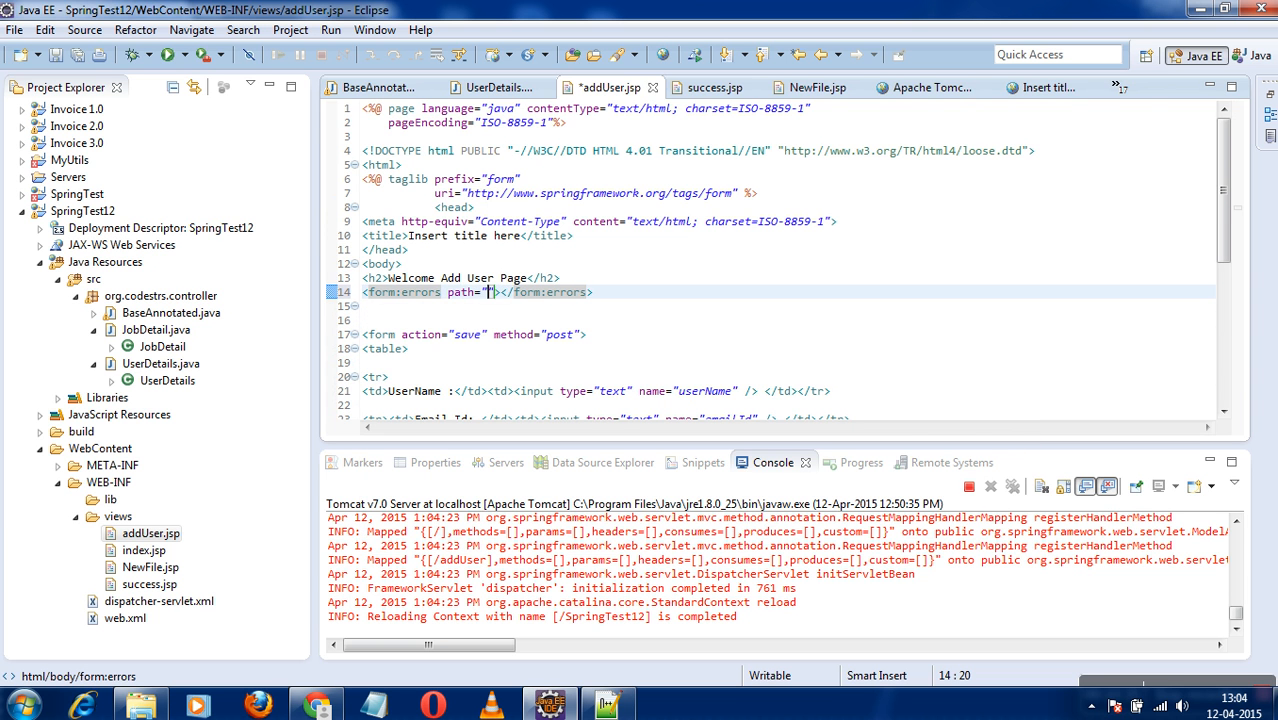
pyautogui.write('user1.*')
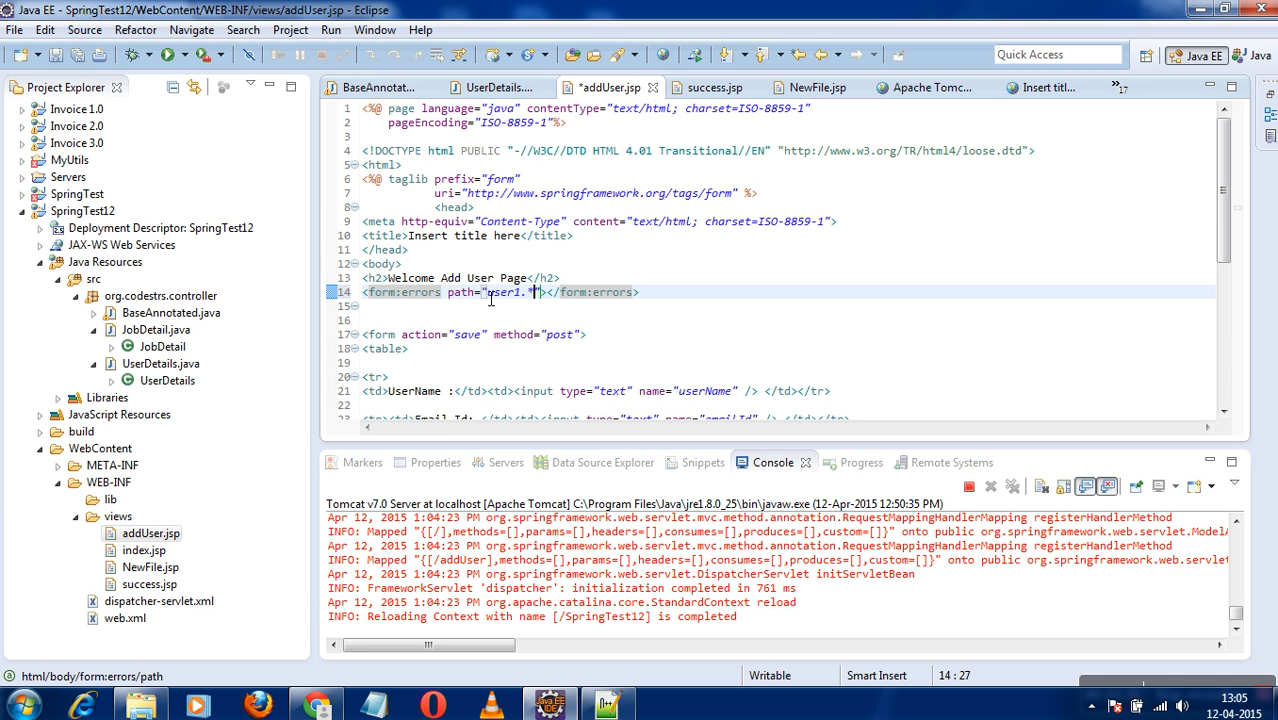
pyautogui.press('ctrl+s')
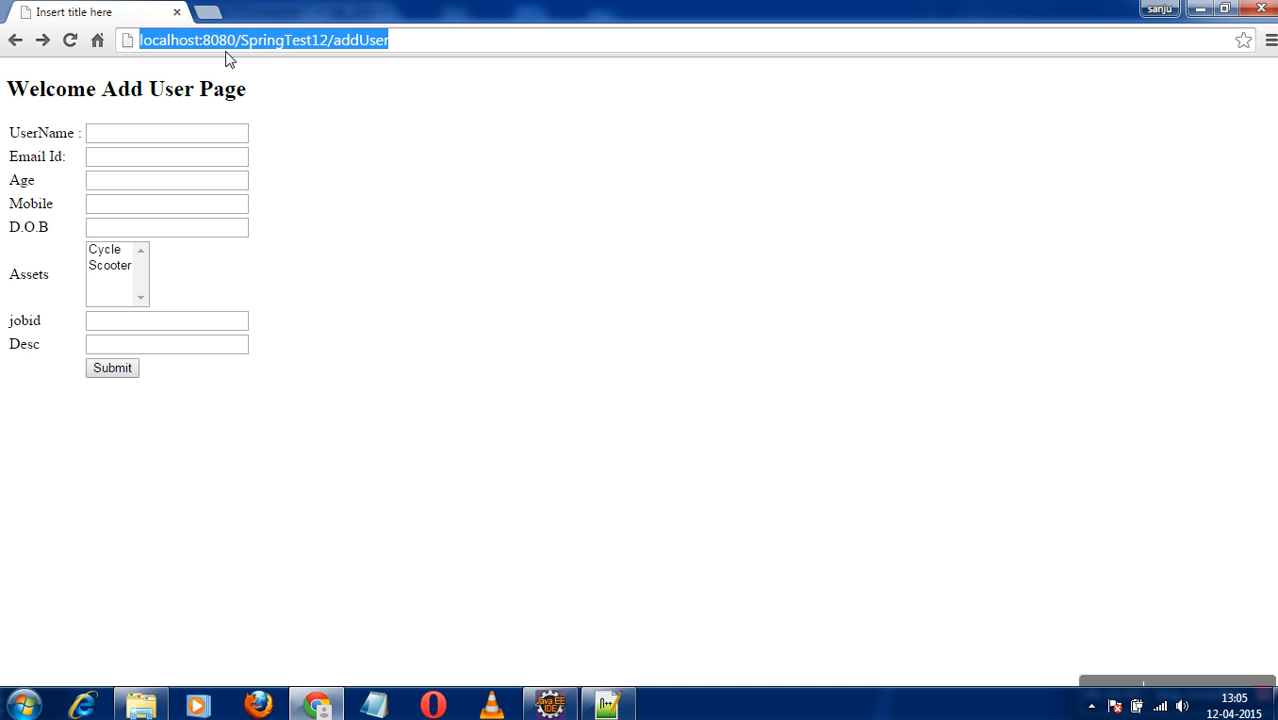
# Submit the add user form with mobile 'S', then select and right-click the mob conversion error
pyautogui.click(166, 156)
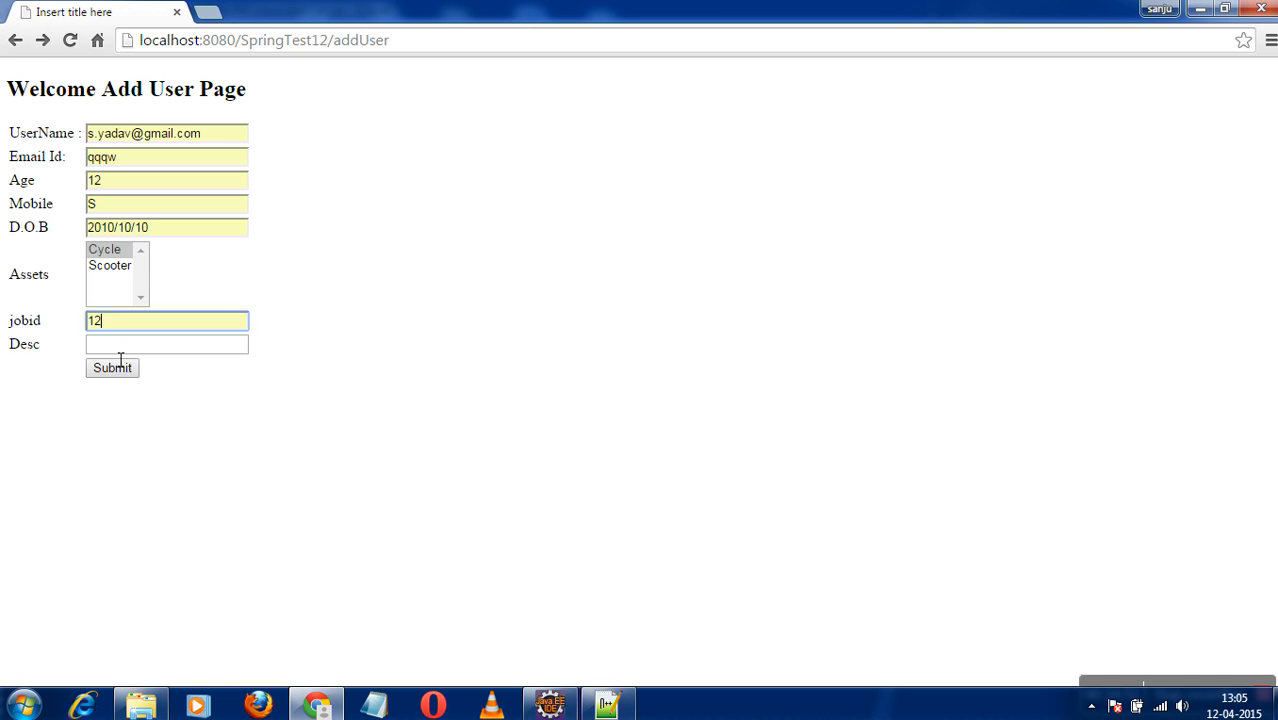
pyautogui.click(112, 367)
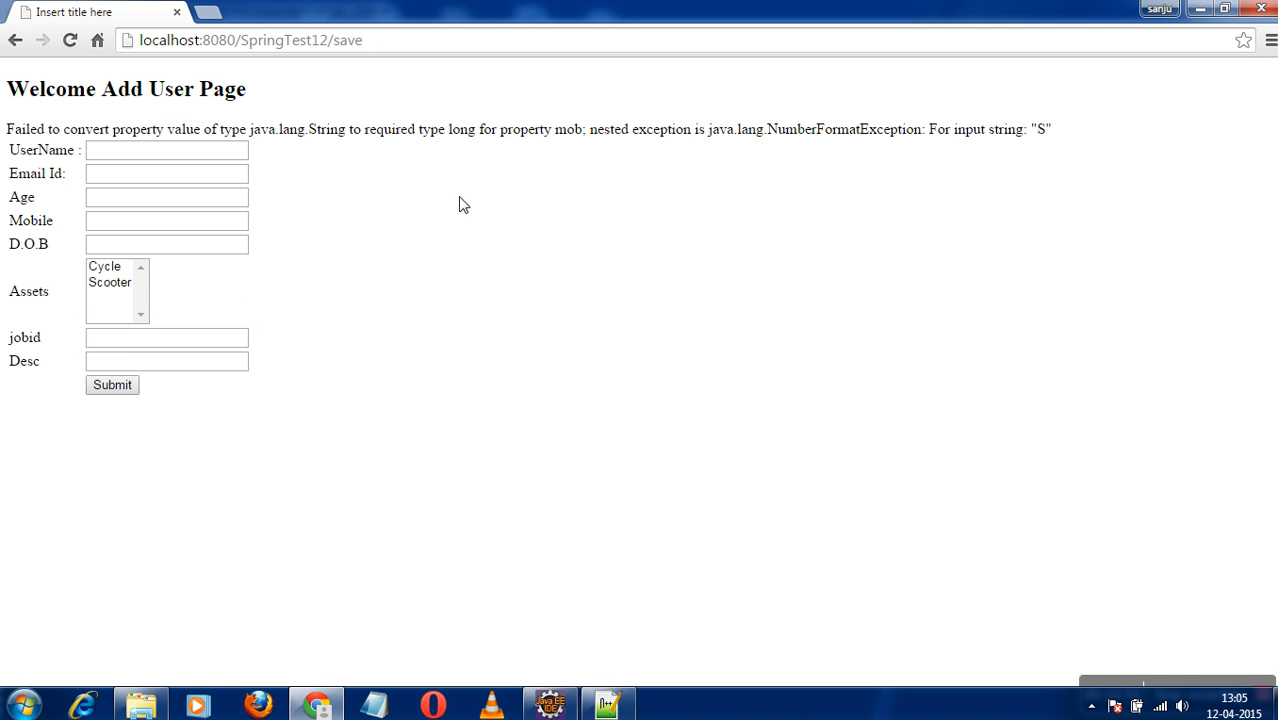
pyautogui.moveTo(317, 137)
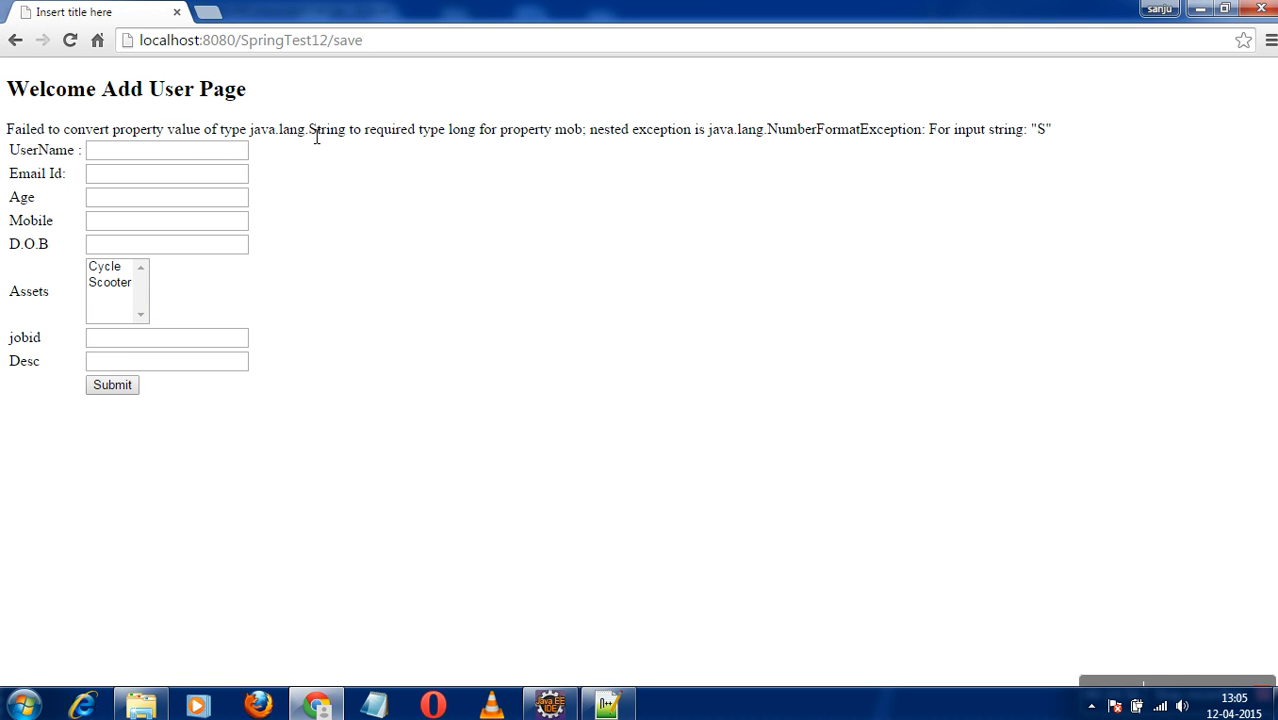
pyautogui.moveTo(473, 140)
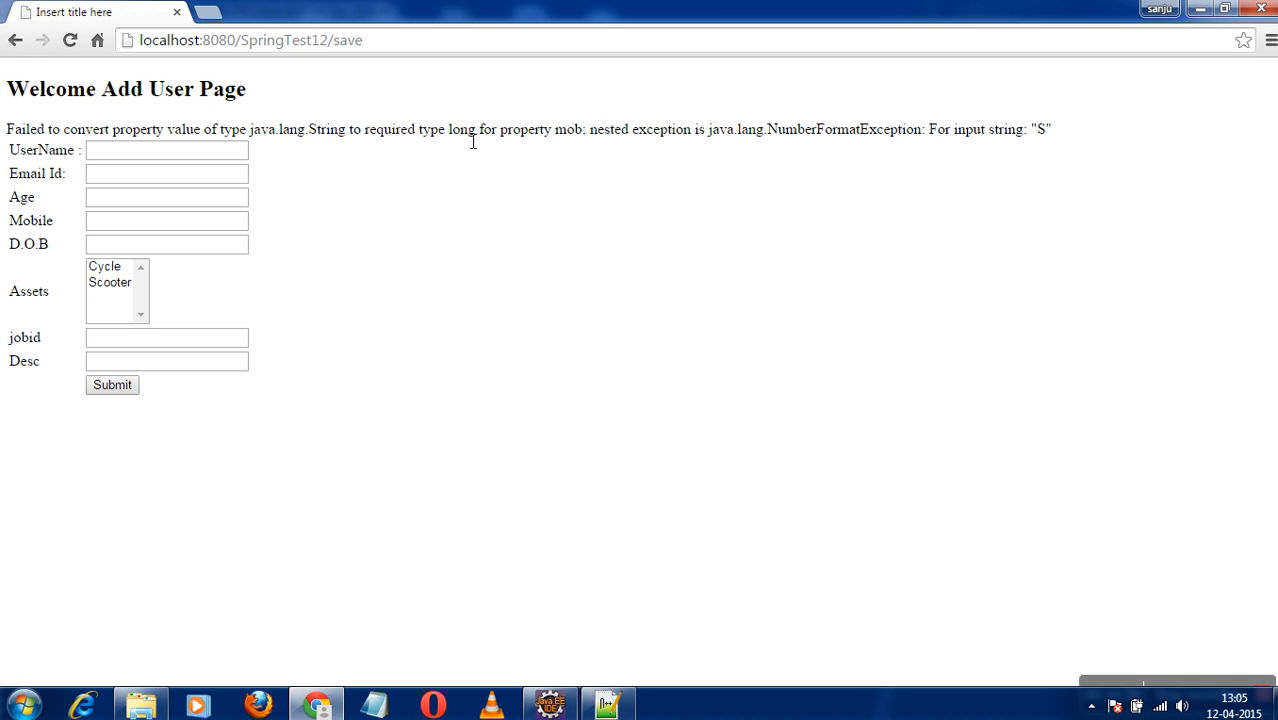
pyautogui.moveTo(462, 153)
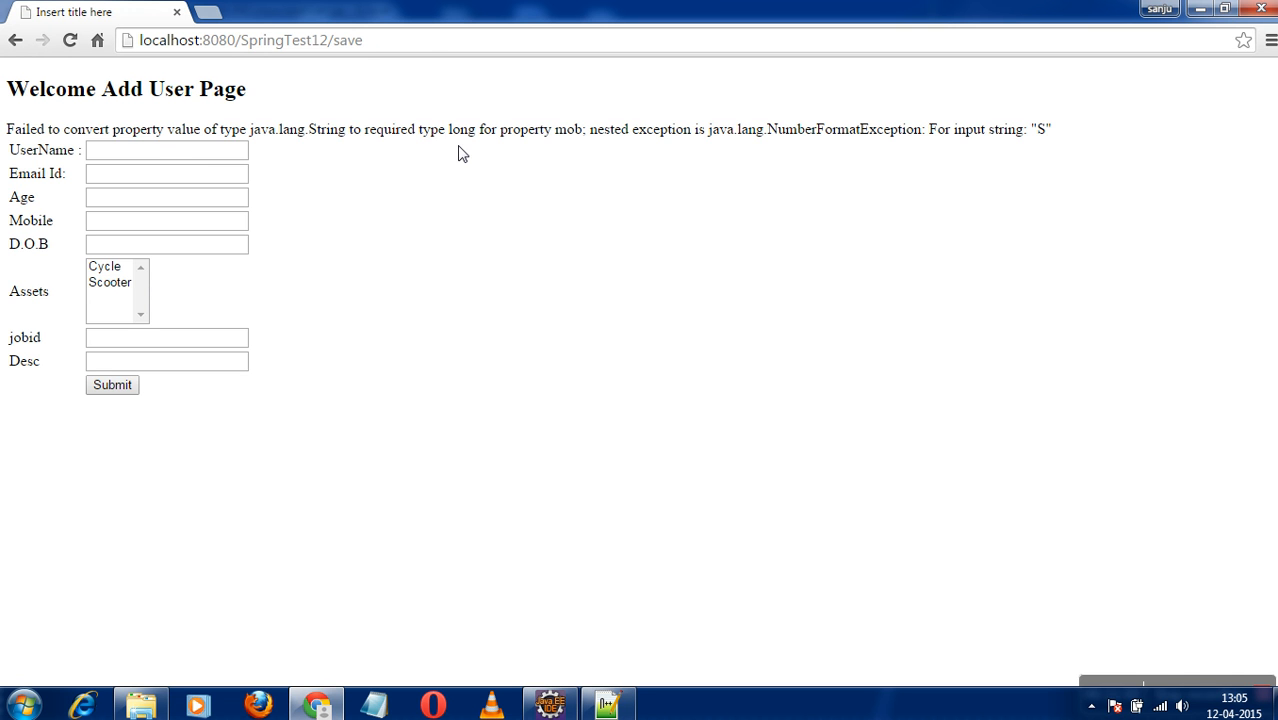
pyautogui.doubleClick(432, 129)
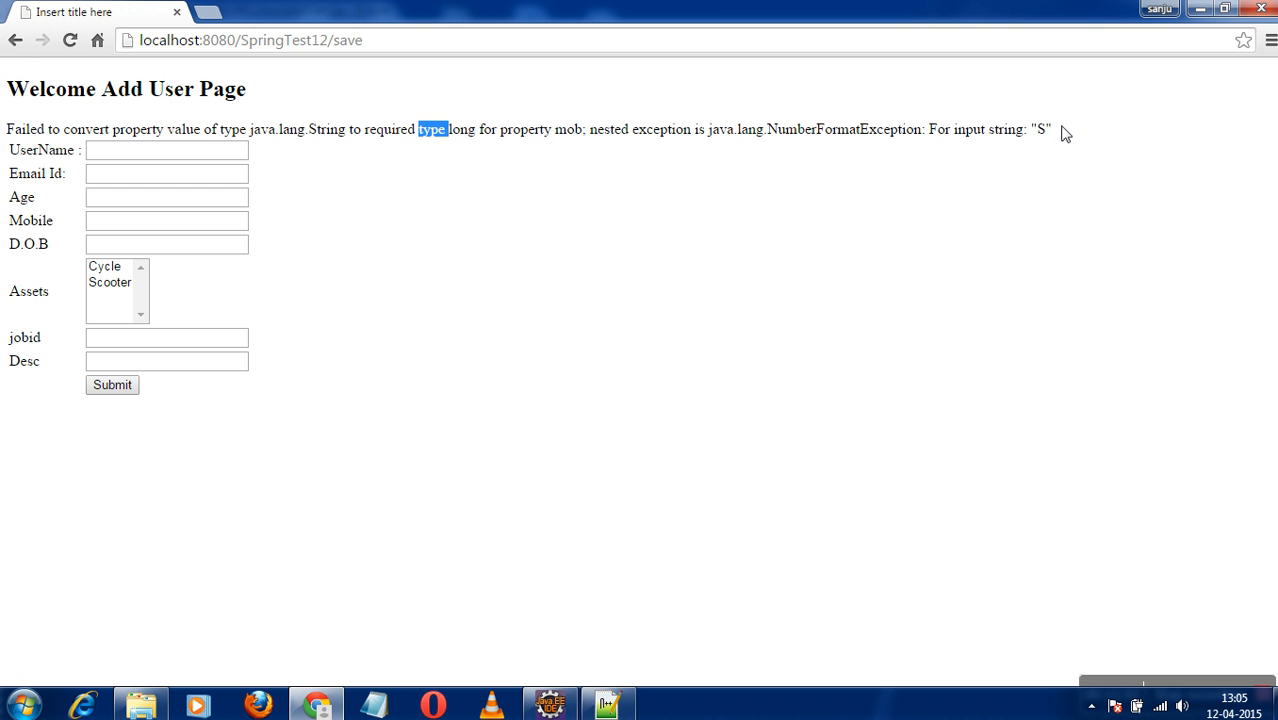
pyautogui.tripleClick(500, 129)
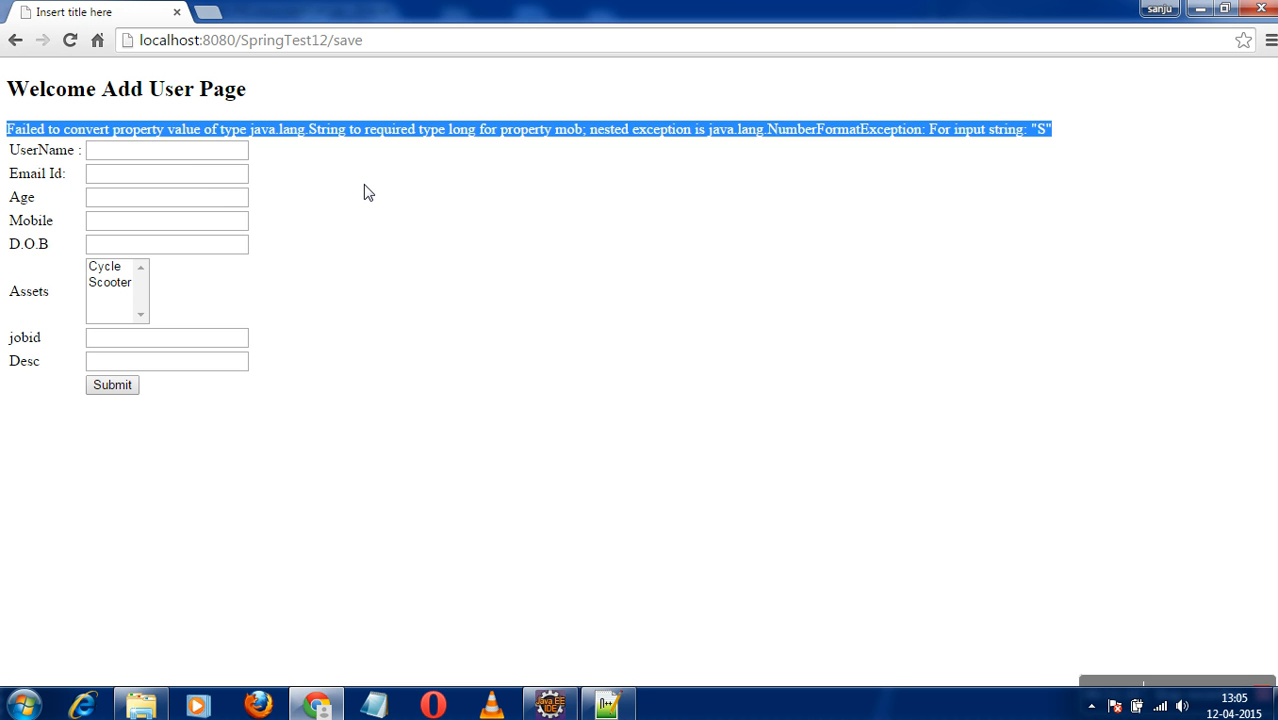
pyautogui.moveTo(490, 234)
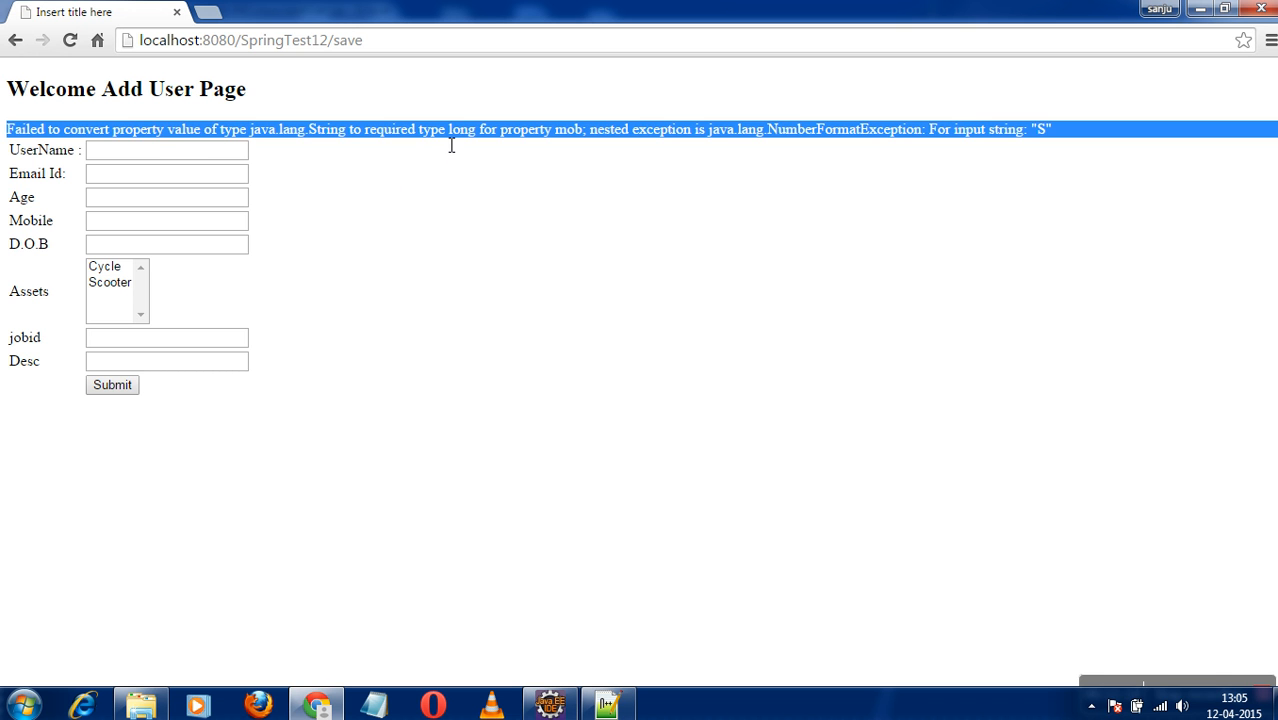
pyautogui.moveTo(426, 162)
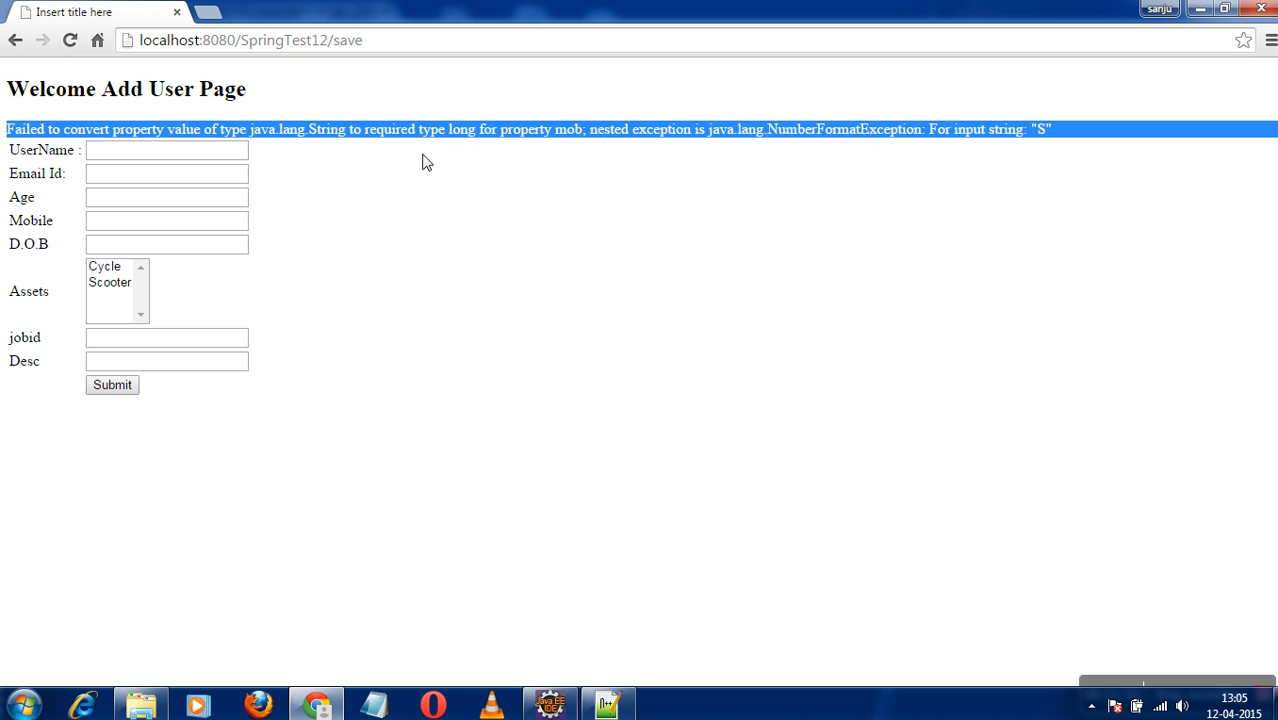
pyautogui.rightClick(390, 129)
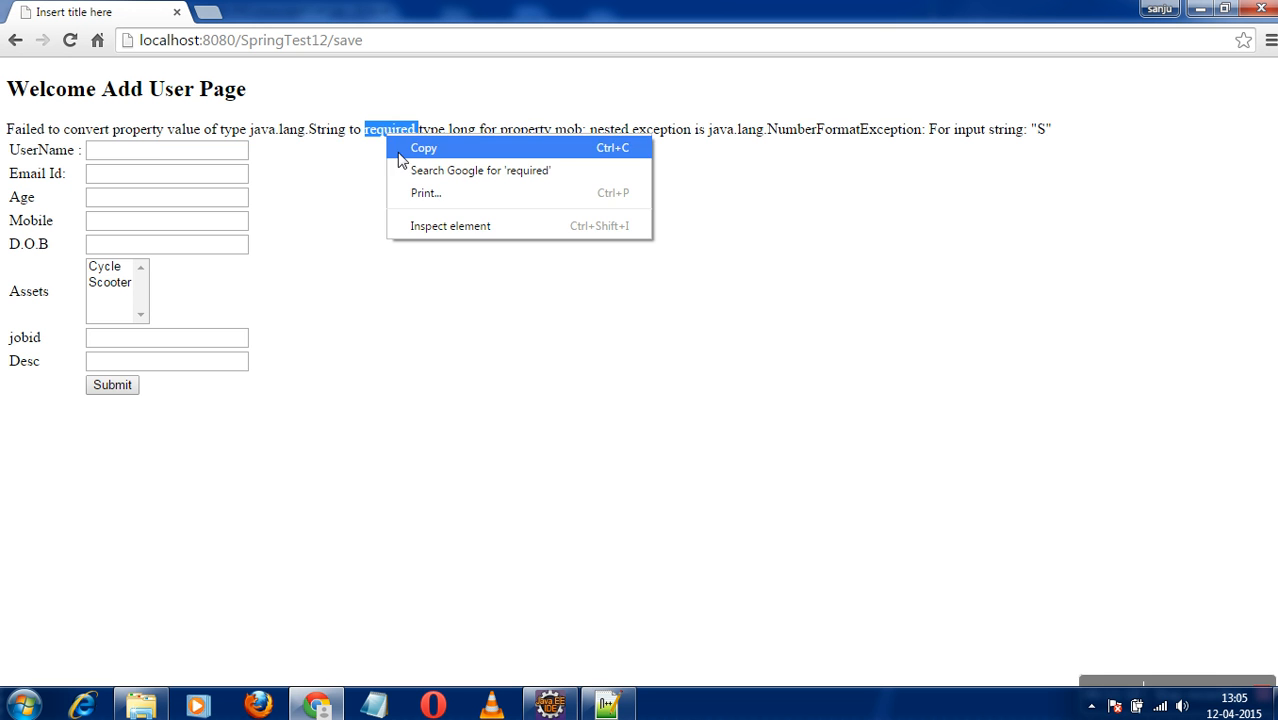